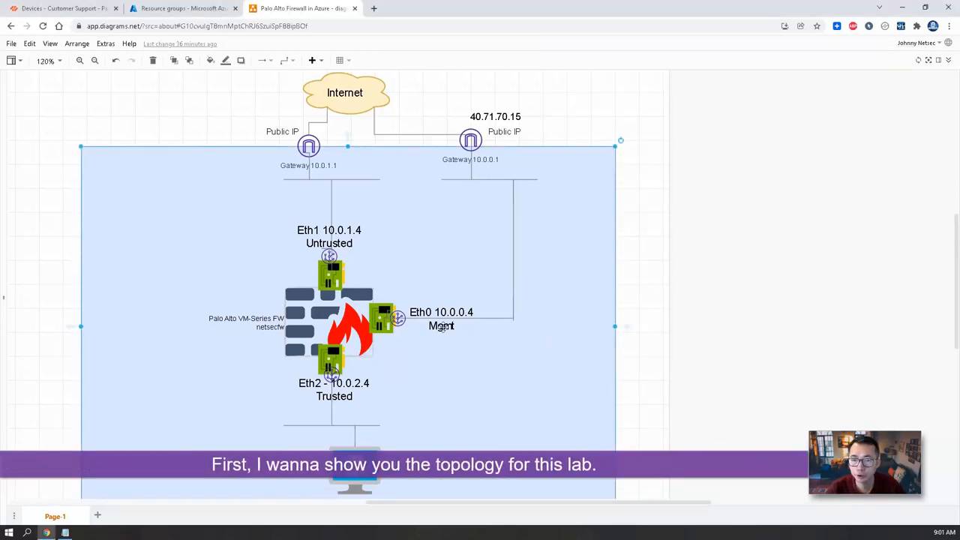
pyautogui.moveTo(282, 335)
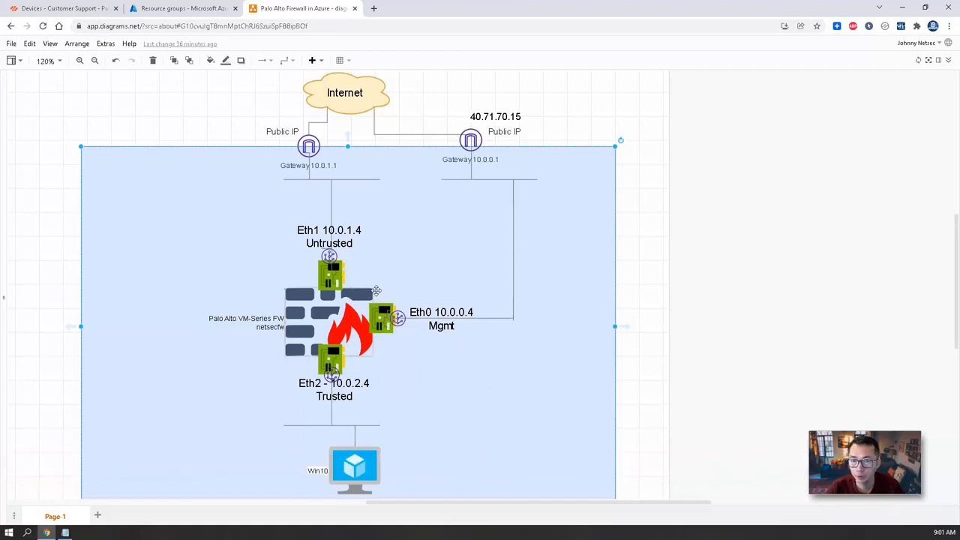
pyautogui.moveTo(402, 293)
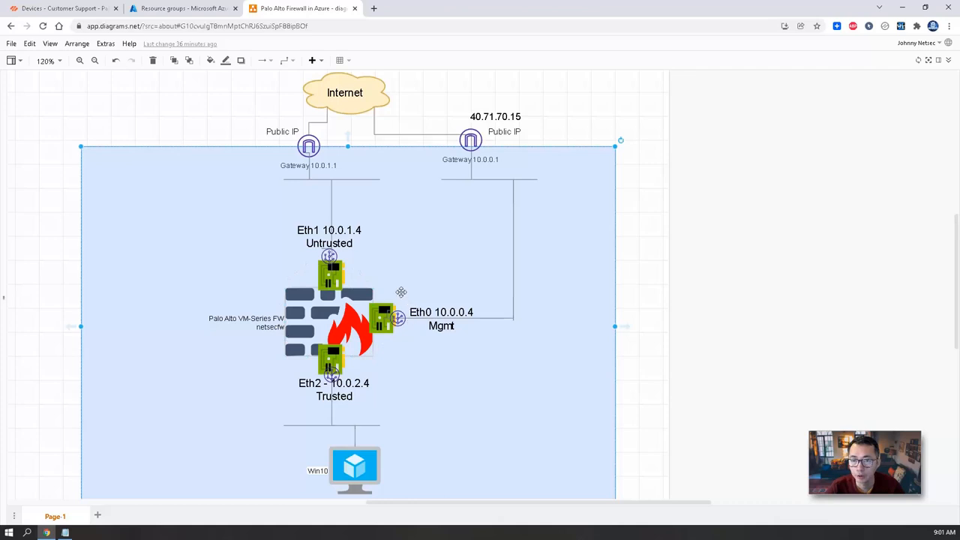
pyautogui.moveTo(384, 367)
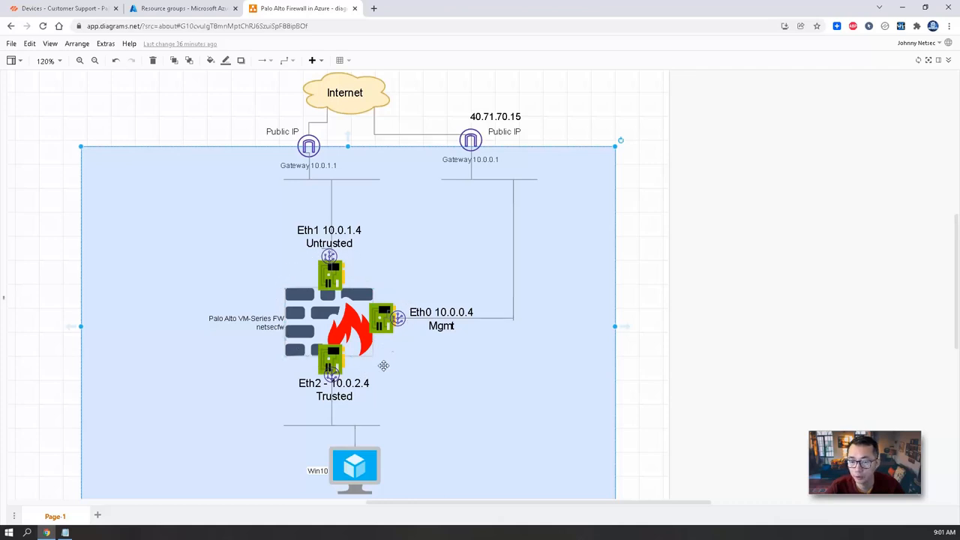
pyautogui.moveTo(453, 308)
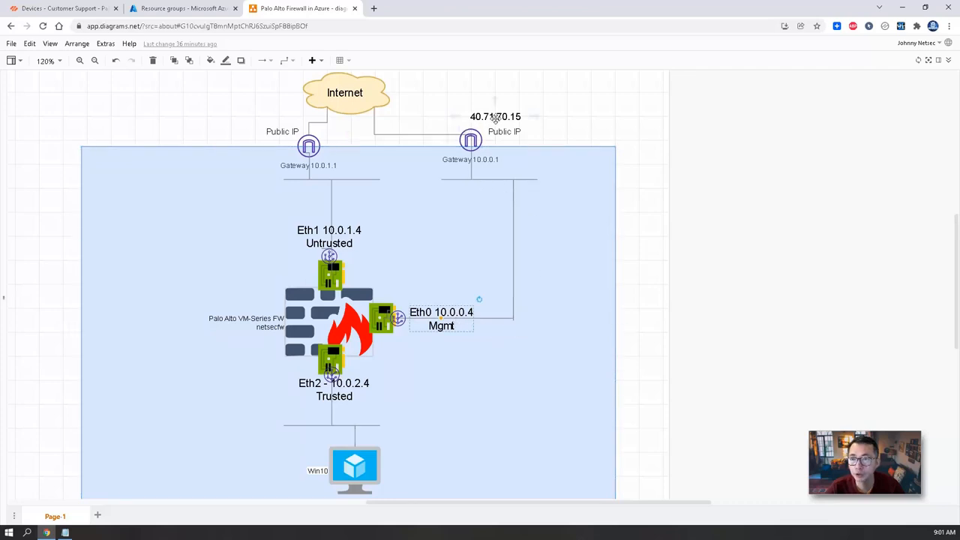
# - Remove the 40.71.70.15 label above the management public IP in the topology diagram
pyautogui.doubleClick(496, 117)
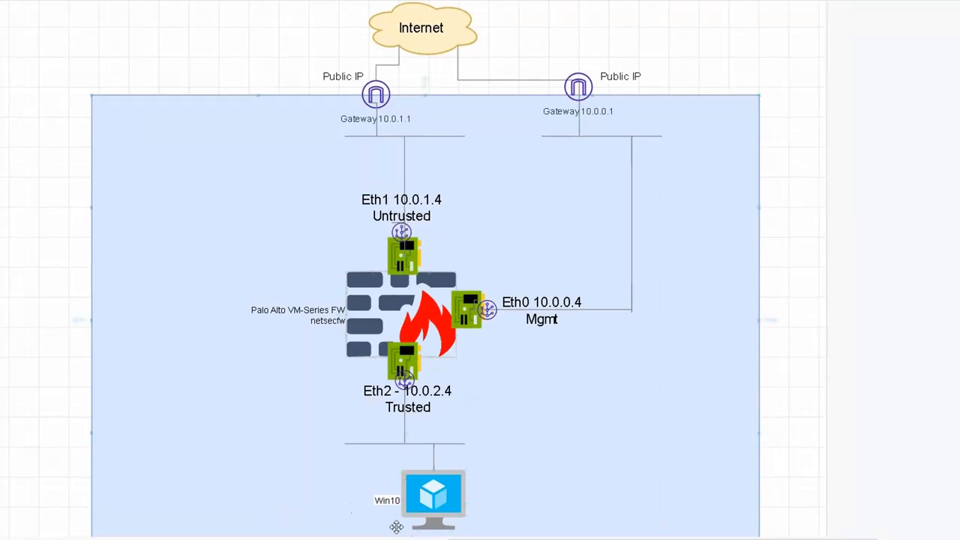
pyautogui.moveTo(482, 444)
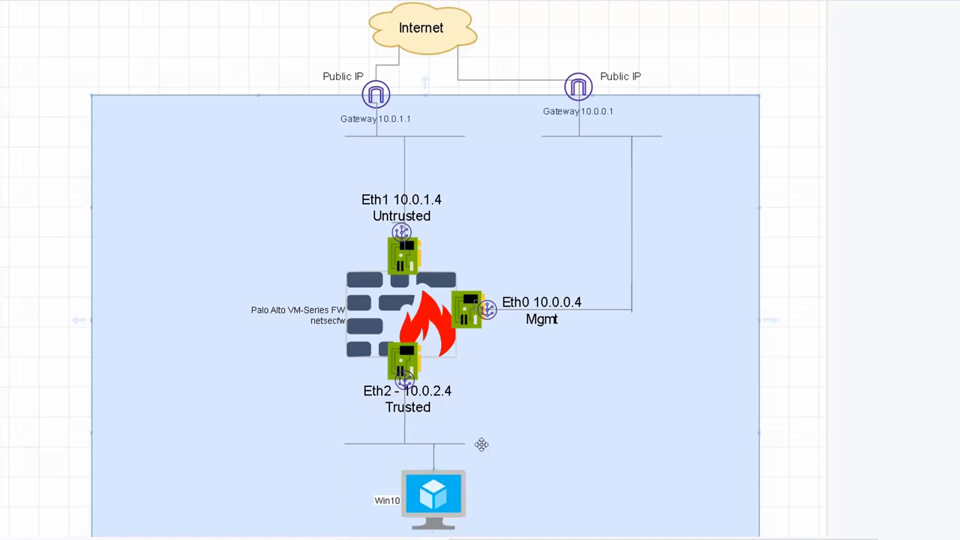
pyautogui.moveTo(695, 318)
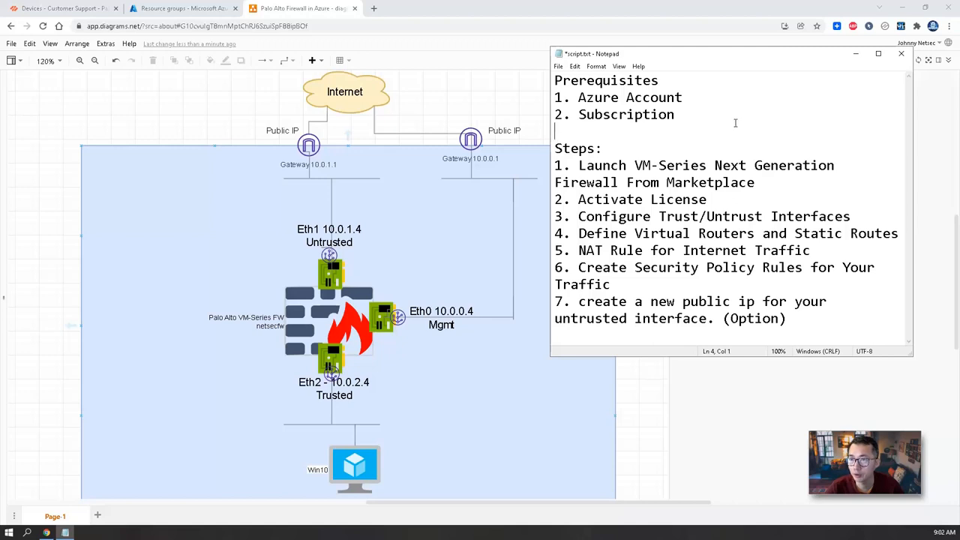
pyautogui.click(676, 114)
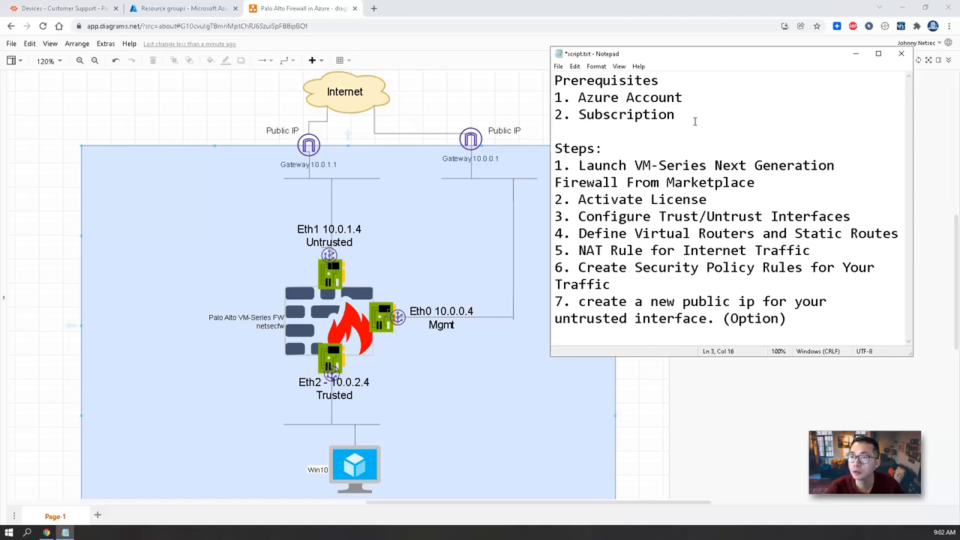
pyautogui.moveTo(579, 97); pyautogui.dragTo(675, 114)
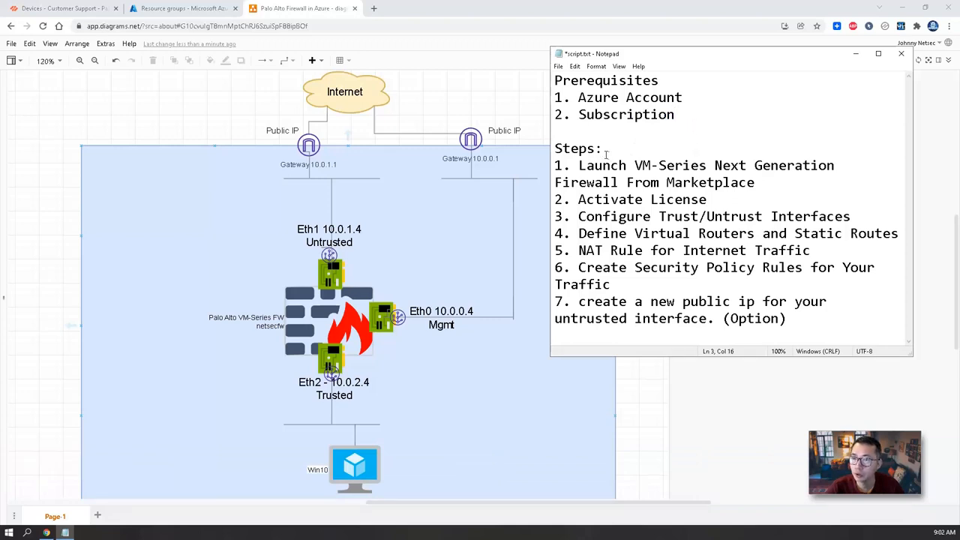
pyautogui.doubleClick(589, 149)
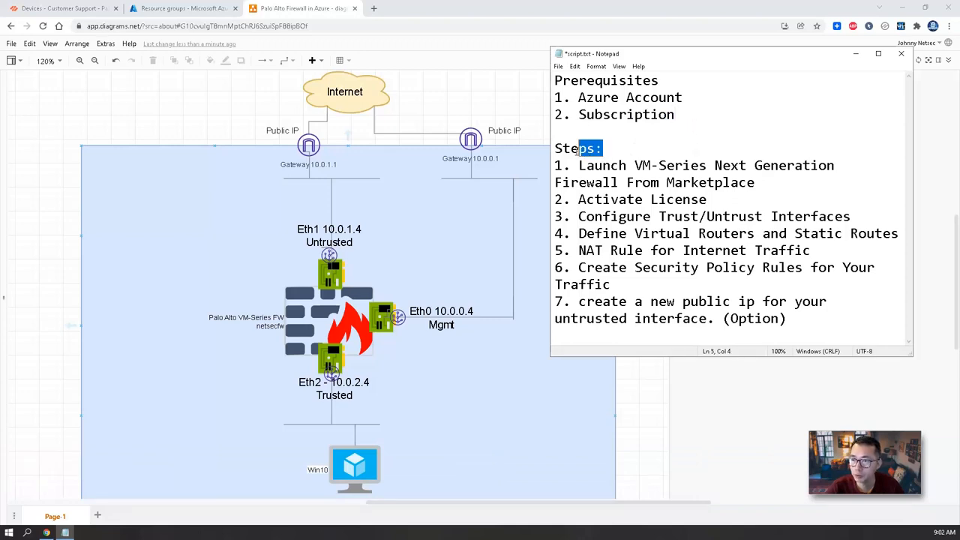
pyautogui.doubleClick(601, 165)
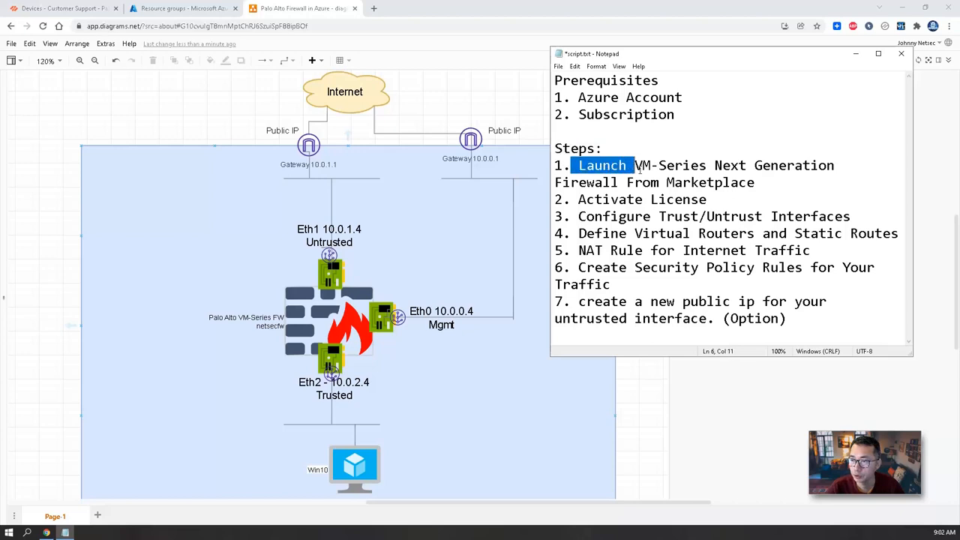
pyautogui.moveTo(633, 165); pyautogui.dragTo(756, 182)
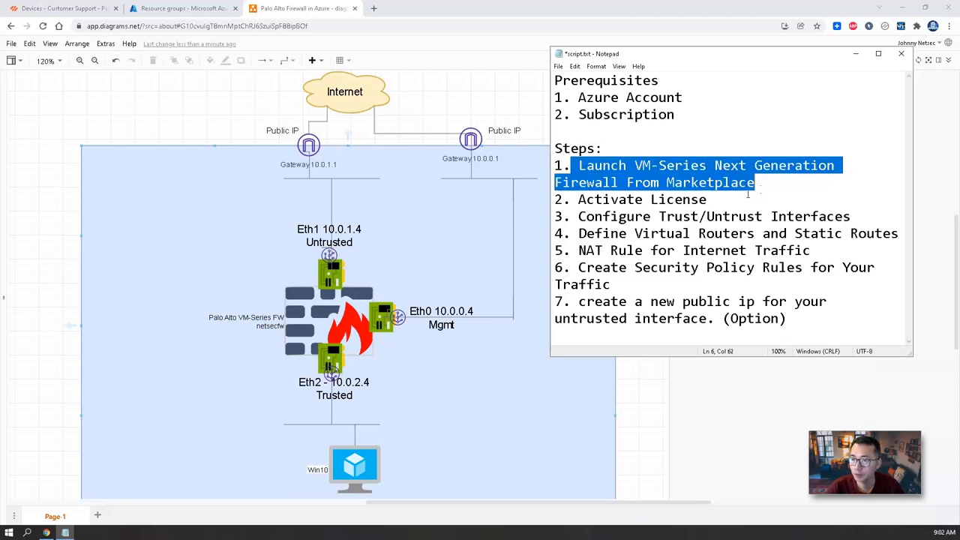
pyautogui.doubleClick(641, 199)
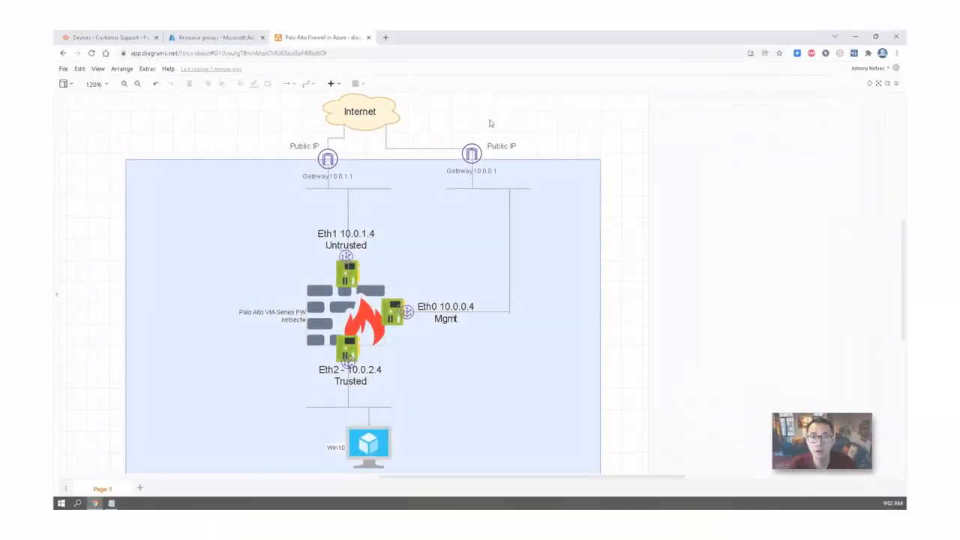
# - On the Azure tab, search 'mark' in the portal search and open Marketplace
pyautogui.click(184, 8)
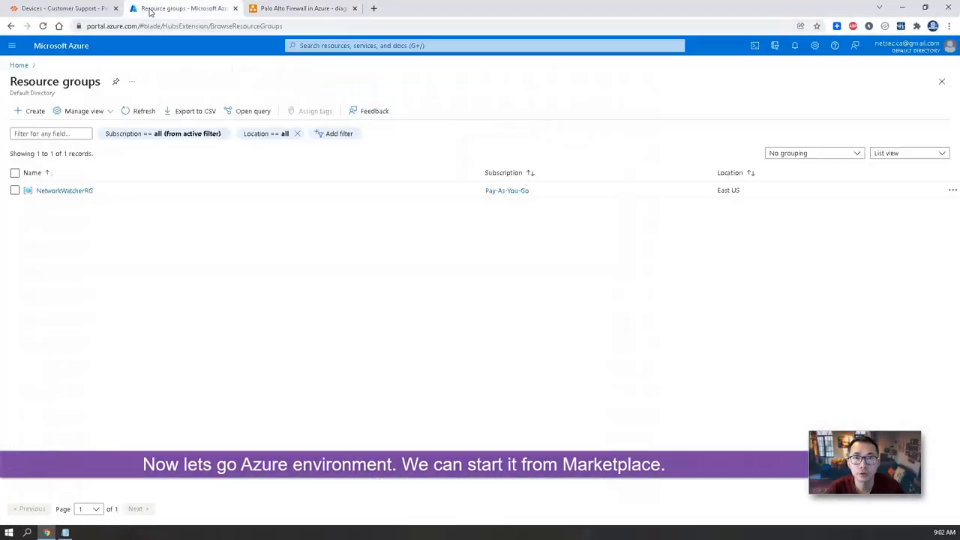
pyautogui.click(484, 45)
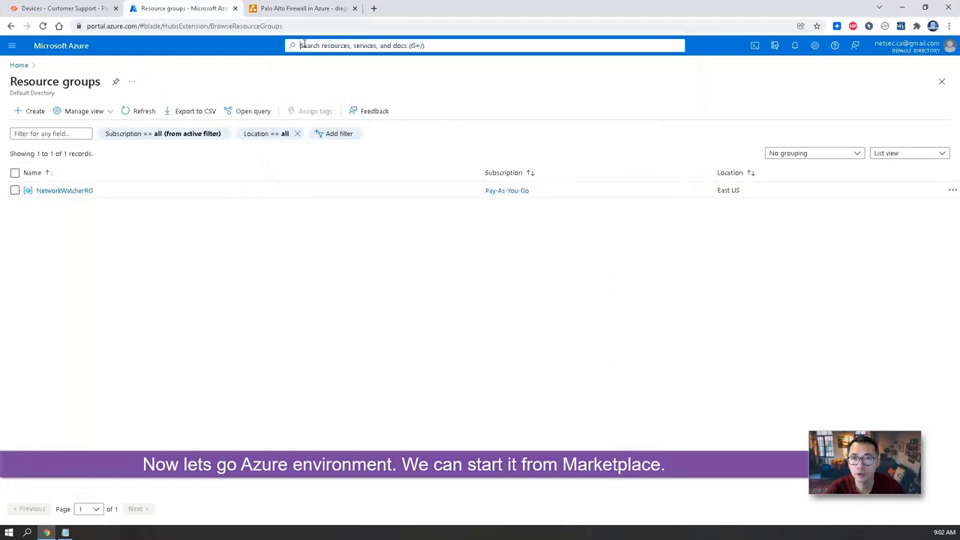
pyautogui.write('marketplace')
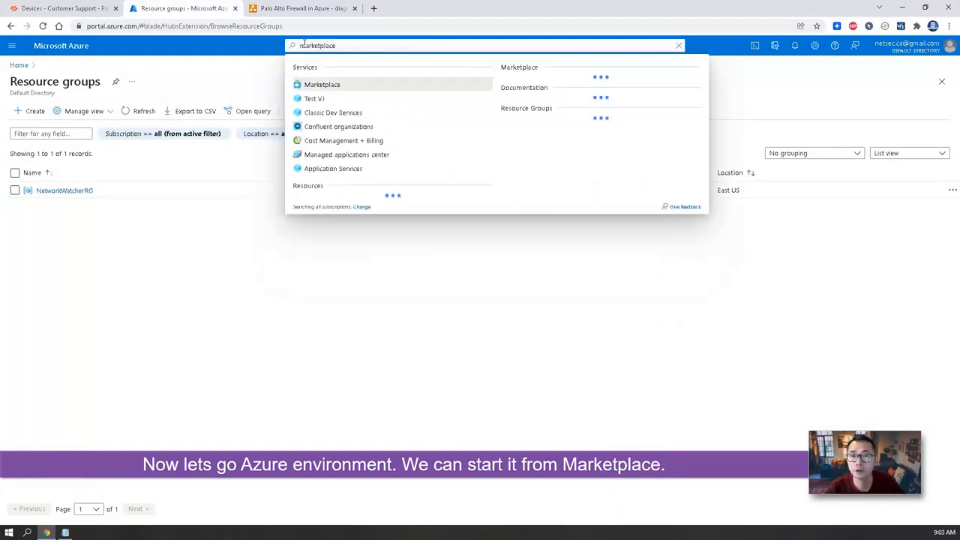
pyautogui.click(322, 84)
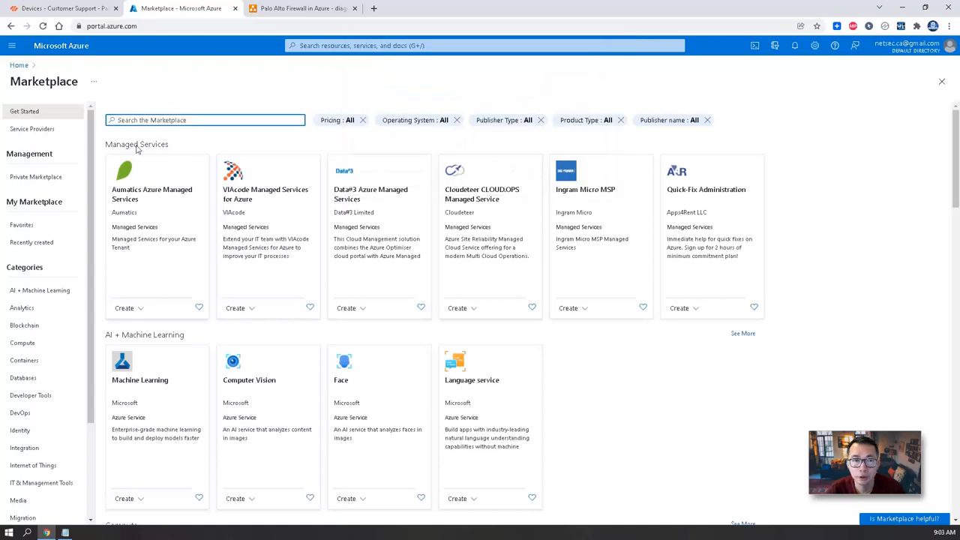
pyautogui.moveTo(192, 330)
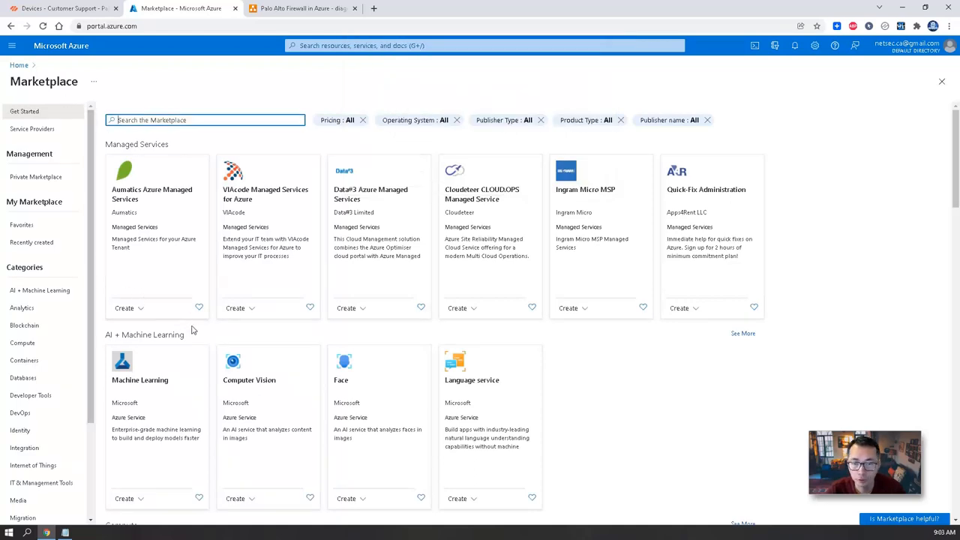
# - Filter Marketplace to the Security category and search for 'Palo alto'
pyautogui.scroll(-3)
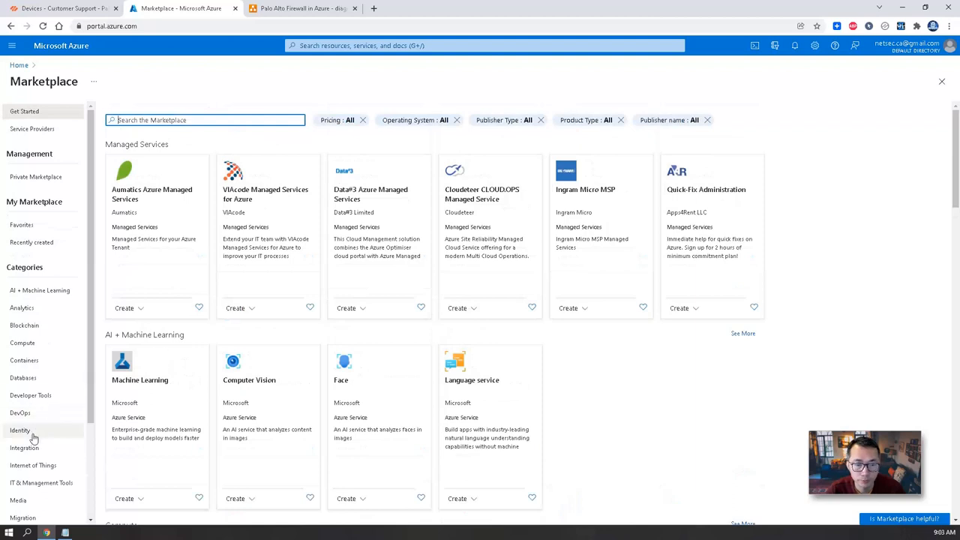
pyautogui.scroll(-3)
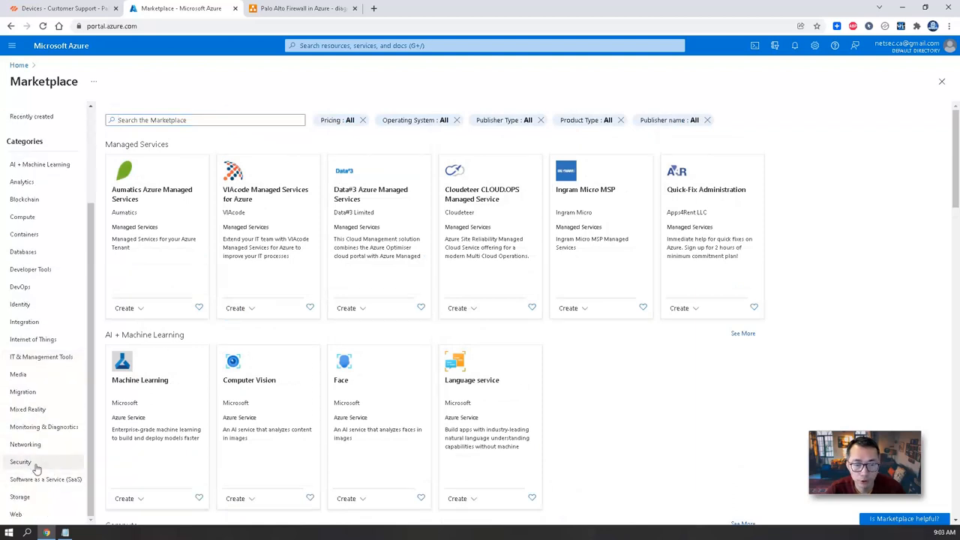
pyautogui.click(20, 461)
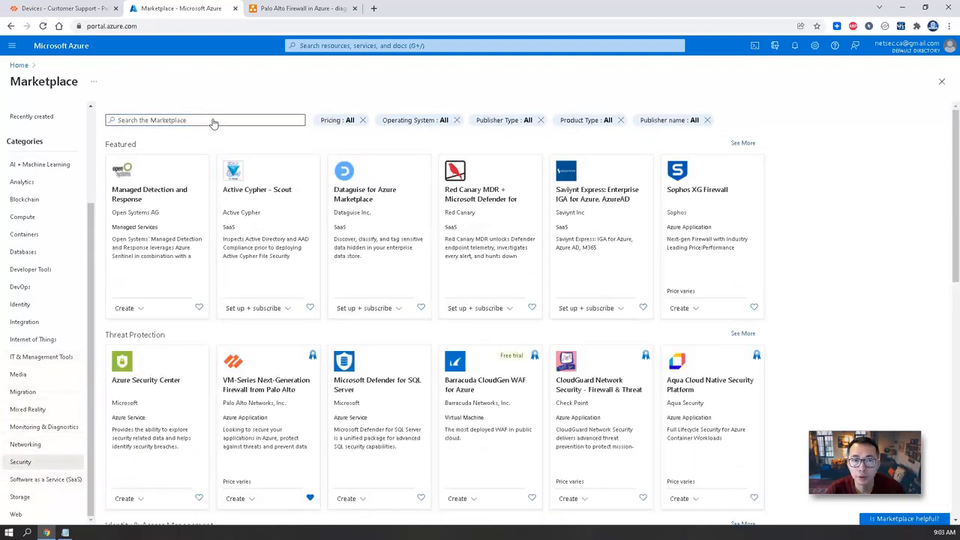
pyautogui.write('Palo')
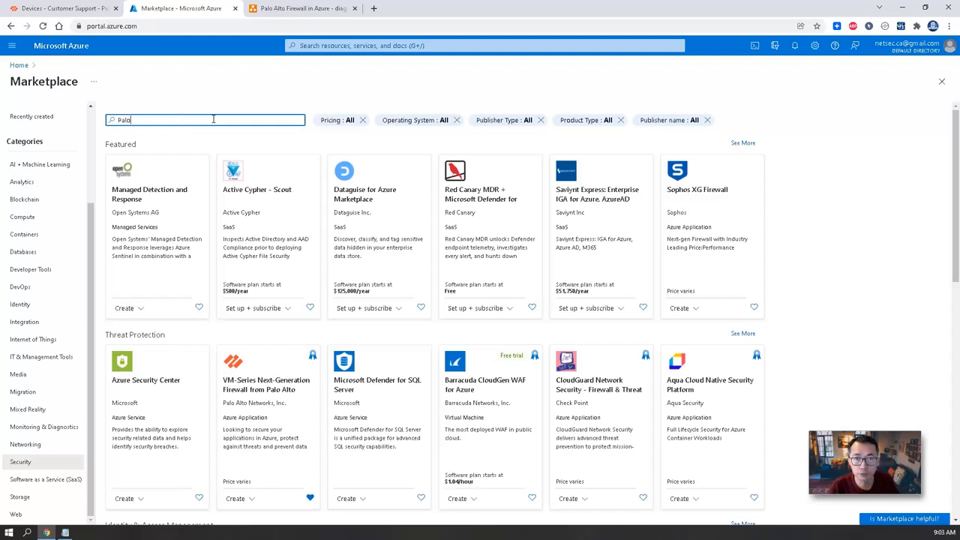
pyautogui.write('alto')
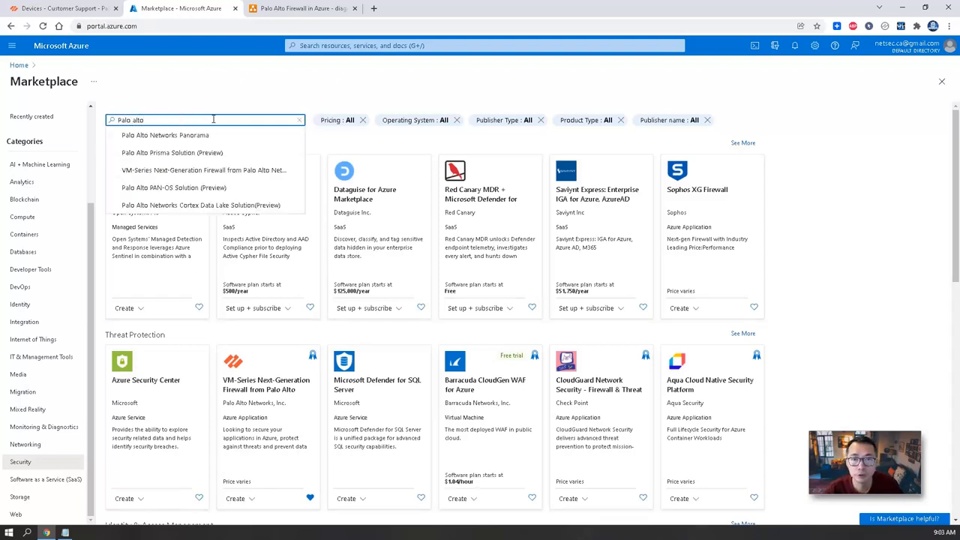
pyautogui.press('Return')
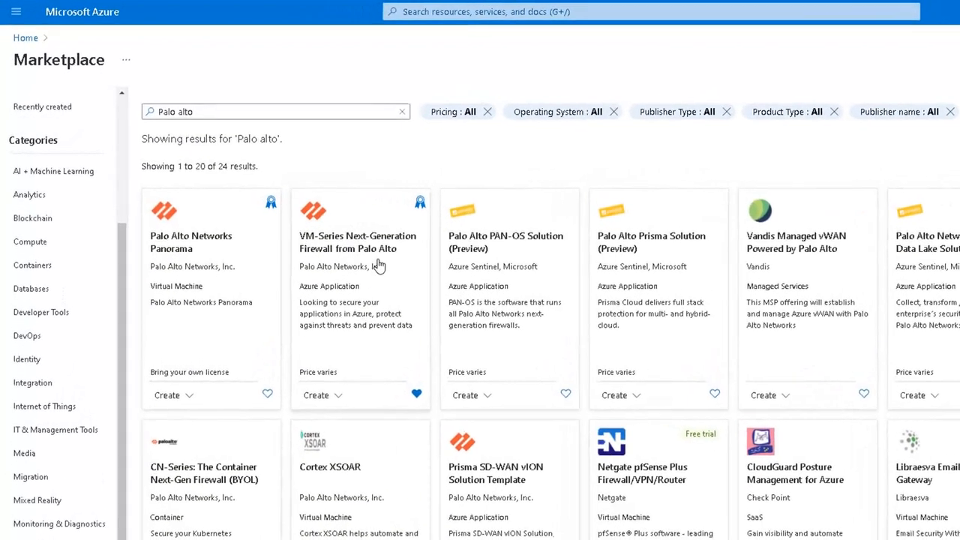
# - Open the VM-Series Next-Generation Firewall offering, choose a Bundle PAYG plan, and start creating it
pyautogui.click(357, 242)
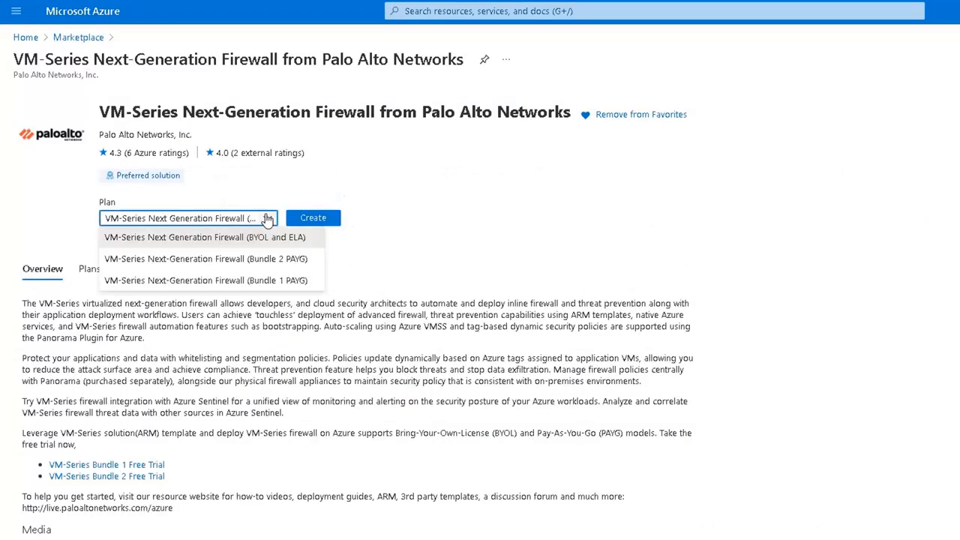
pyautogui.moveTo(274, 259)
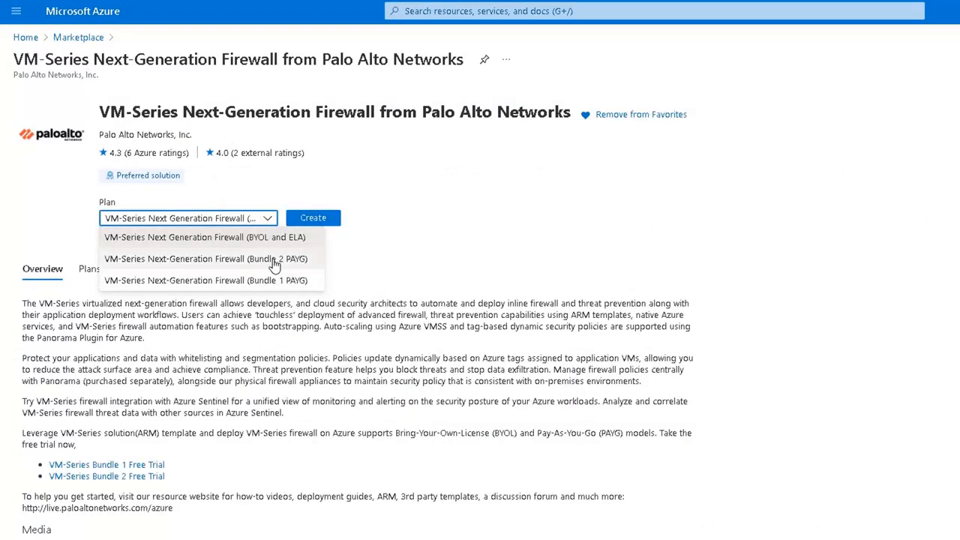
pyautogui.moveTo(303, 240)
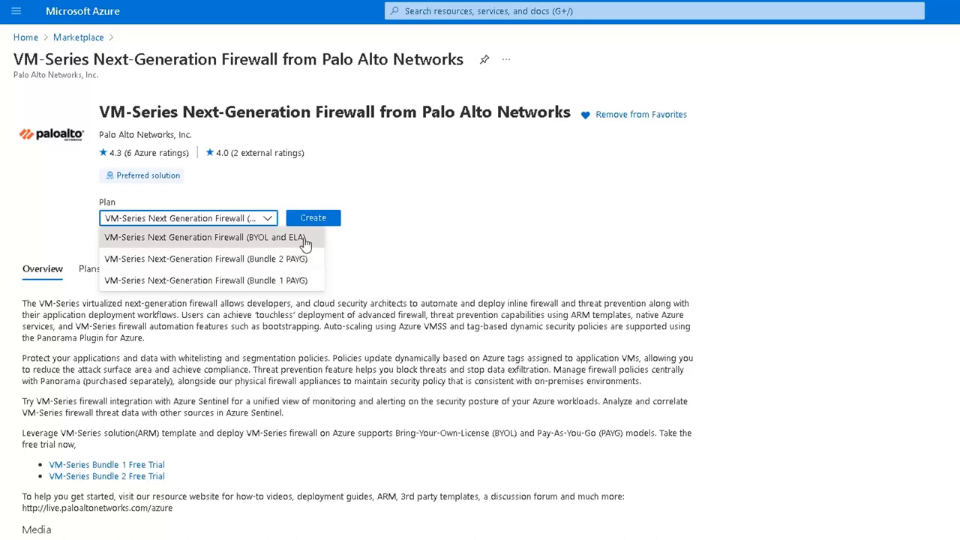
pyautogui.click(204, 237)
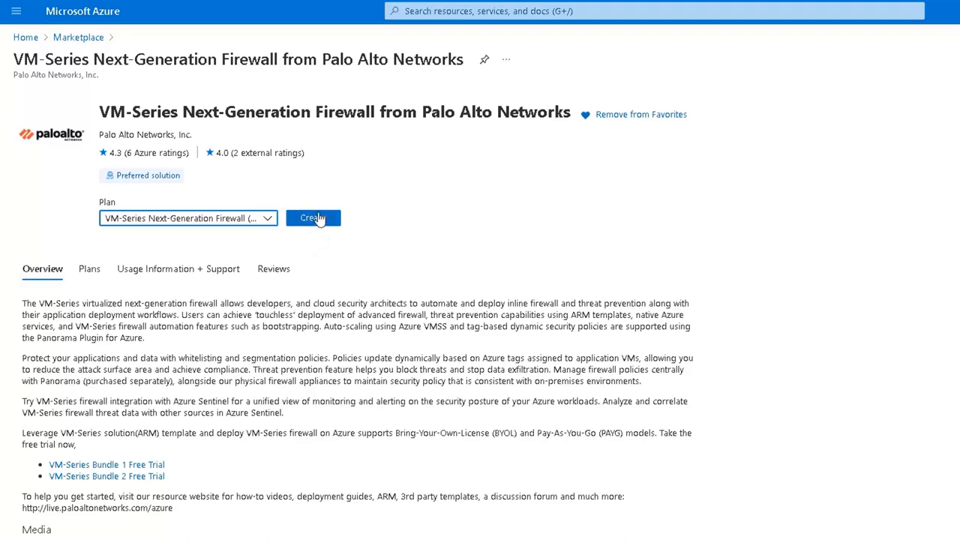
pyautogui.click(313, 218)
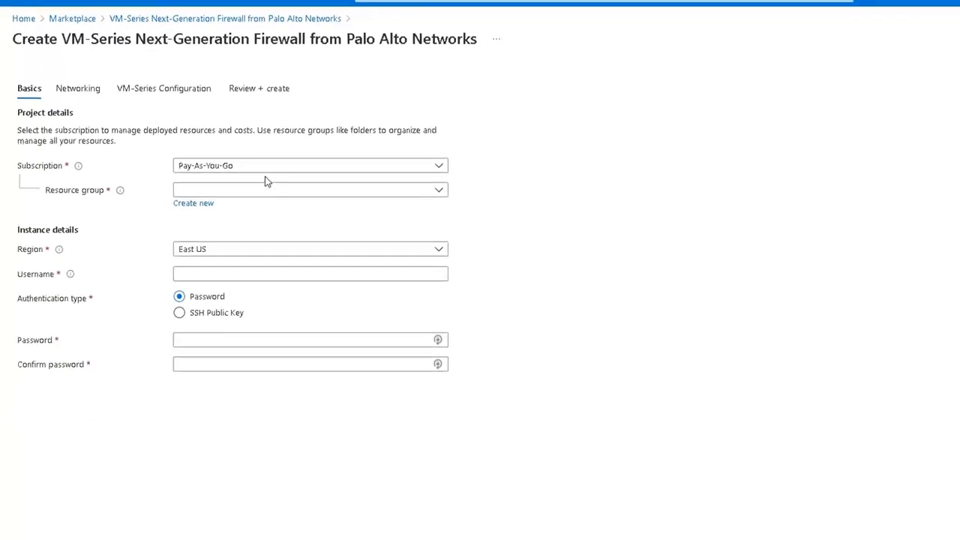
# - Create the new resource group 'PaloAlto' and set DNS and VM names to netsecfw
pyautogui.click(309, 189)
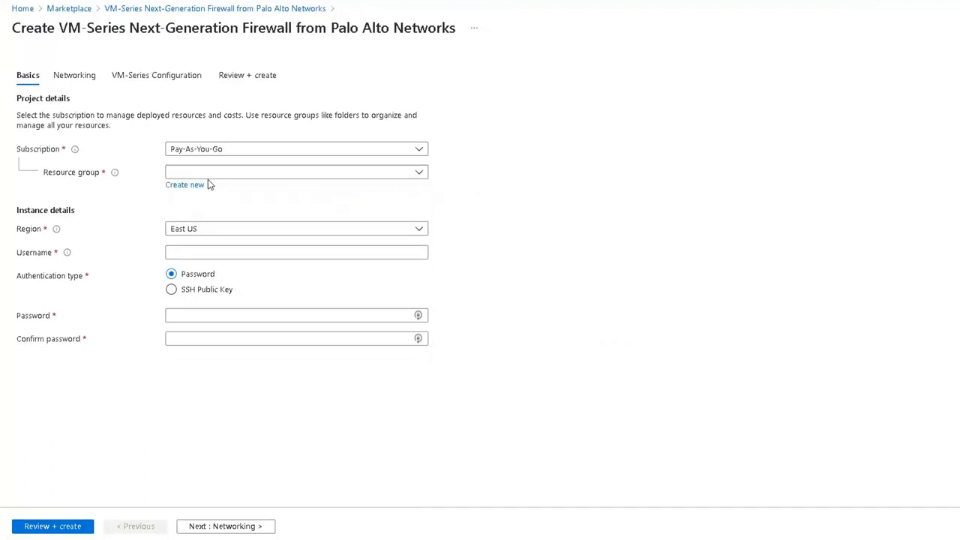
pyautogui.click(184, 184)
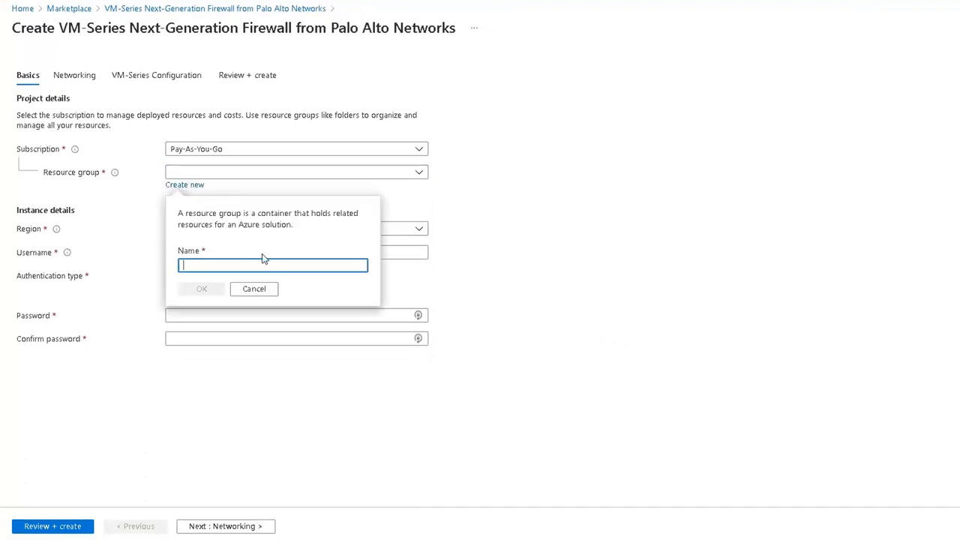
pyautogui.write('PaloA')
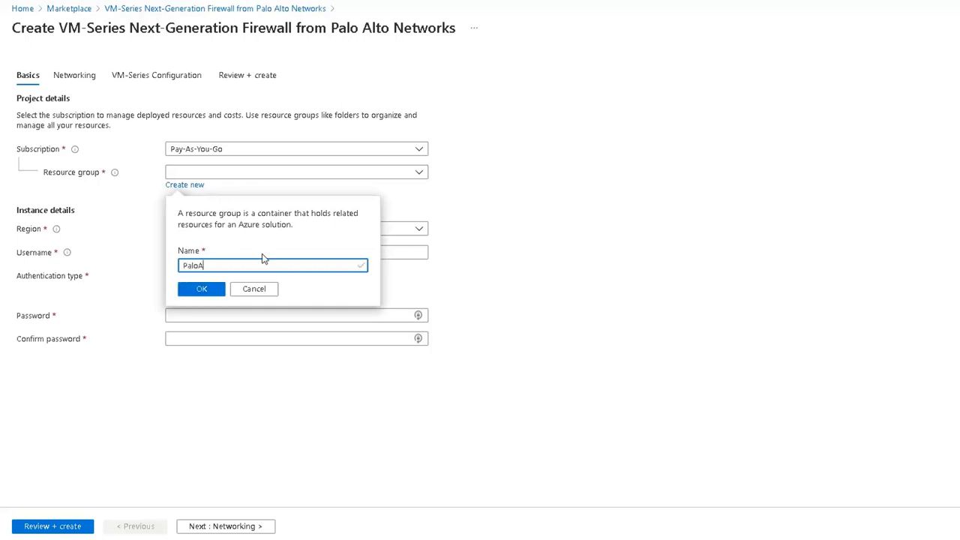
pyautogui.write('lto')
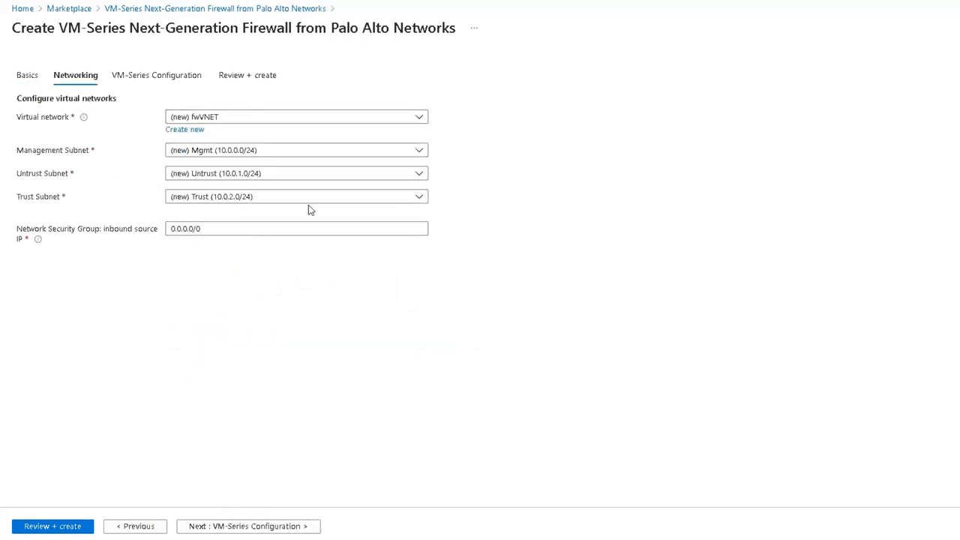
pyautogui.moveTo(272, 302)
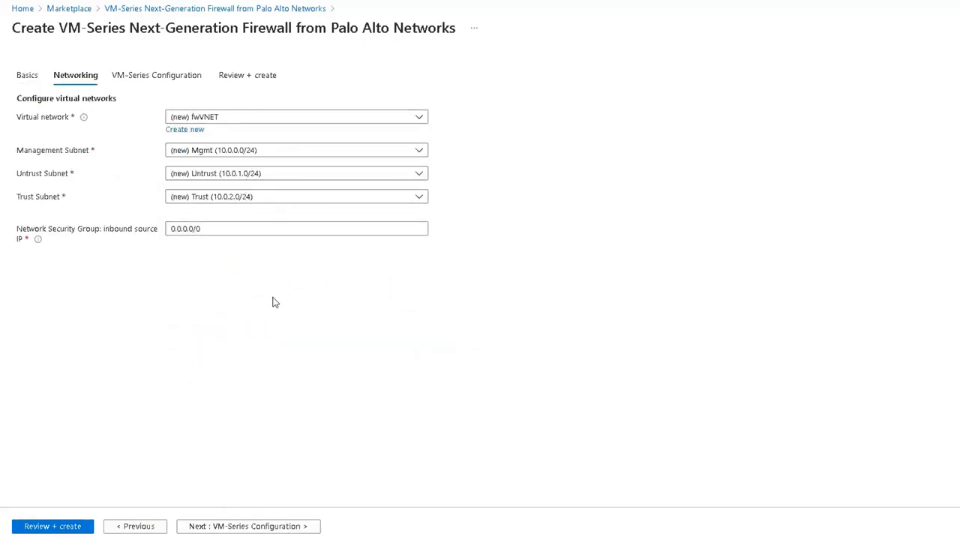
pyautogui.click(247, 526)
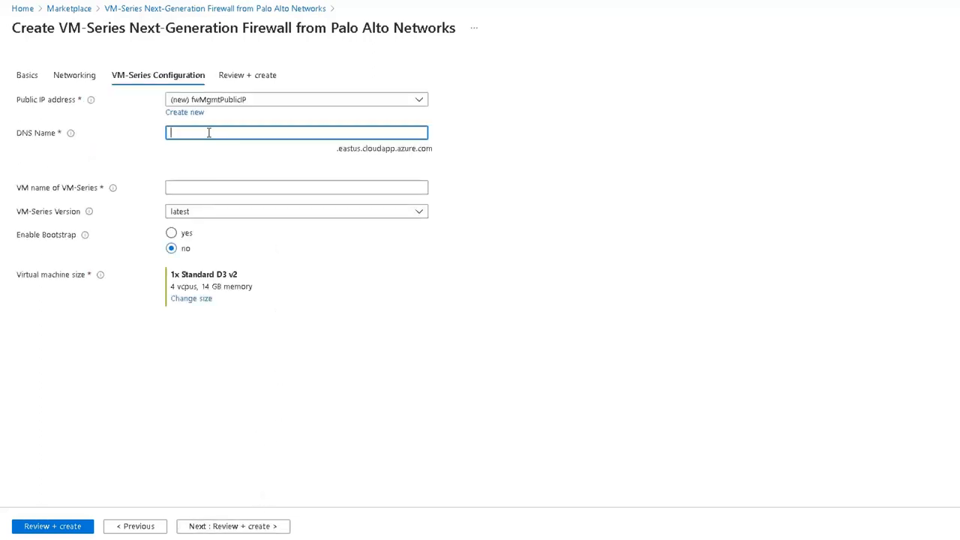
pyautogui.write('netsecfw')
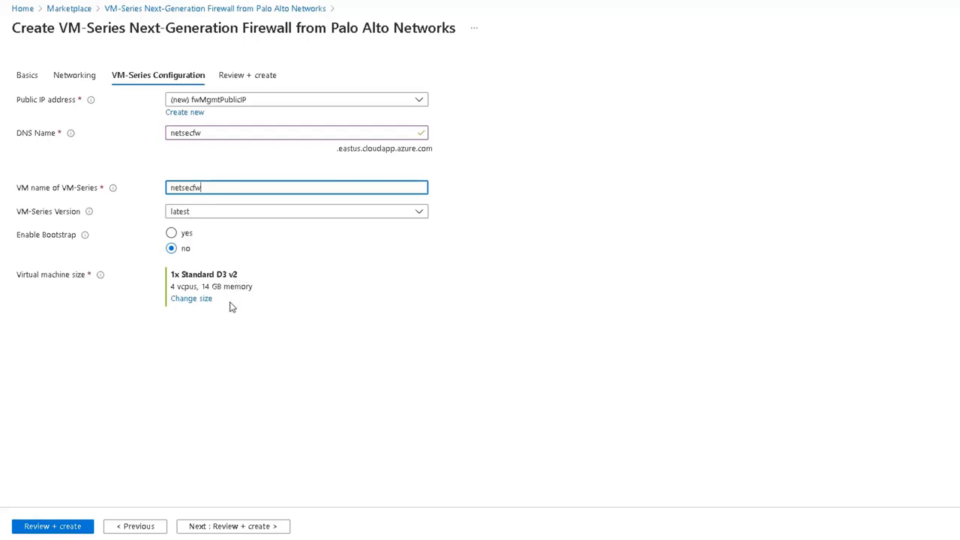
pyautogui.moveTo(263, 501)
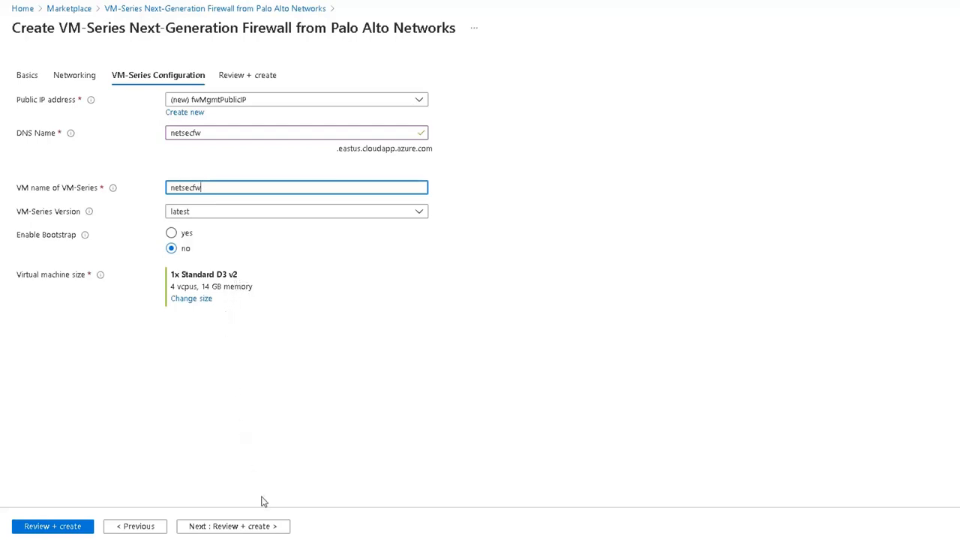
# - Run Review + create until validation passes, then launch the firewall deployment
pyautogui.click(232, 526)
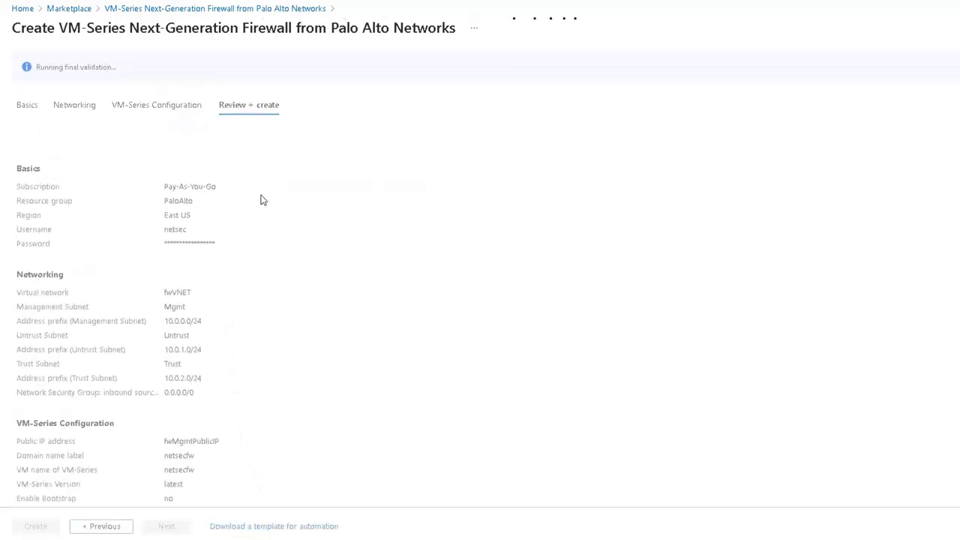
pyautogui.moveTo(249, 137)
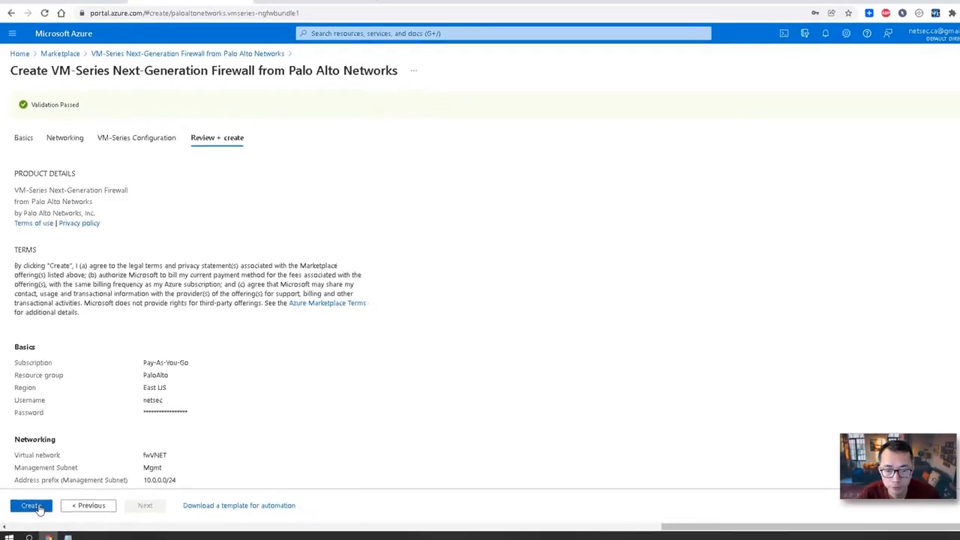
pyautogui.click(31, 505)
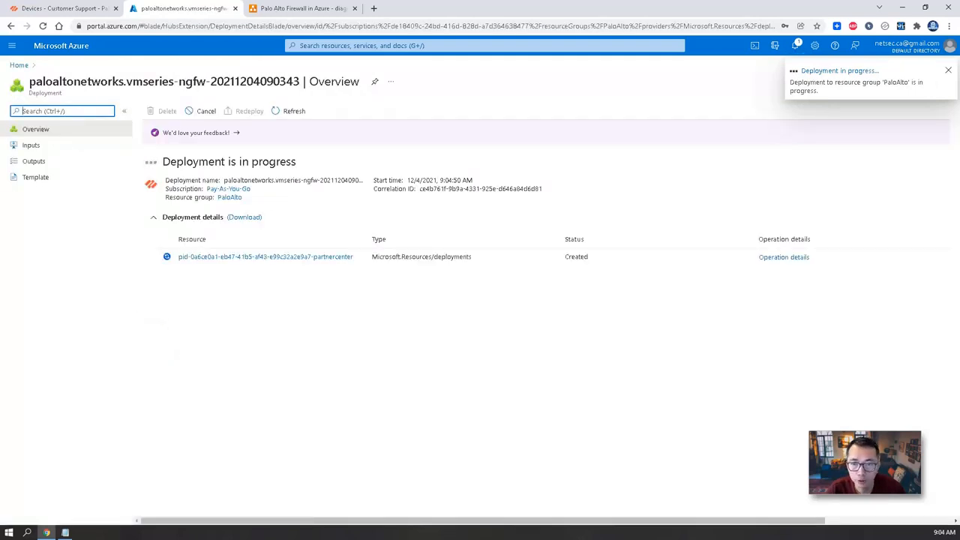
# - Once deployment completes, open the PaloAlto resource group listing eight resources
pyautogui.click(949, 69)
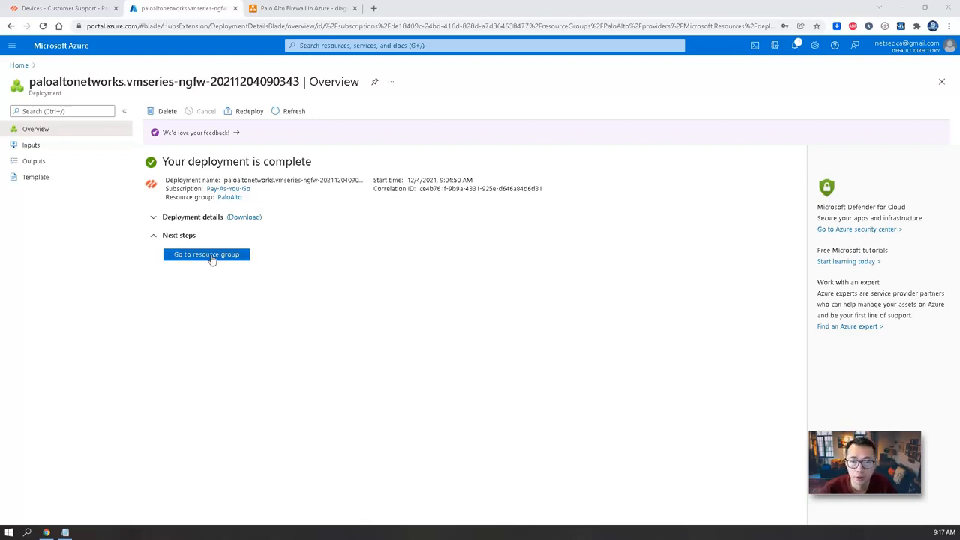
pyautogui.click(208, 254)
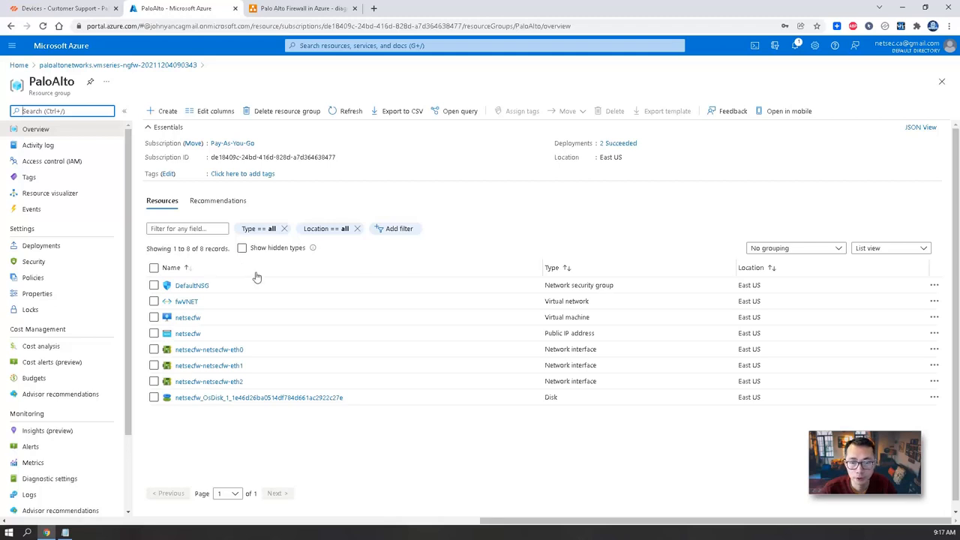
pyautogui.moveTo(188, 317)
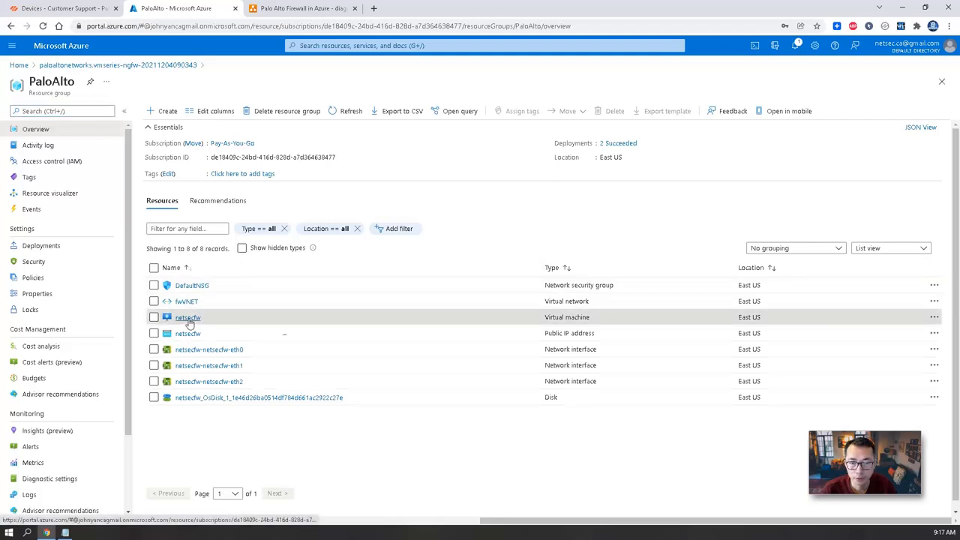
# - Open the netsecfw VM overview showing public IP 20.124.205.103 and its DNS name
pyautogui.click(188, 317)
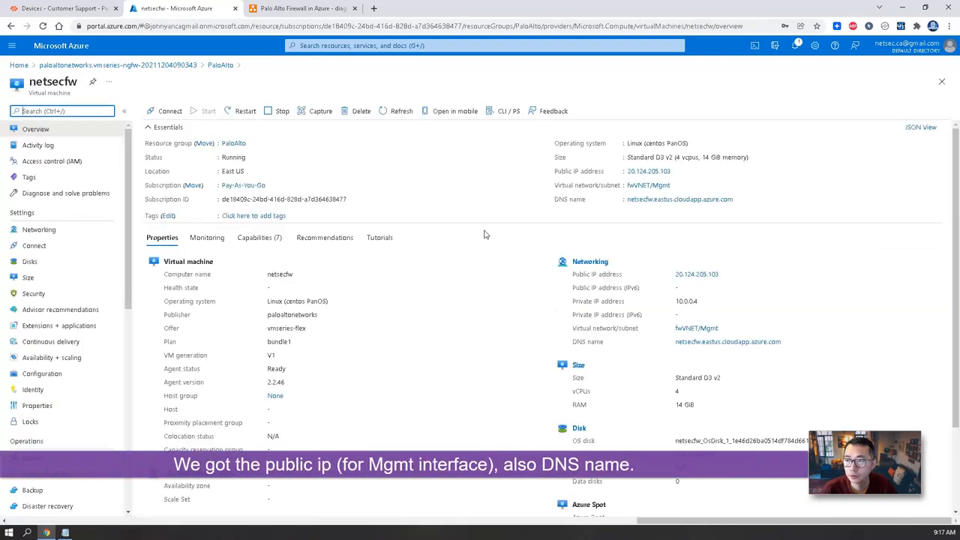
pyautogui.moveTo(649, 171)
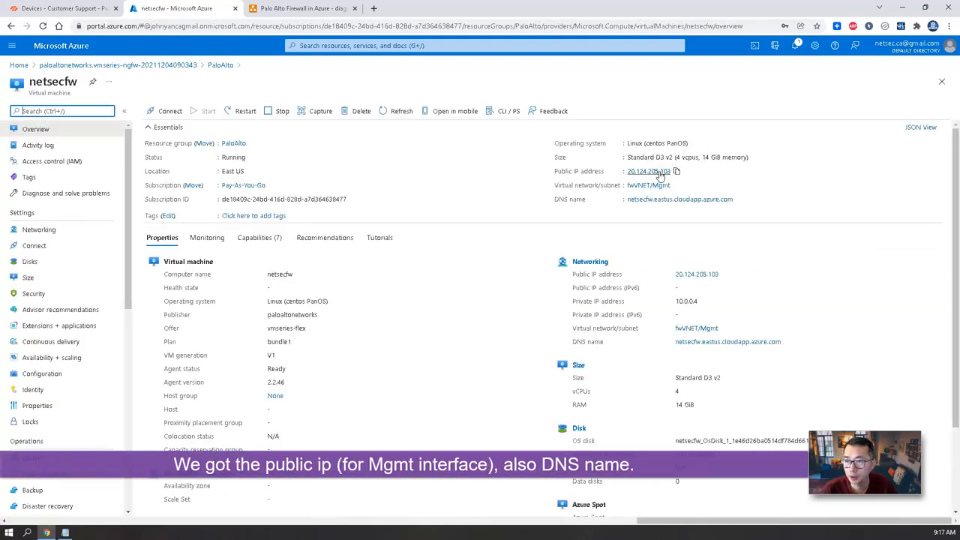
pyautogui.moveTo(739, 203)
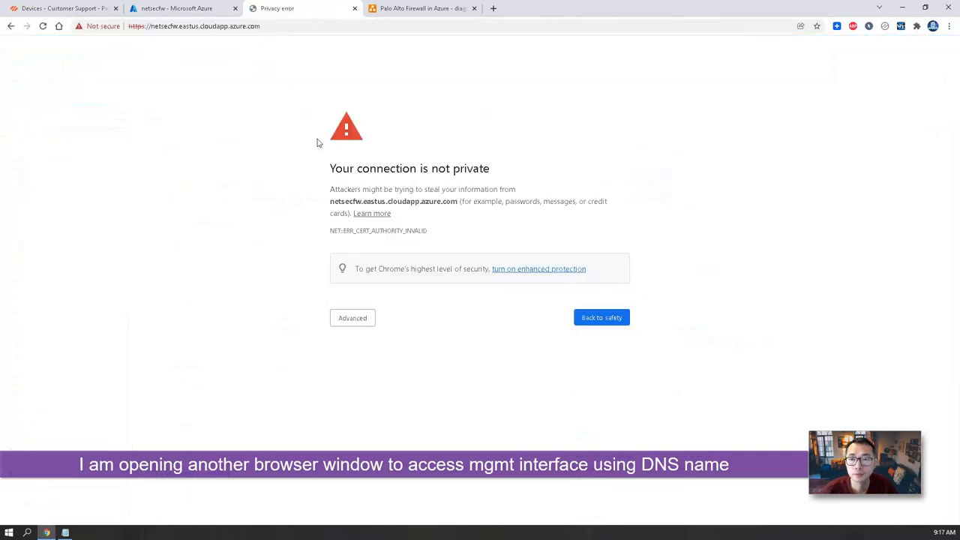
# - Proceed past the certificate warning and log in to the firewall as netsec
pyautogui.click(352, 318)
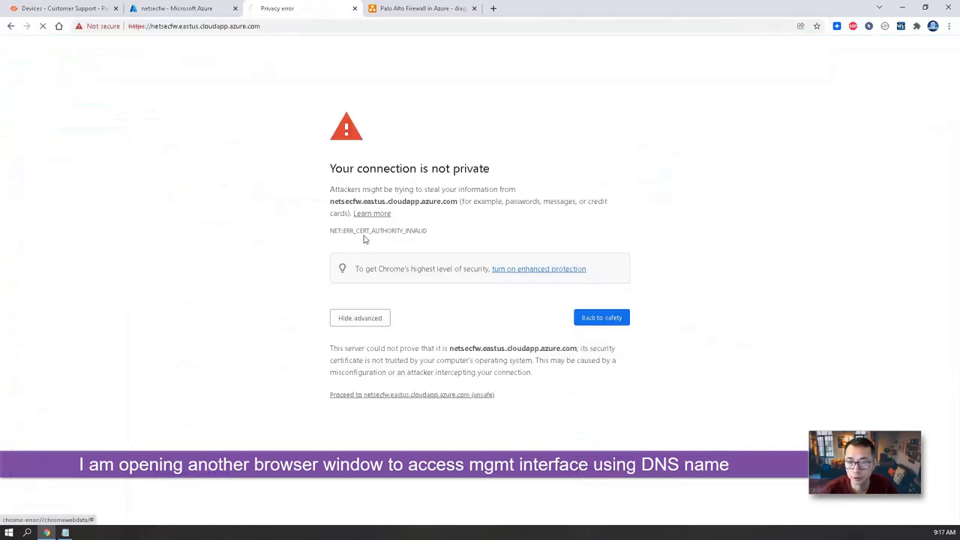
pyautogui.click(412, 395)
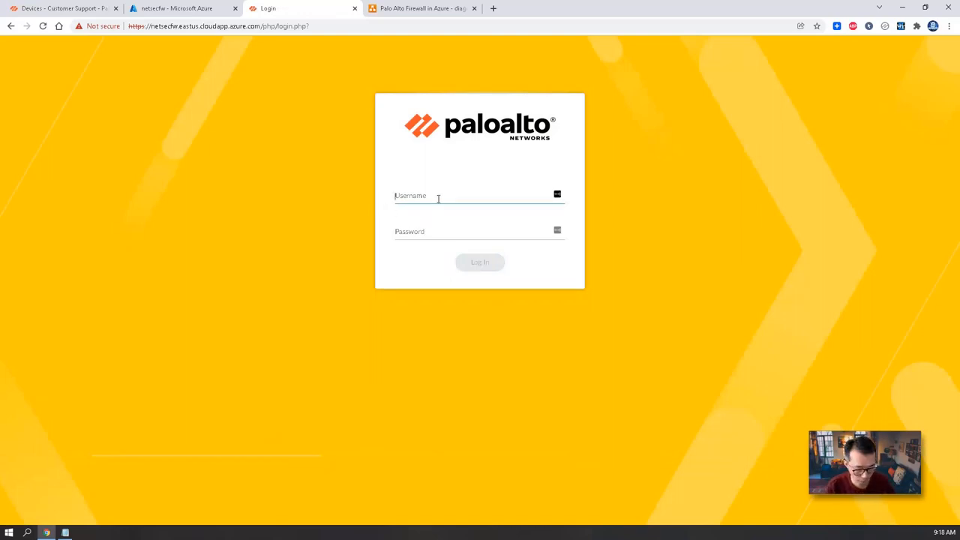
pyautogui.write('netsec')
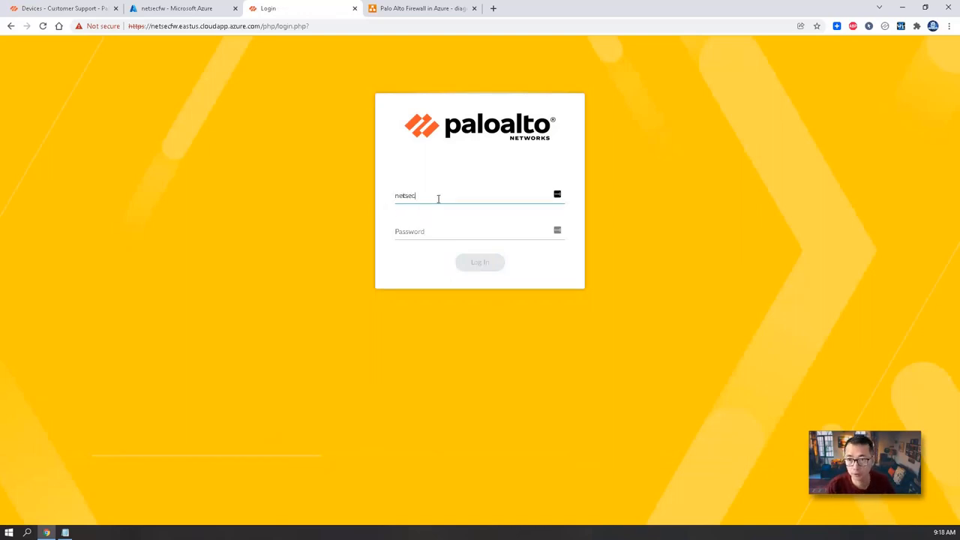
pyautogui.write('password')
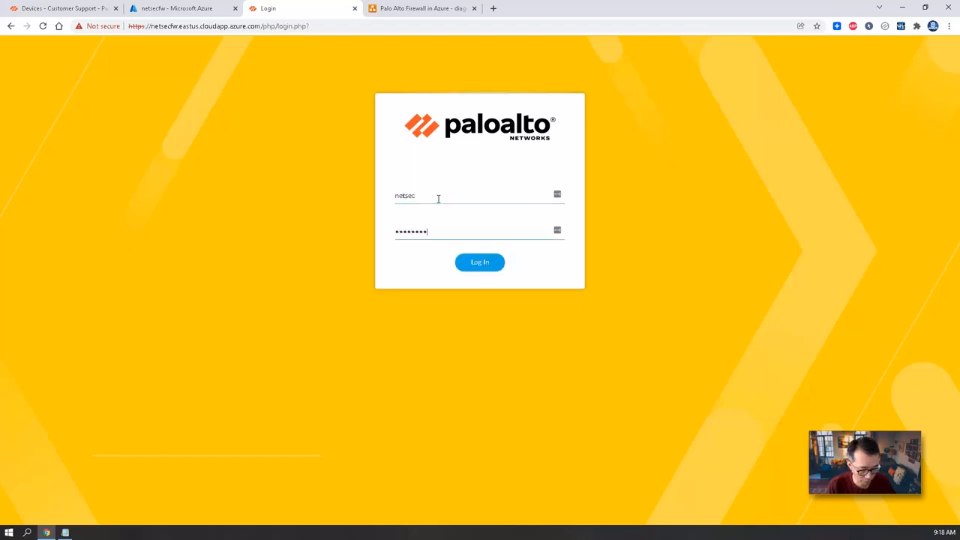
pyautogui.write('password')
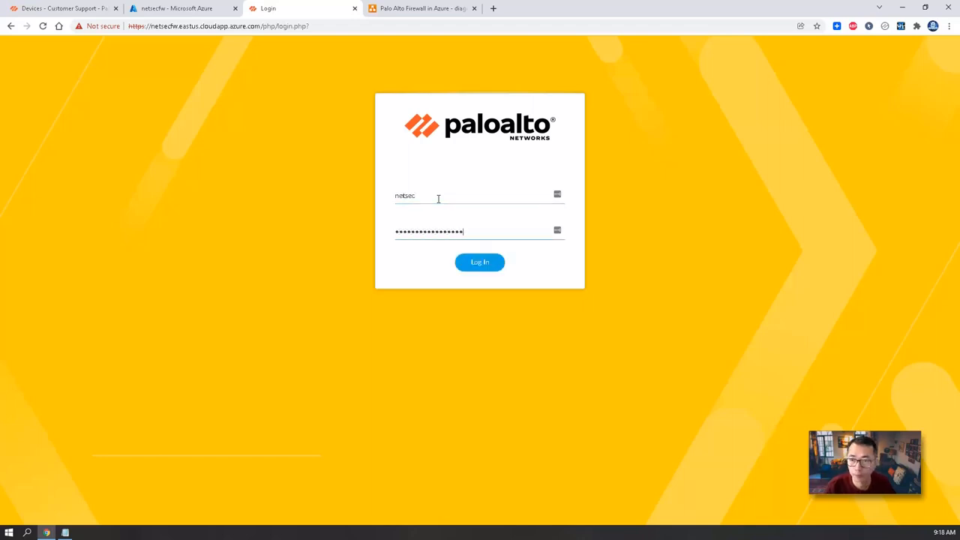
pyautogui.click(480, 262)
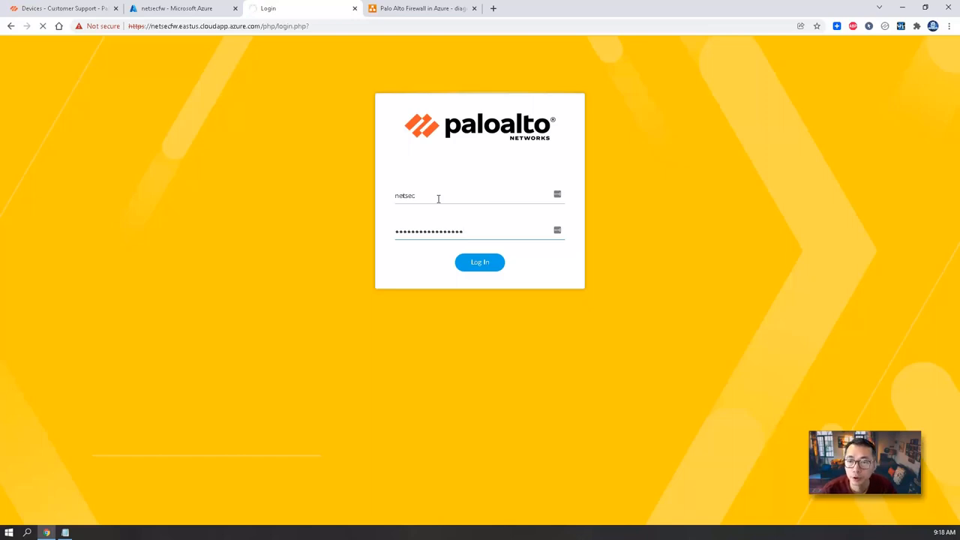
pyautogui.click(480, 262)
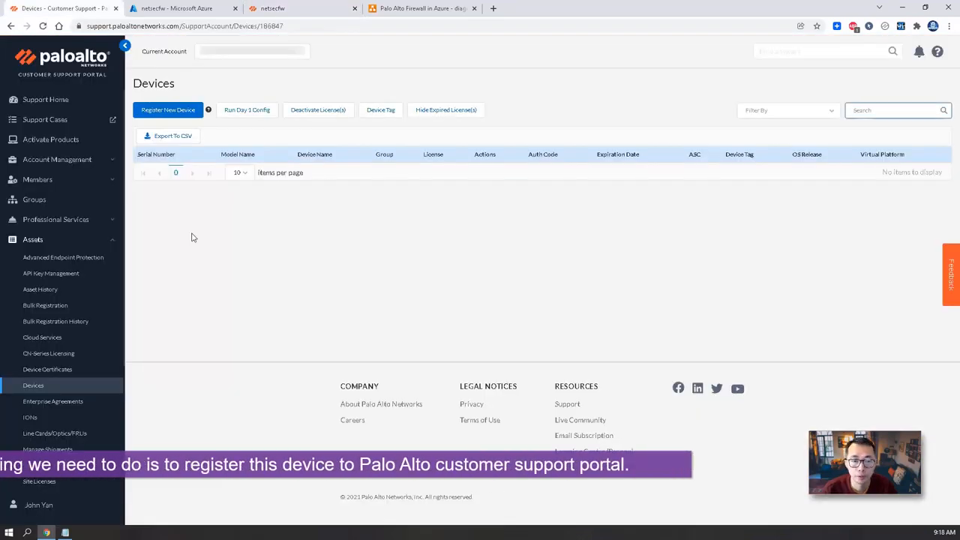
pyautogui.moveTo(197, 196)
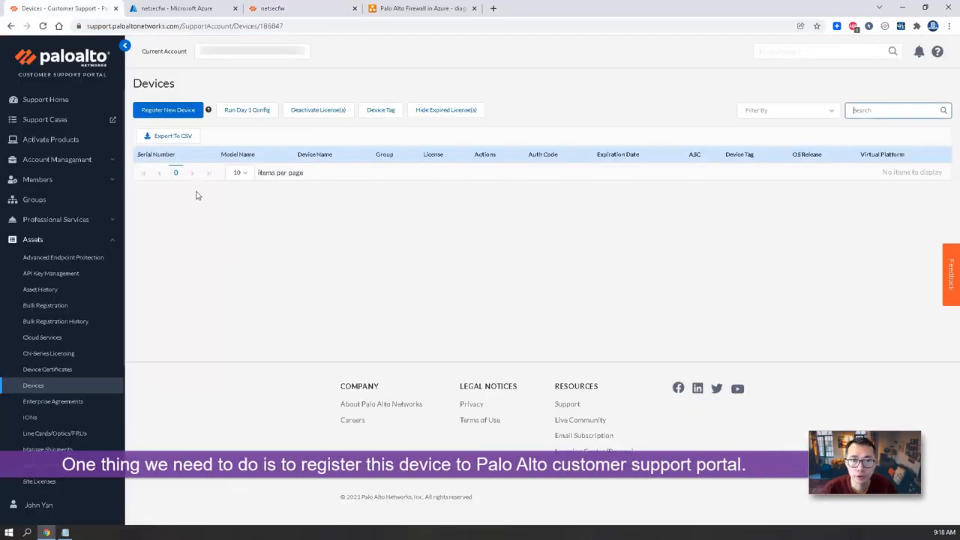
pyautogui.moveTo(240, 265)
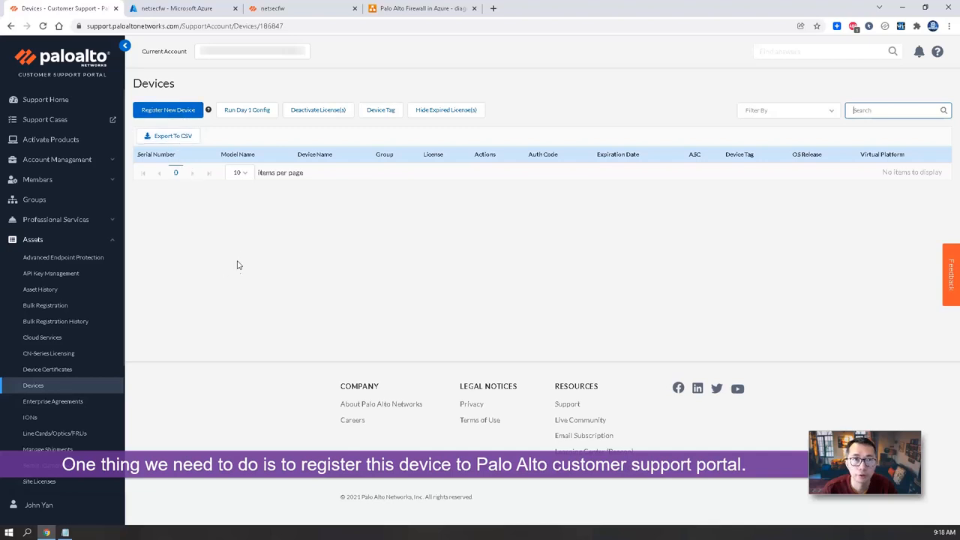
pyautogui.moveTo(232, 242)
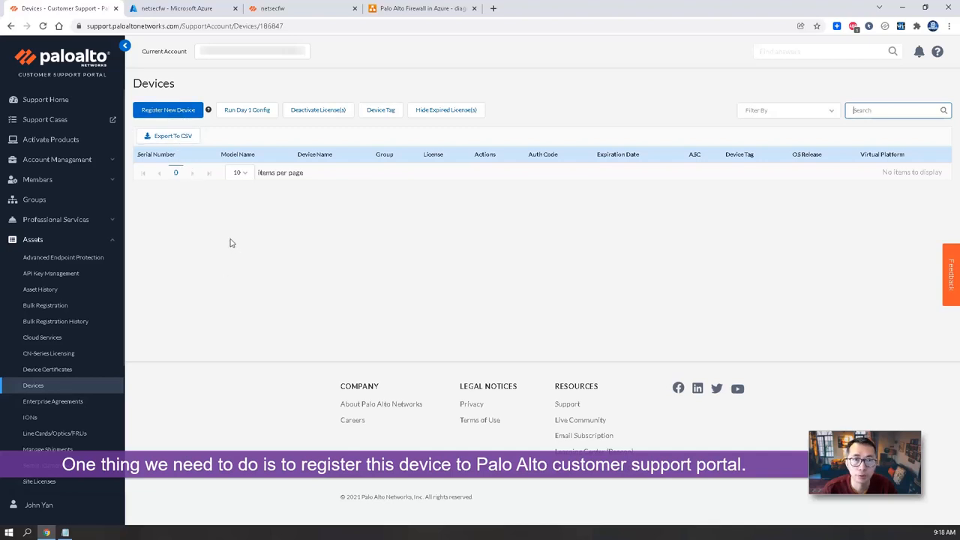
pyautogui.moveTo(768, 155)
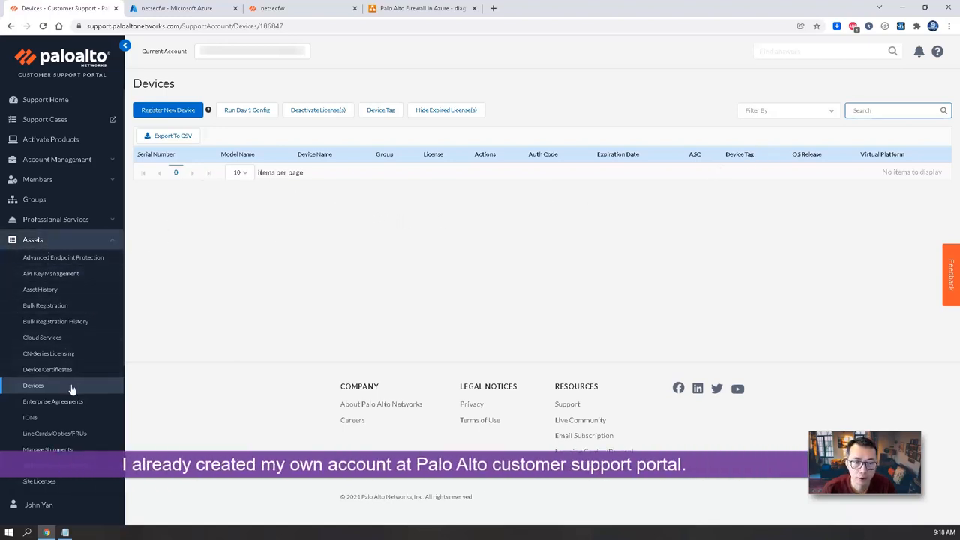
# - Under Assets > Devices, register a usage-based VM-Series device with Microsoft Azure as marketplace
pyautogui.click(168, 109)
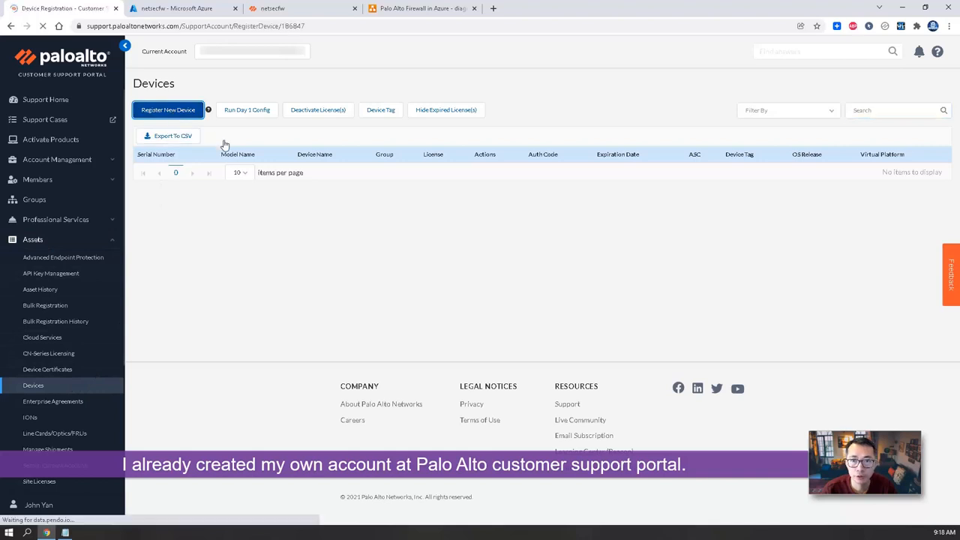
pyautogui.click(168, 110)
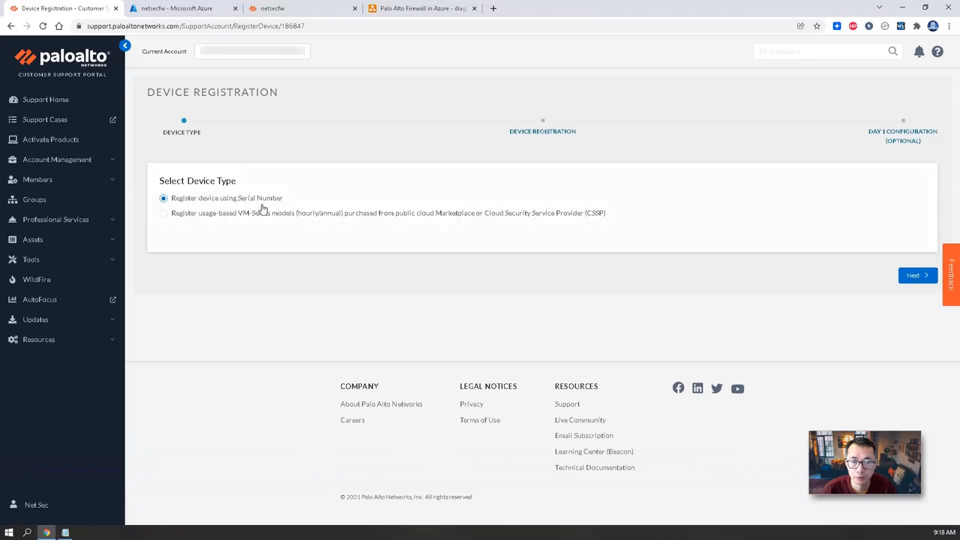
pyautogui.click(164, 213)
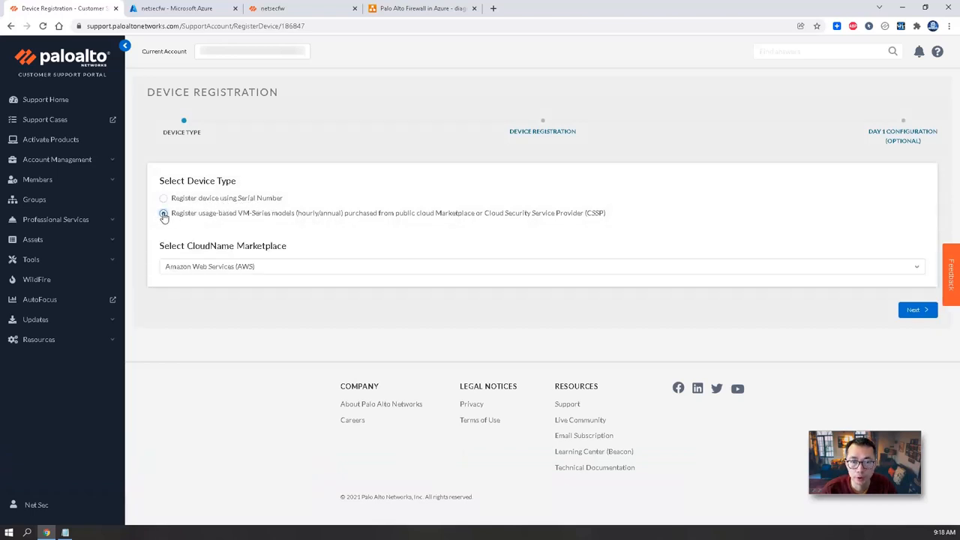
pyautogui.click(164, 213)
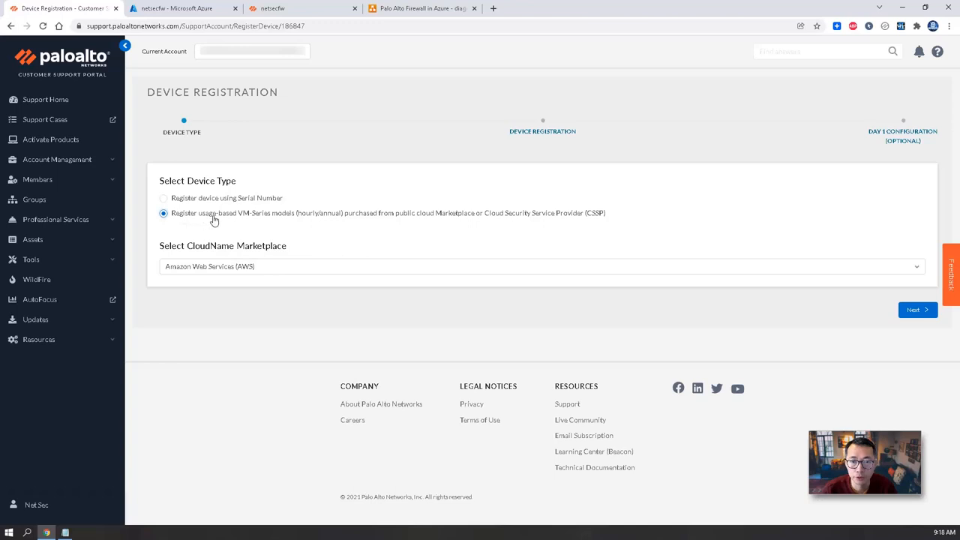
pyautogui.moveTo(296, 220)
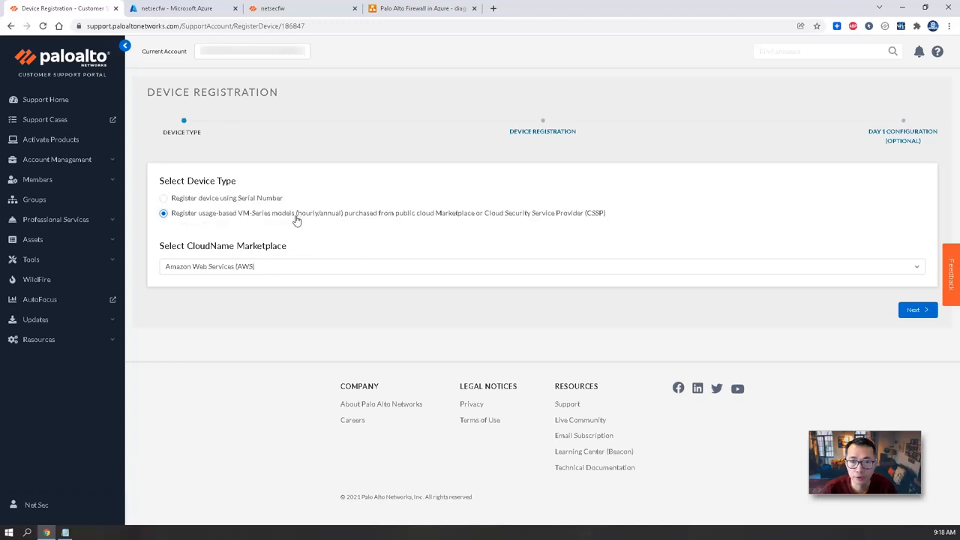
pyautogui.click(525, 267)
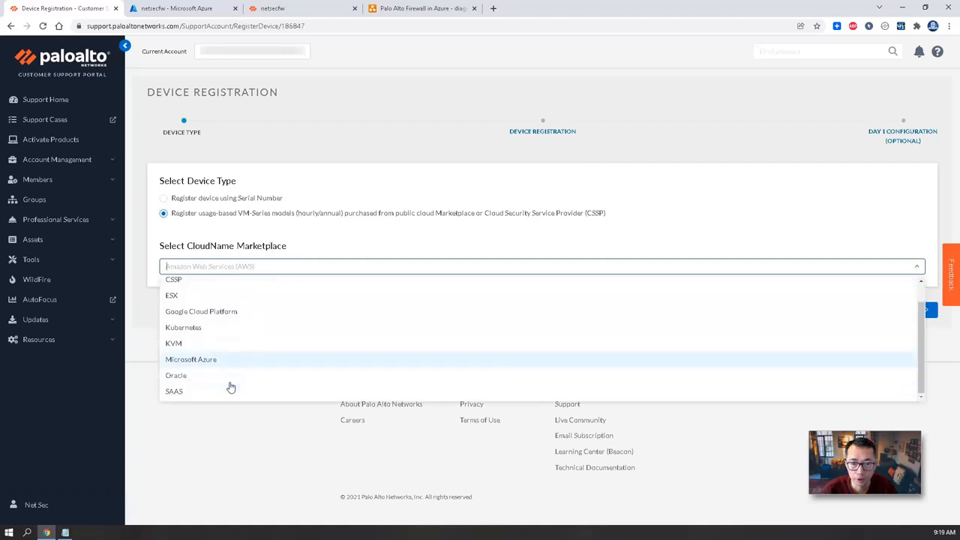
pyautogui.click(190, 359)
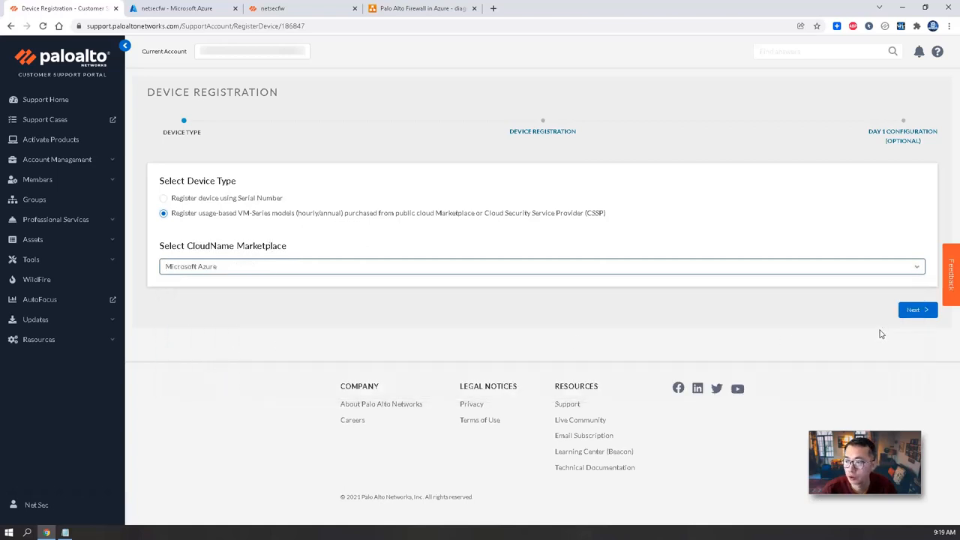
pyautogui.click(918, 310)
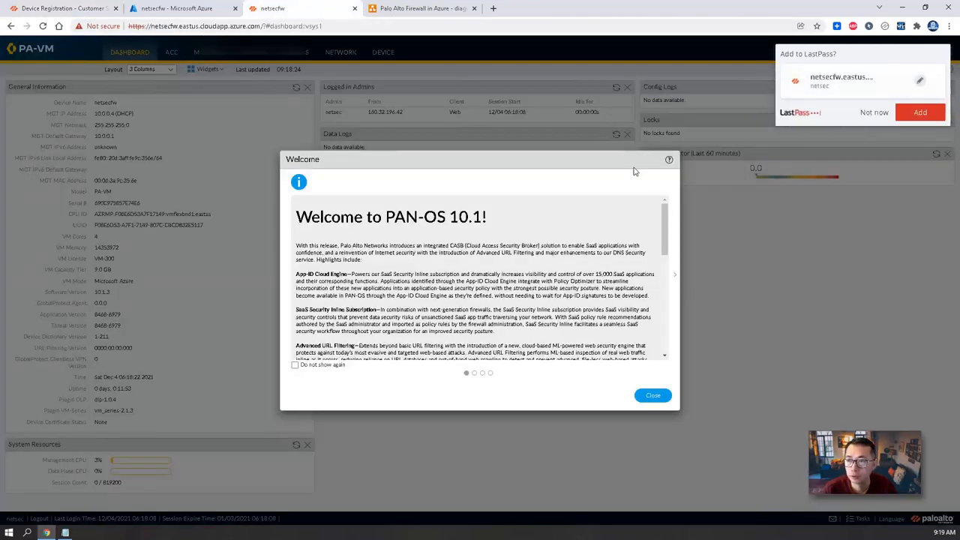
pyautogui.moveTo(508, 276)
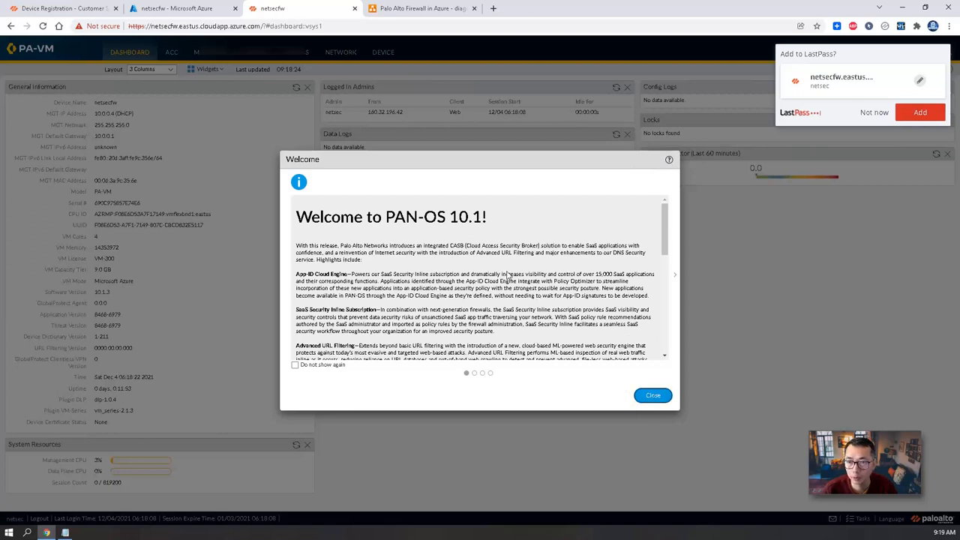
pyautogui.moveTo(558, 381)
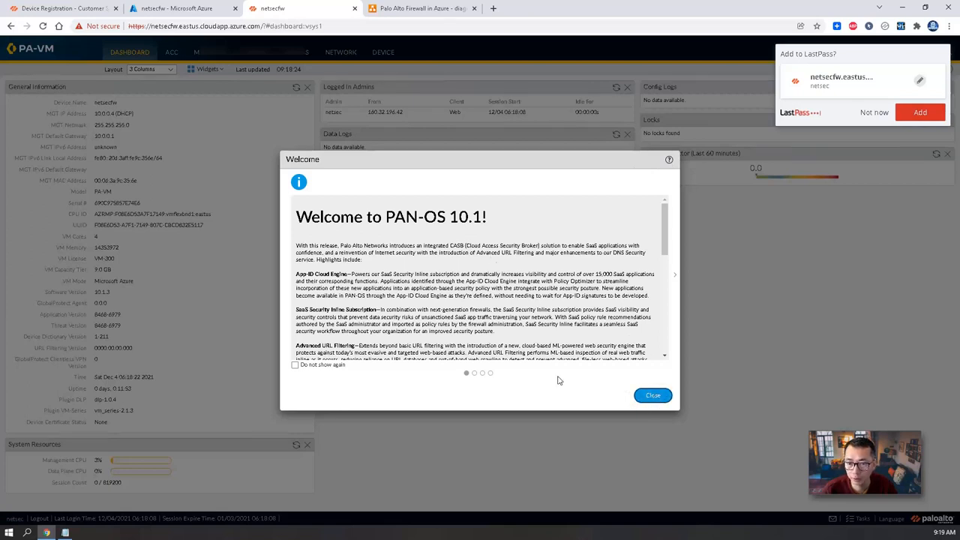
# - Close the PAN-OS 10.1 welcome dialog and select the firewall's Serial # value
pyautogui.click(652, 396)
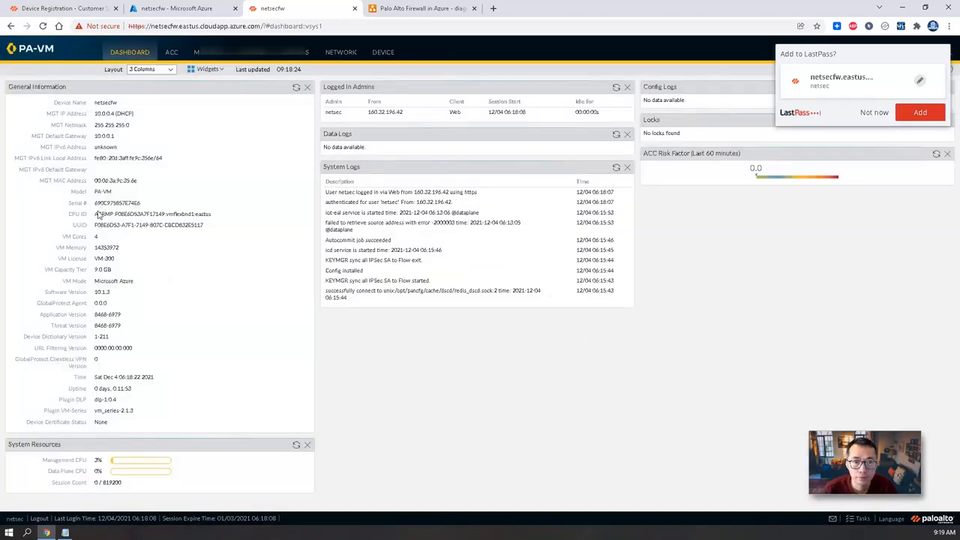
pyautogui.doubleClick(117, 202)
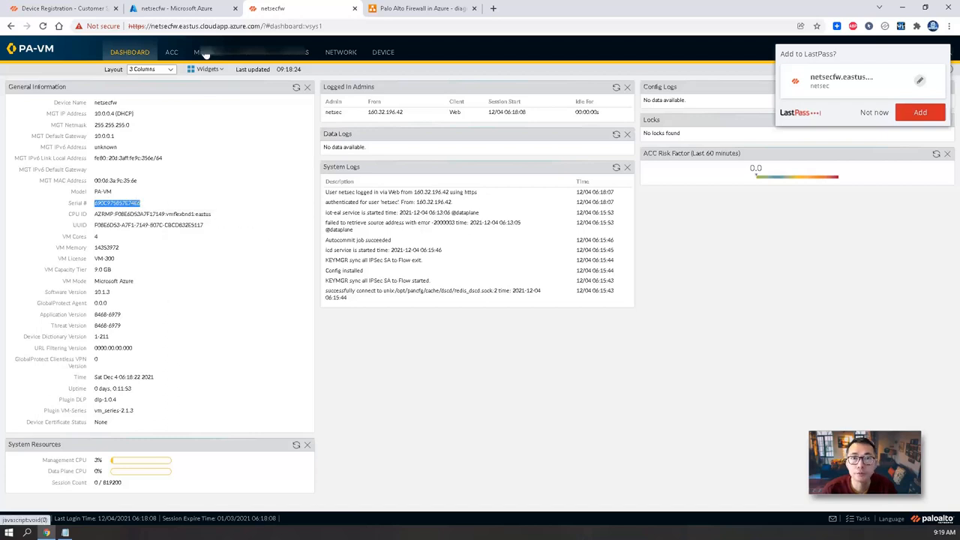
pyautogui.click(64, 8)
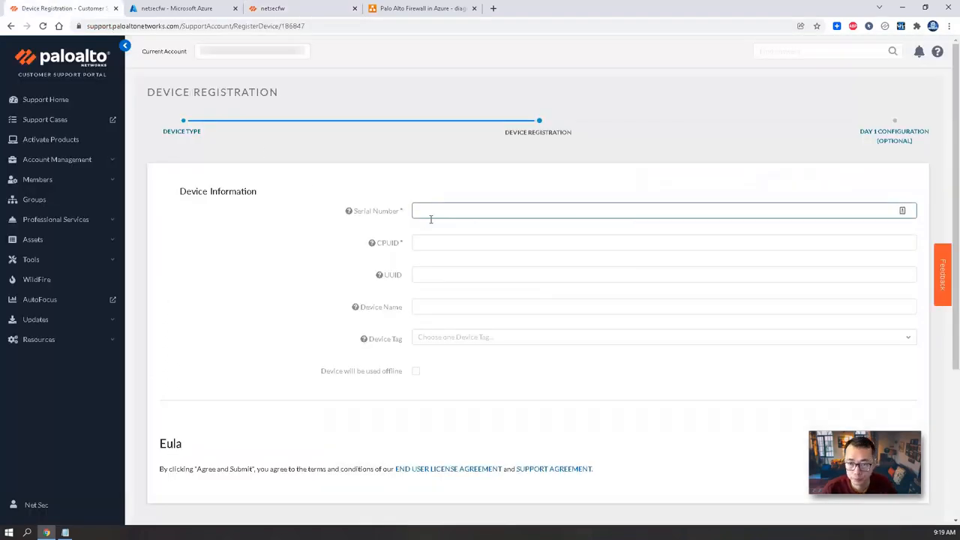
pyautogui.write('690C975857E74E6')
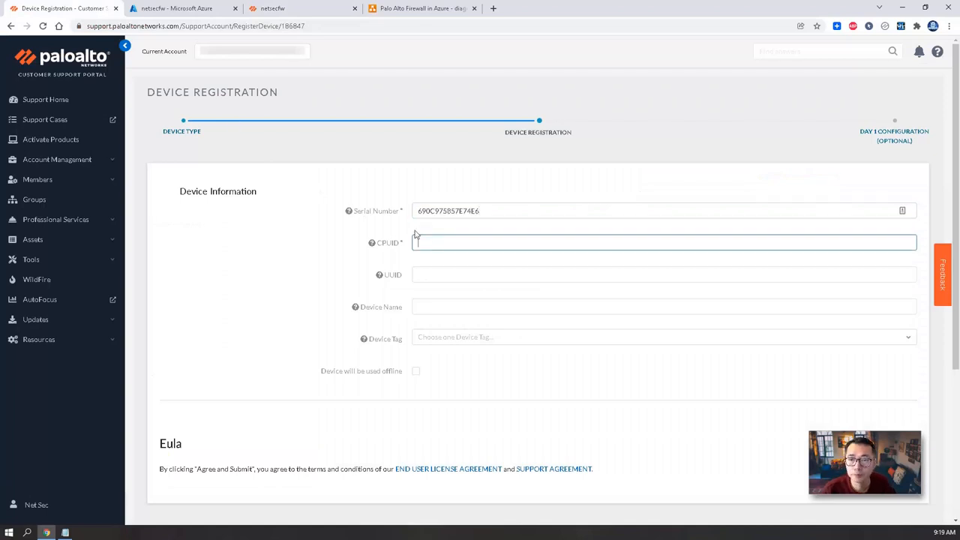
pyautogui.write('AZRMP:F08E6D53A7F17149:vmflexbnd1:eastus')
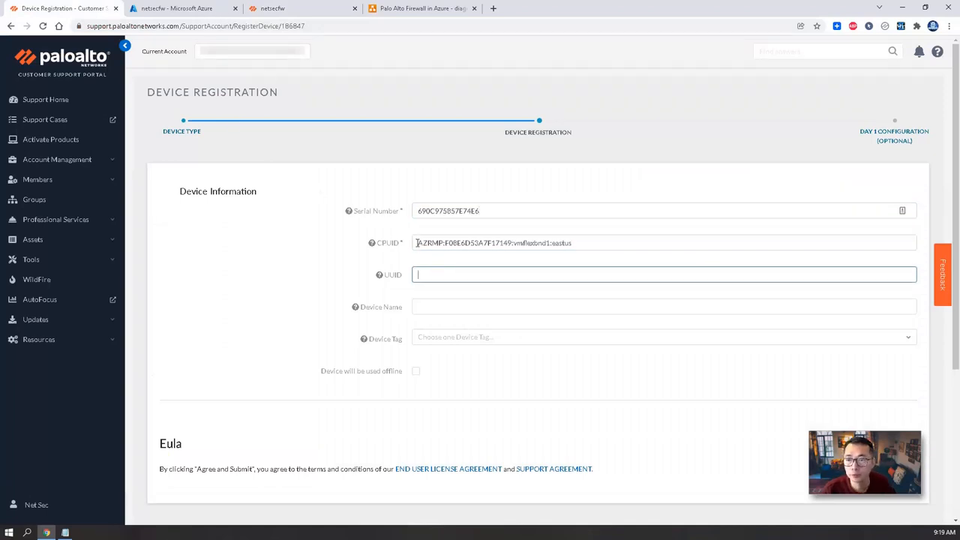
pyautogui.write('F08E6D53-A7F1-7149-807C-CBCD832E5117')
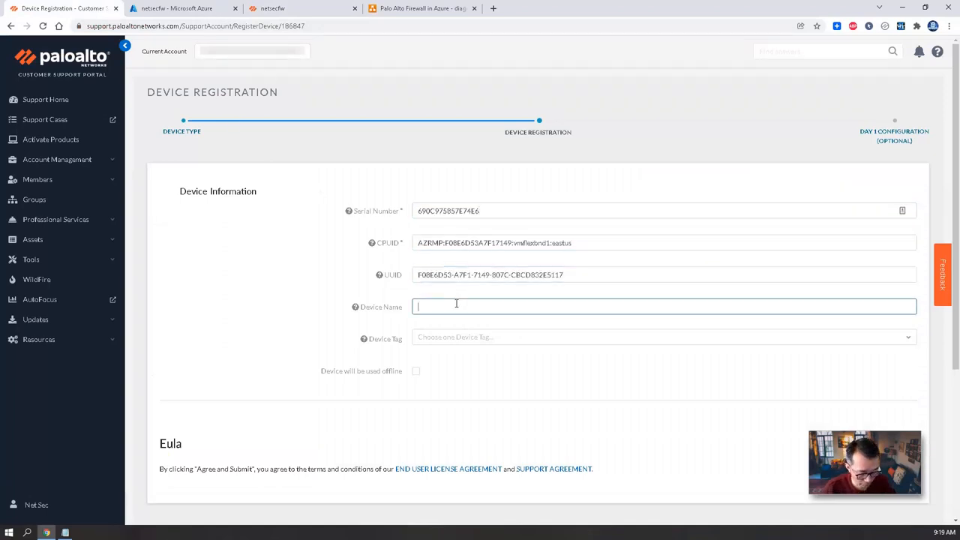
pyautogui.write('netsecfw')
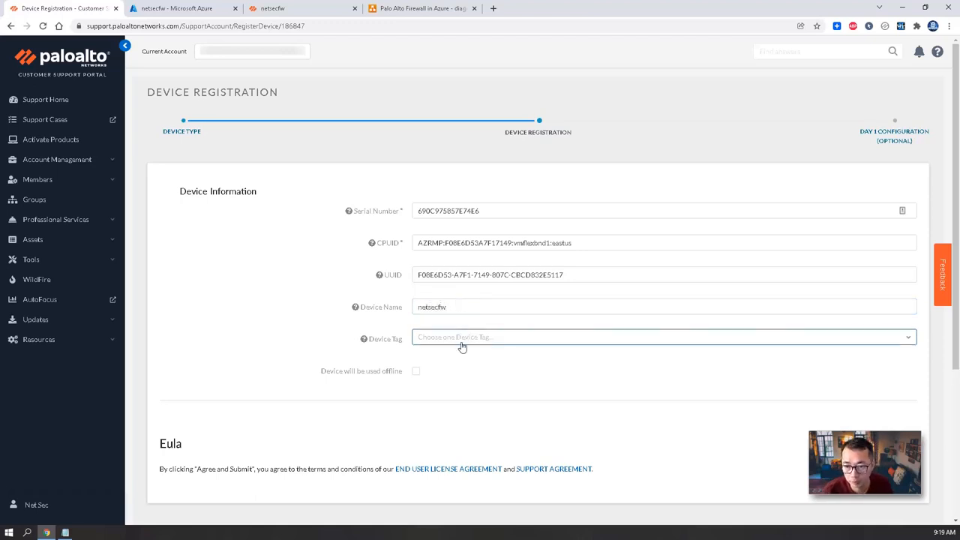
pyautogui.scroll(-3)
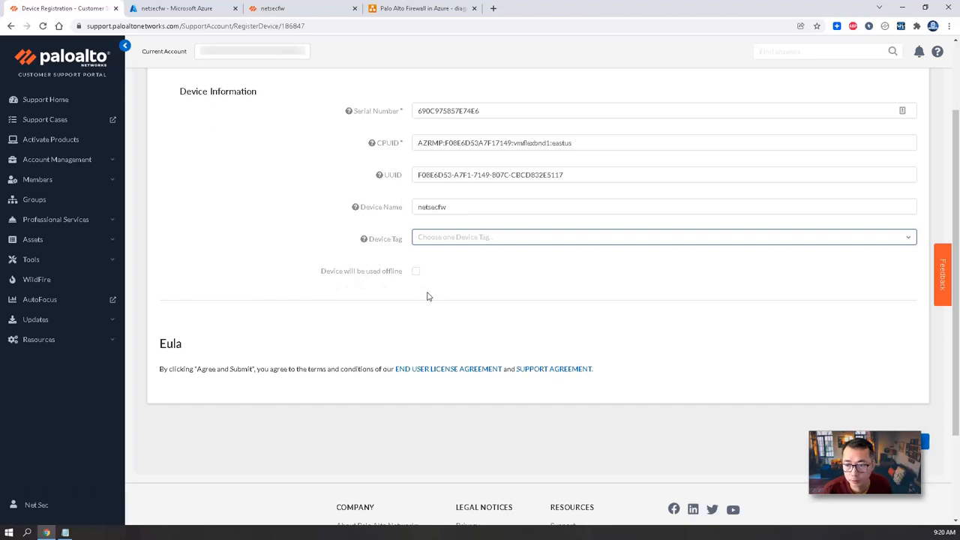
pyautogui.scroll(-3)
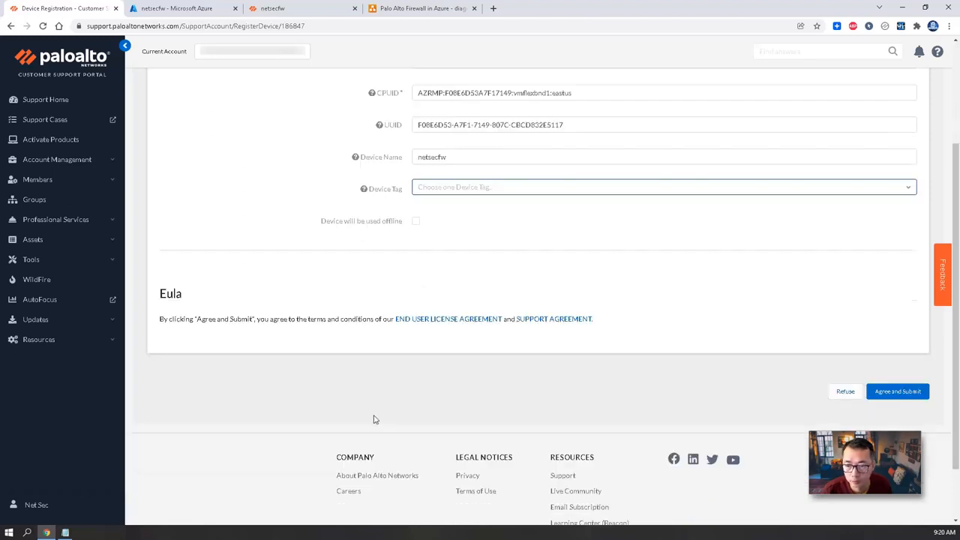
pyautogui.moveTo(426, 357)
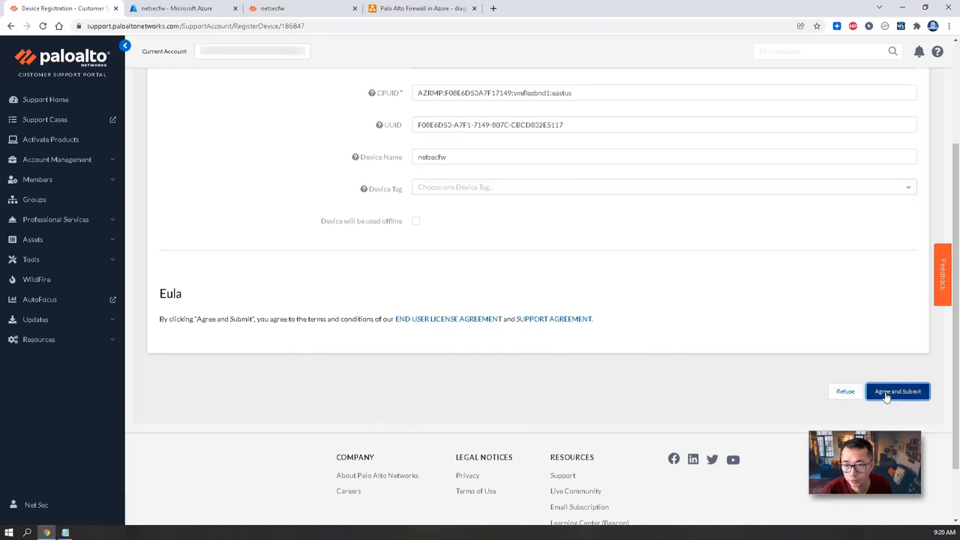
pyautogui.click(898, 391)
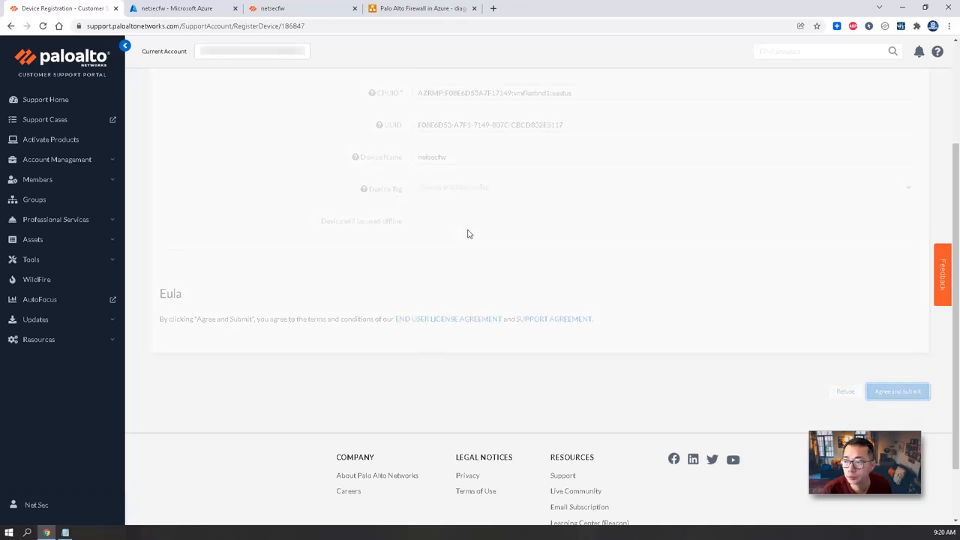
pyautogui.click(897, 391)
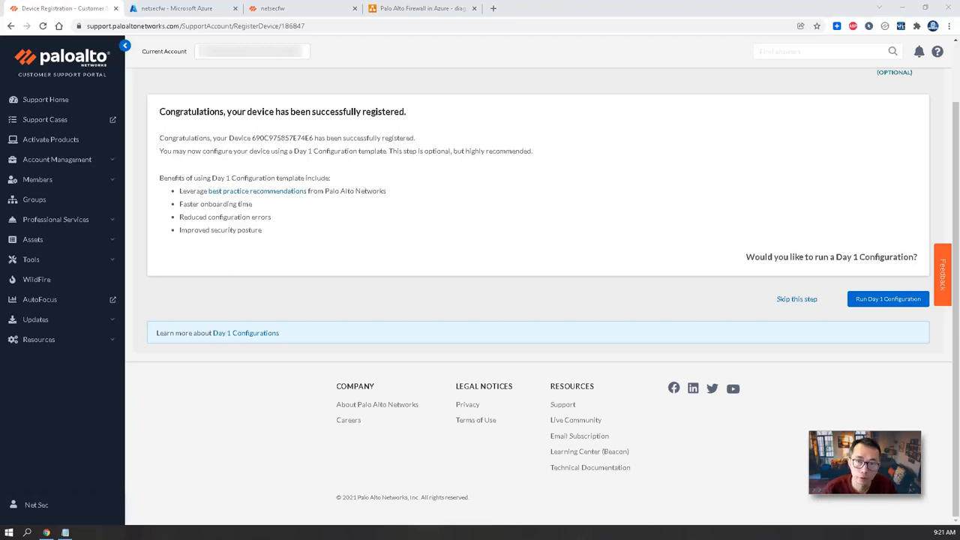
pyautogui.moveTo(408, 116)
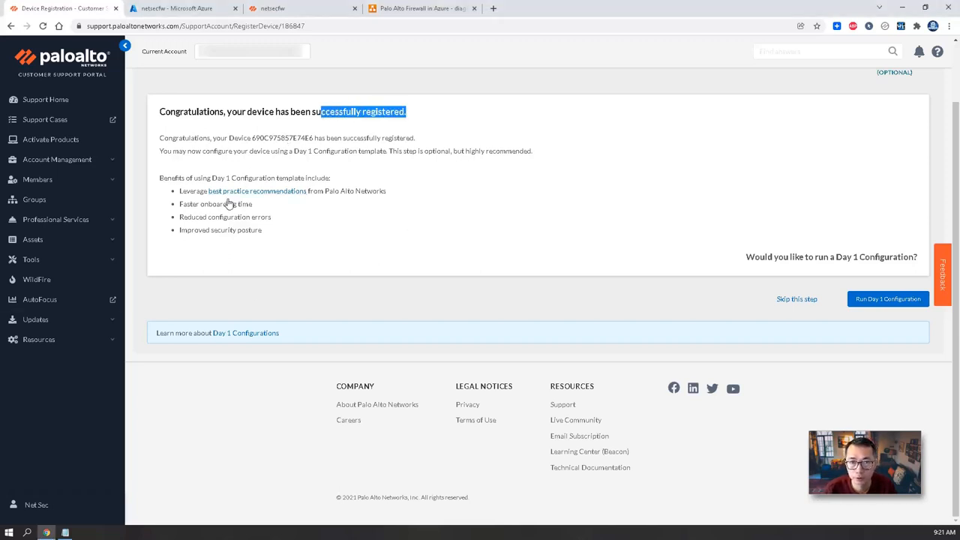
pyautogui.moveTo(273, 193)
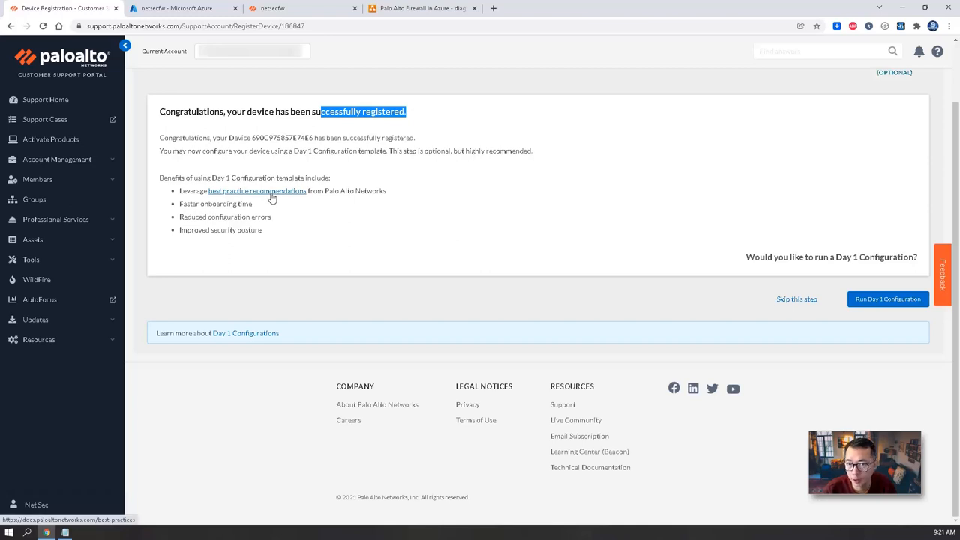
pyautogui.moveTo(283, 205)
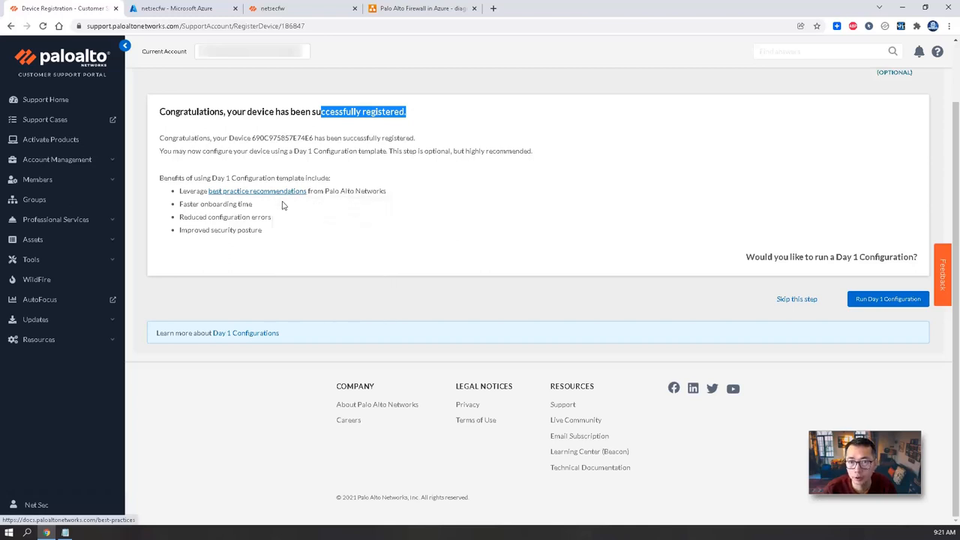
pyautogui.click(258, 191)
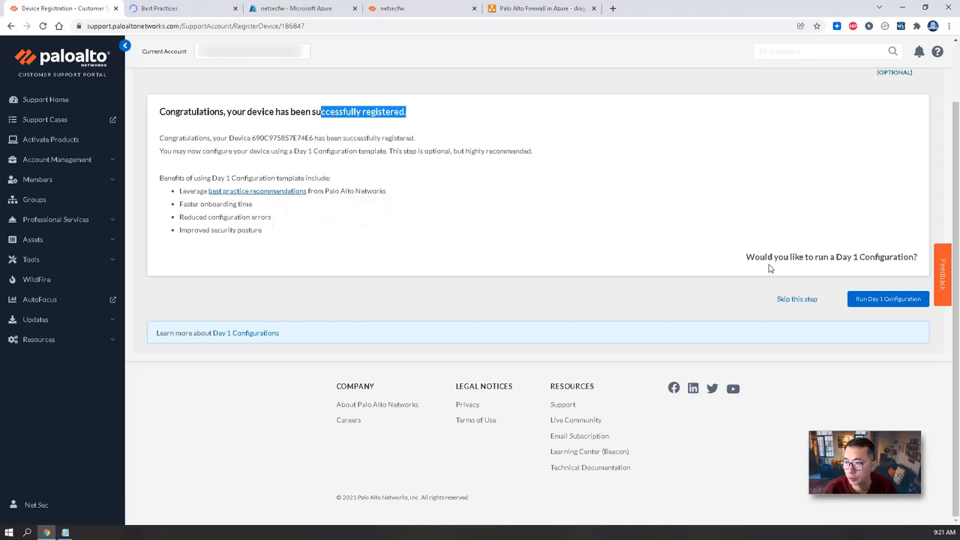
pyautogui.moveTo(888, 299)
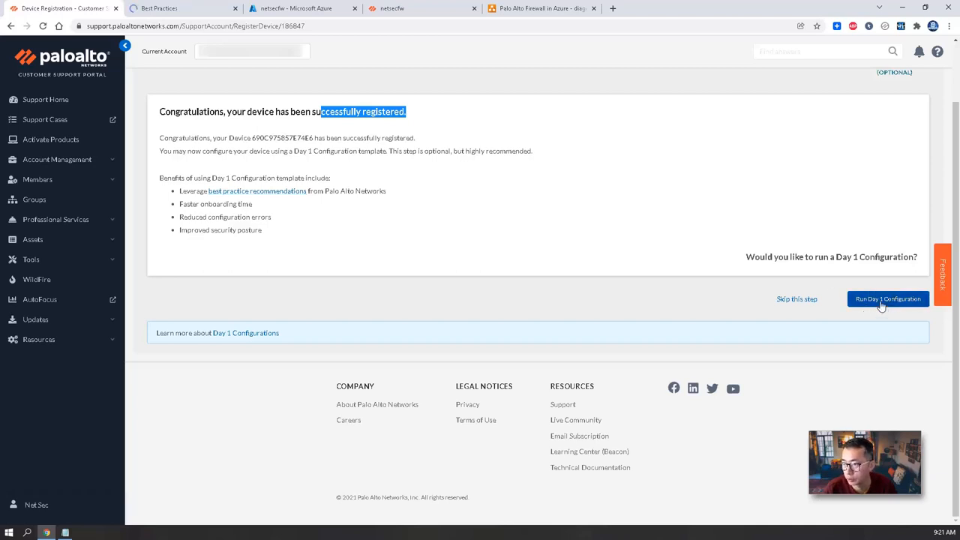
pyautogui.click(888, 298)
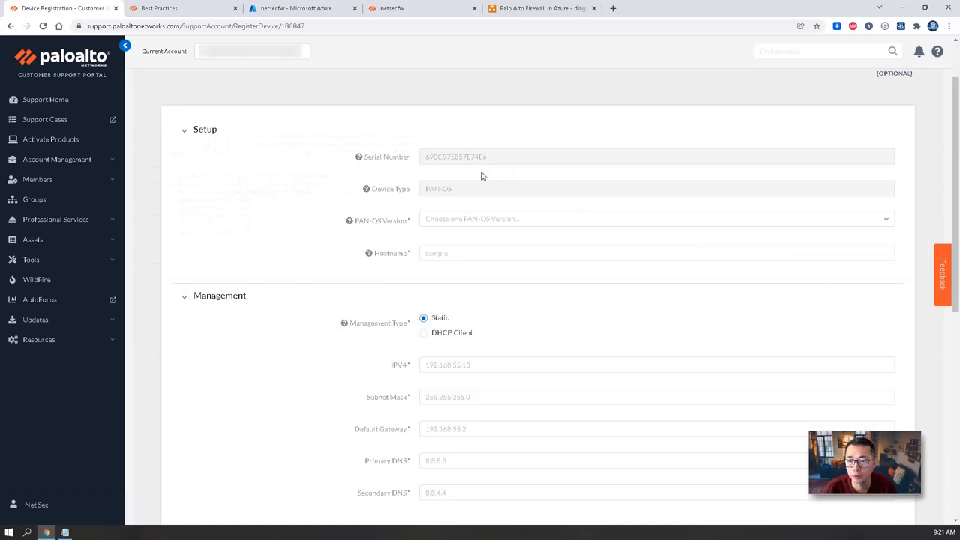
pyautogui.moveTo(448, 300)
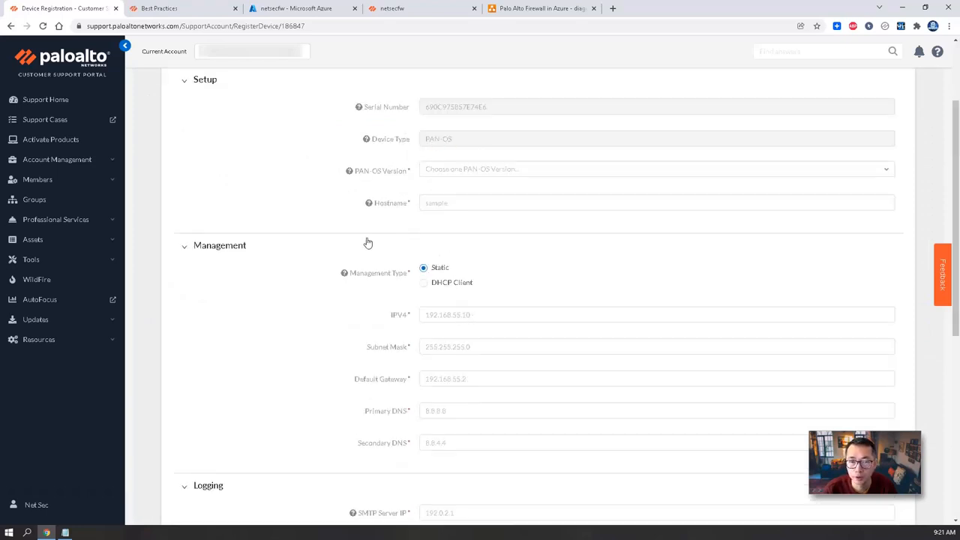
pyautogui.moveTo(409, 187)
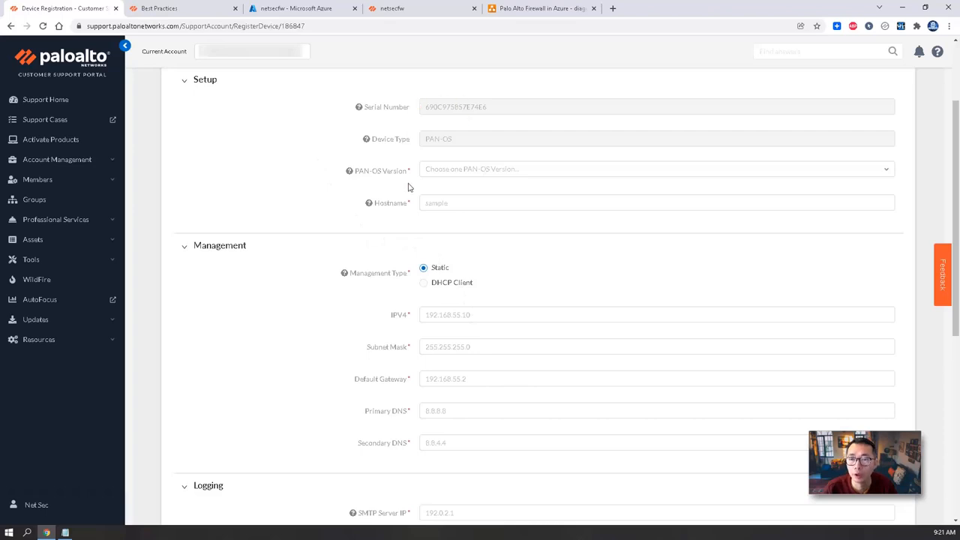
pyautogui.moveTo(460, 301)
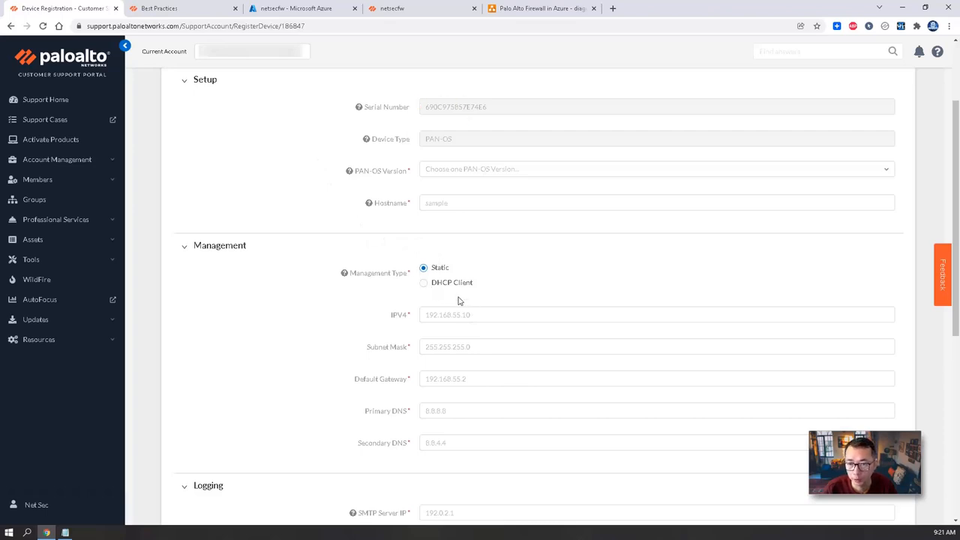
pyautogui.scroll(-3)
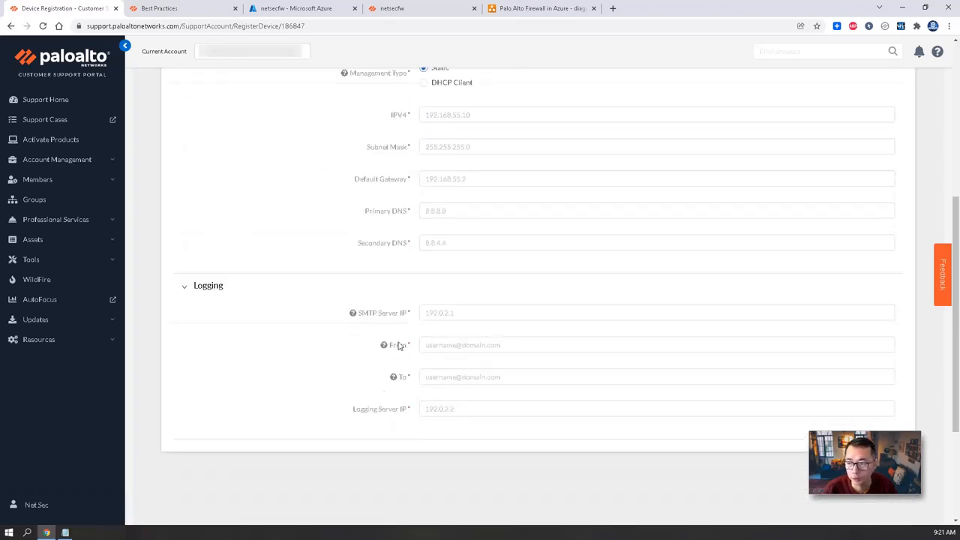
pyautogui.scroll(-3)
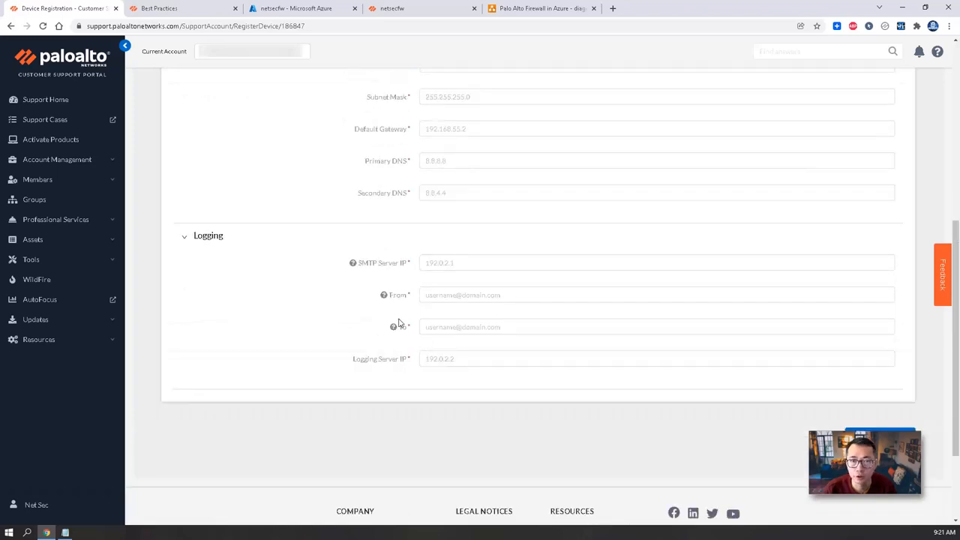
pyautogui.moveTo(298, 199)
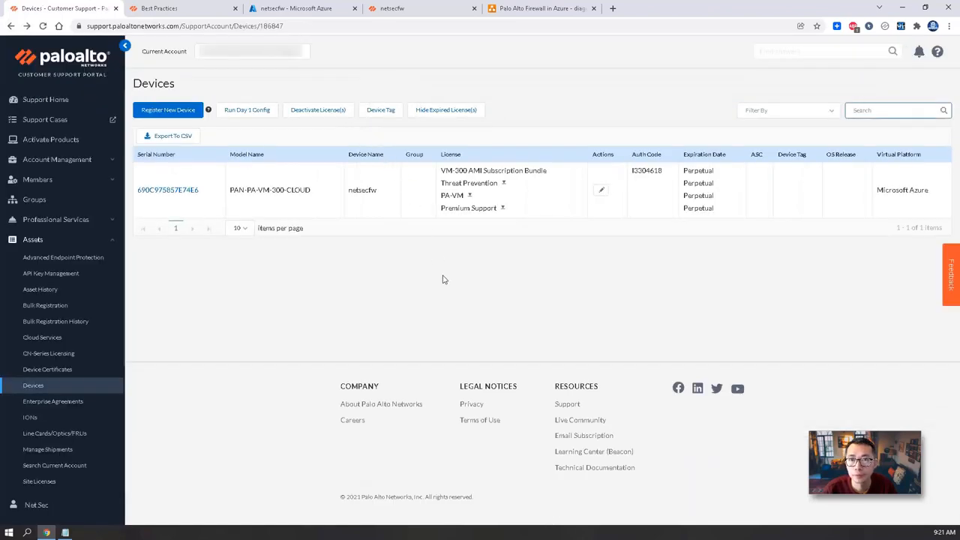
pyautogui.moveTo(395, 238)
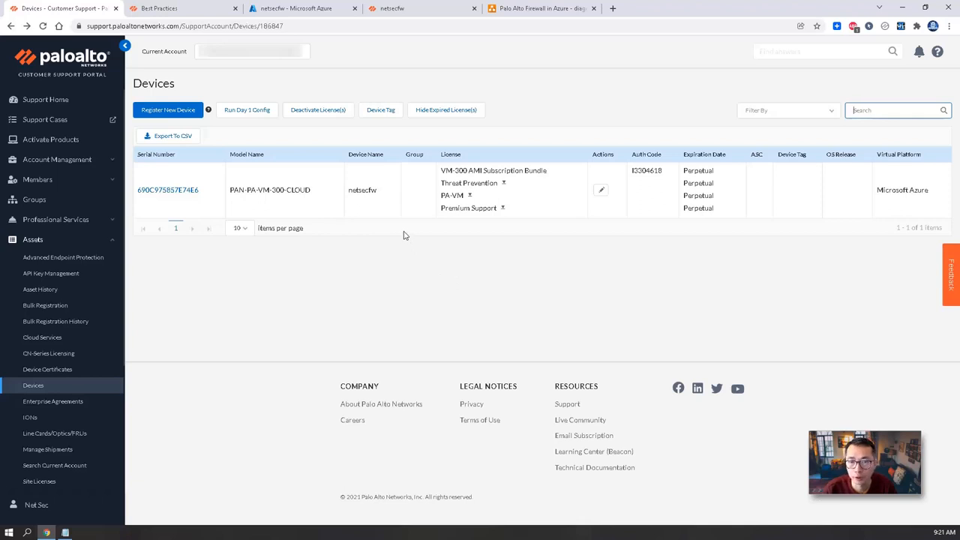
pyautogui.moveTo(430, 236)
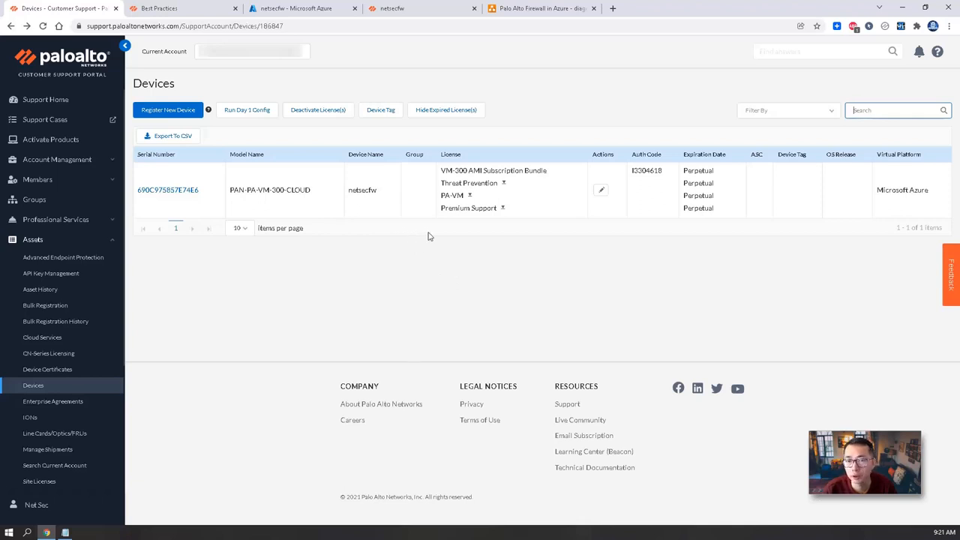
pyautogui.click(601, 190)
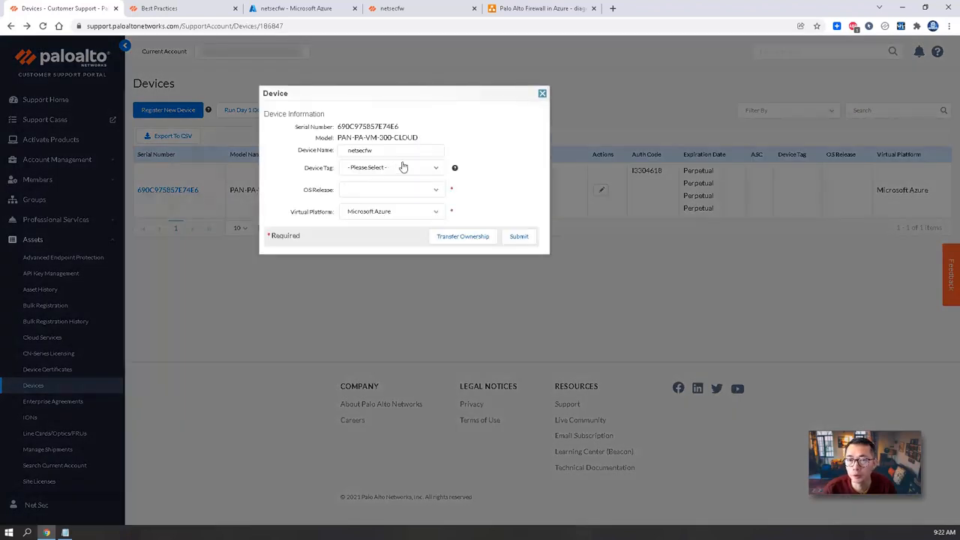
pyautogui.click(392, 189)
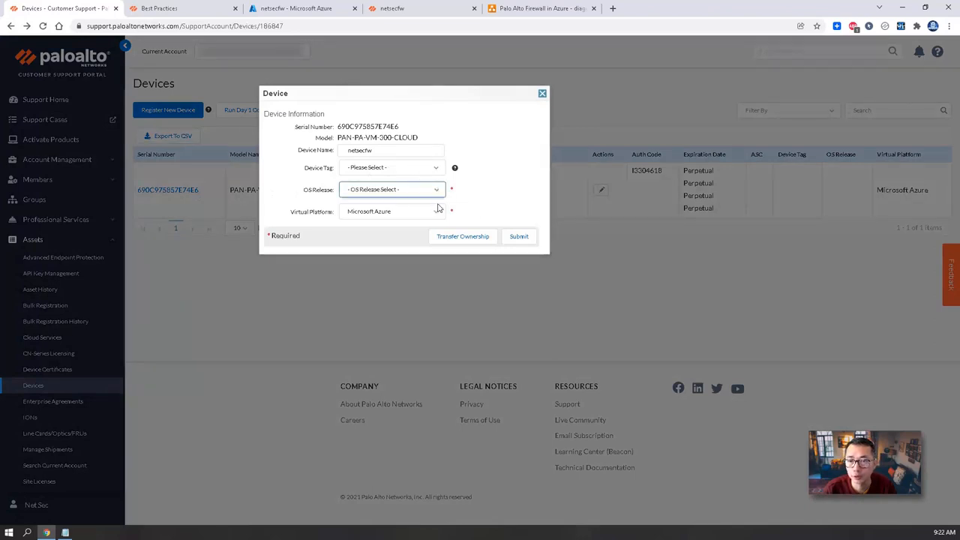
pyautogui.click(392, 189)
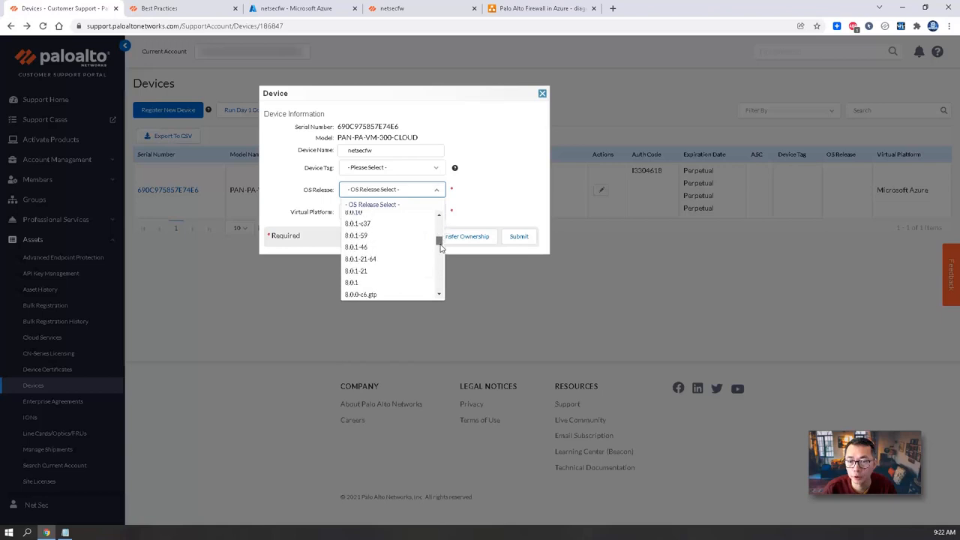
pyautogui.scroll(3)
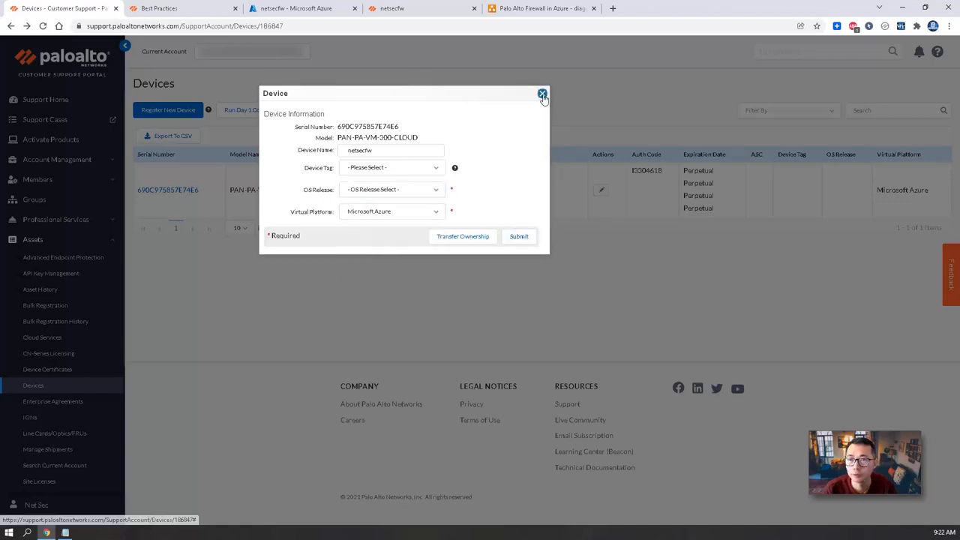
pyautogui.click(542, 94)
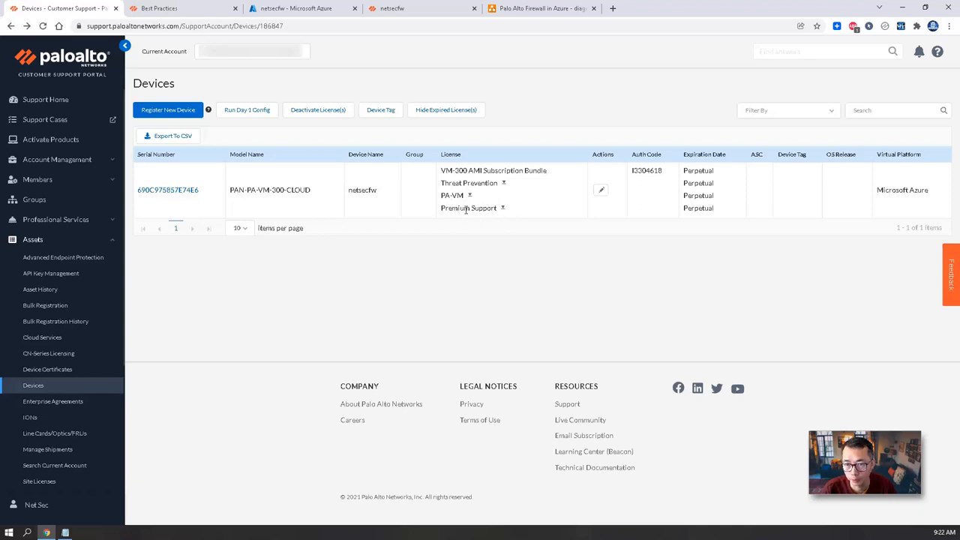
pyautogui.moveTo(697, 176)
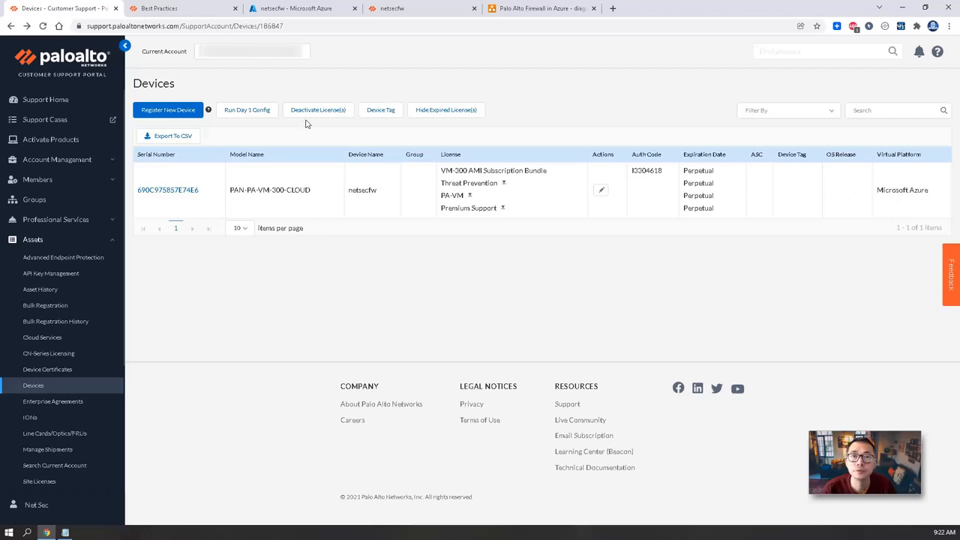
pyautogui.moveTo(300, 136)
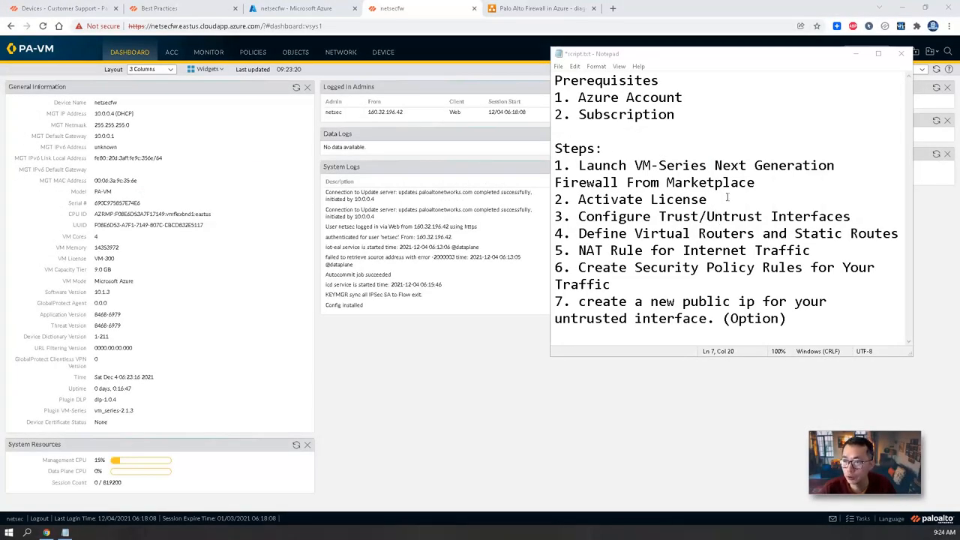
# - Review the virtual routers step in the notes, then switch to the network diagram
pyautogui.moveTo(554, 165); pyautogui.dragTo(706, 199)
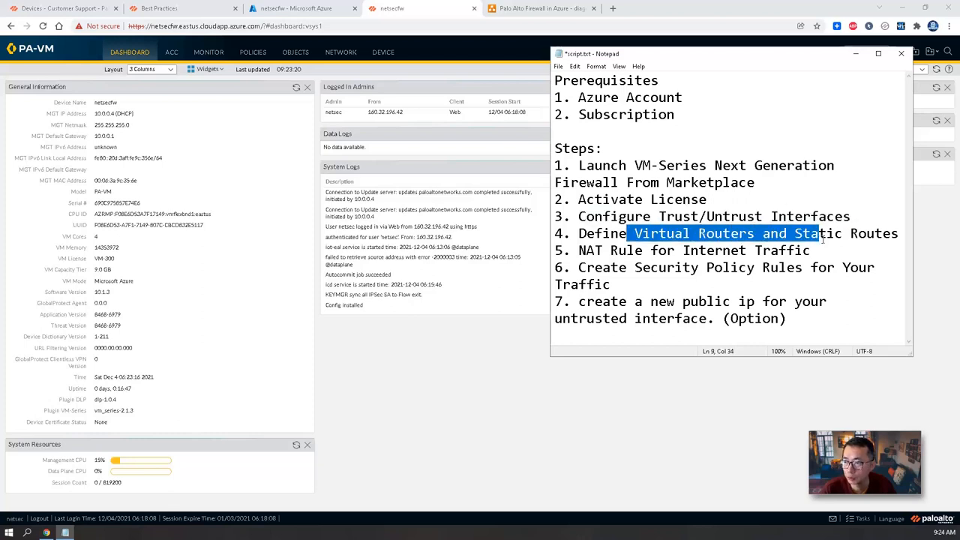
pyautogui.click(611, 267)
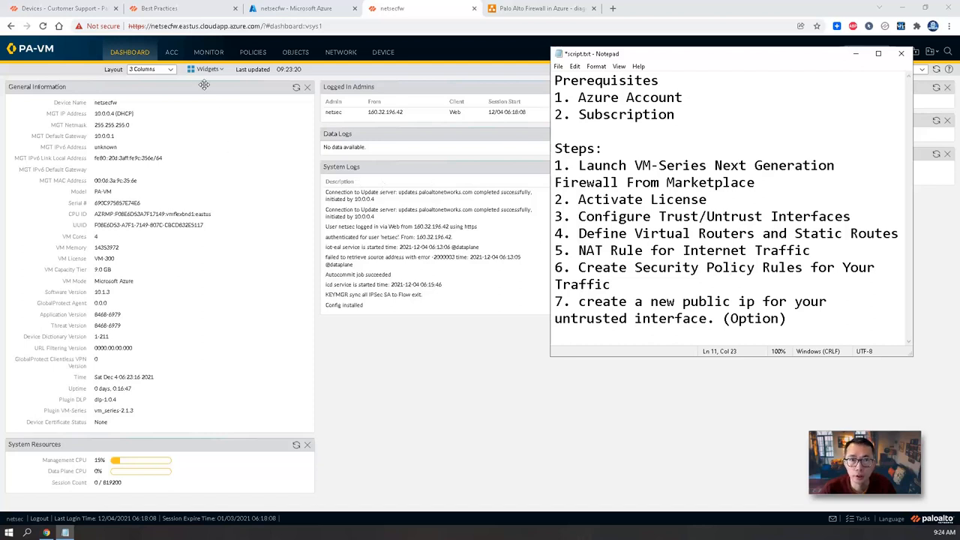
pyautogui.moveTo(337, 159)
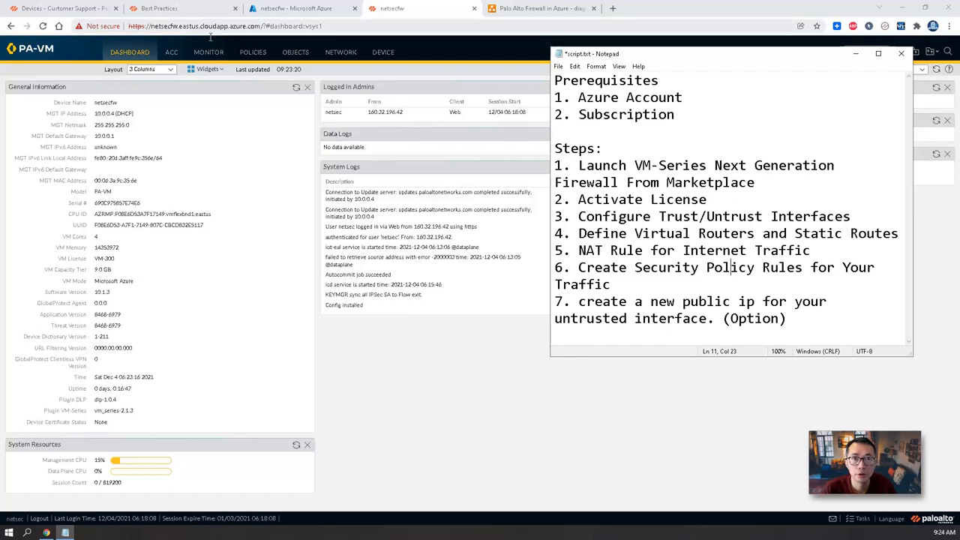
pyautogui.click(540, 9)
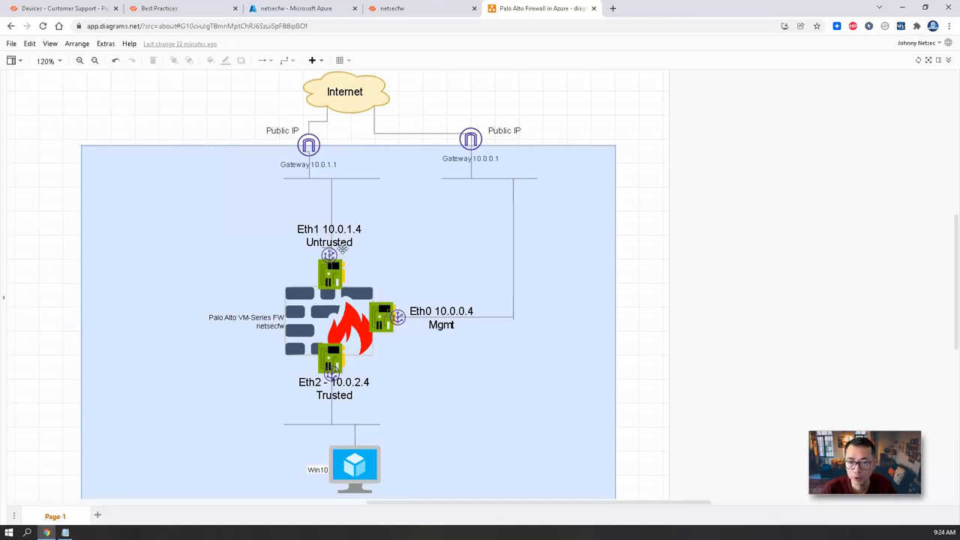
pyautogui.moveTo(349, 240)
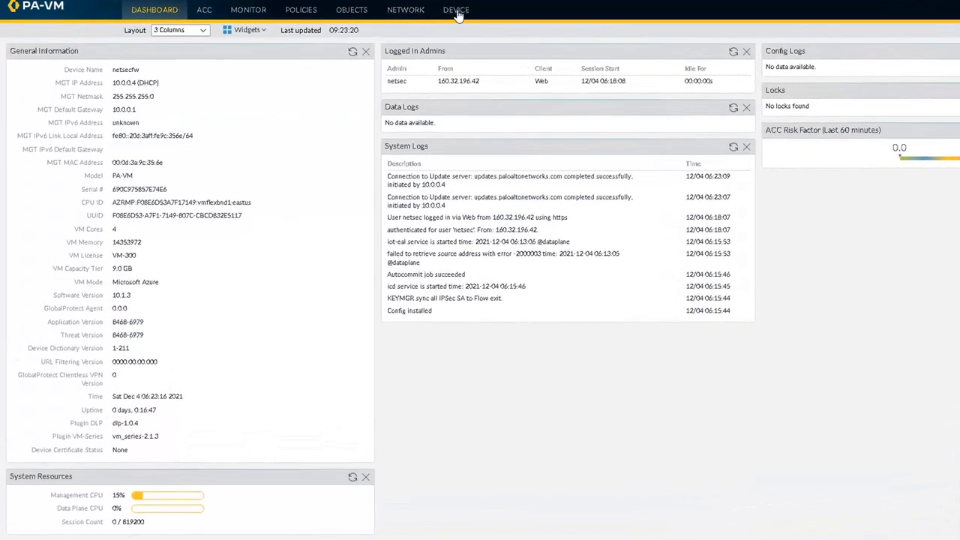
# - Inspect the management interface settings under Device > Setup, then move to the Ethernet interfaces list
pyautogui.click(457, 10)
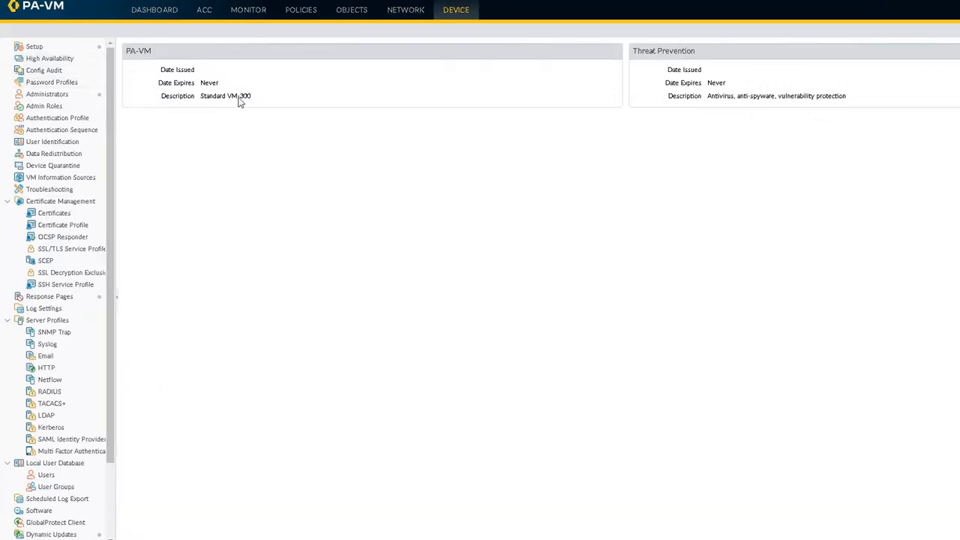
pyautogui.click(34, 46)
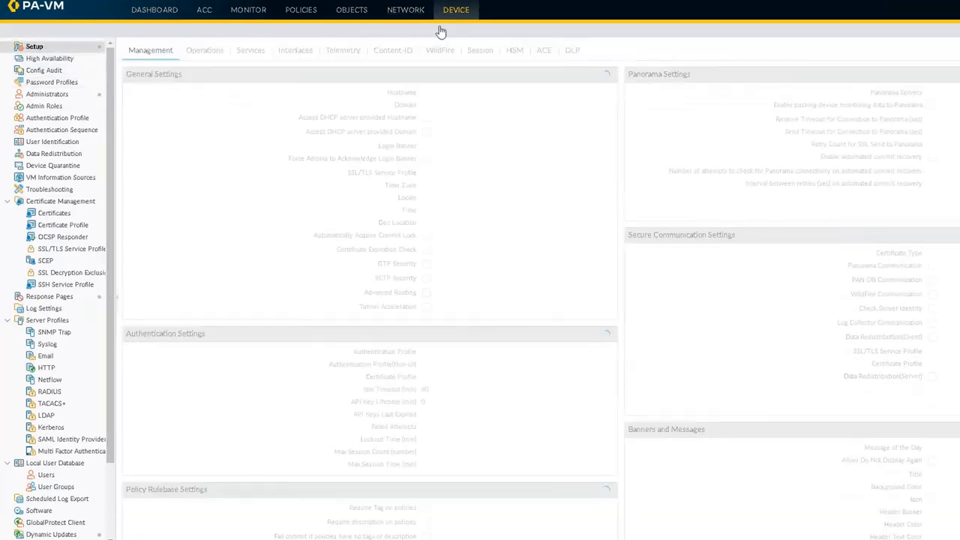
pyautogui.click(295, 49)
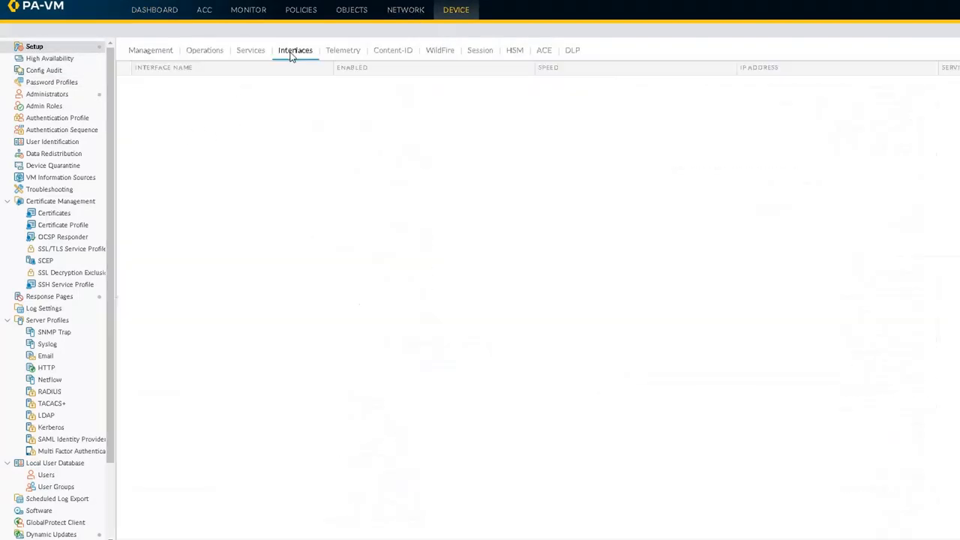
pyautogui.click(294, 50)
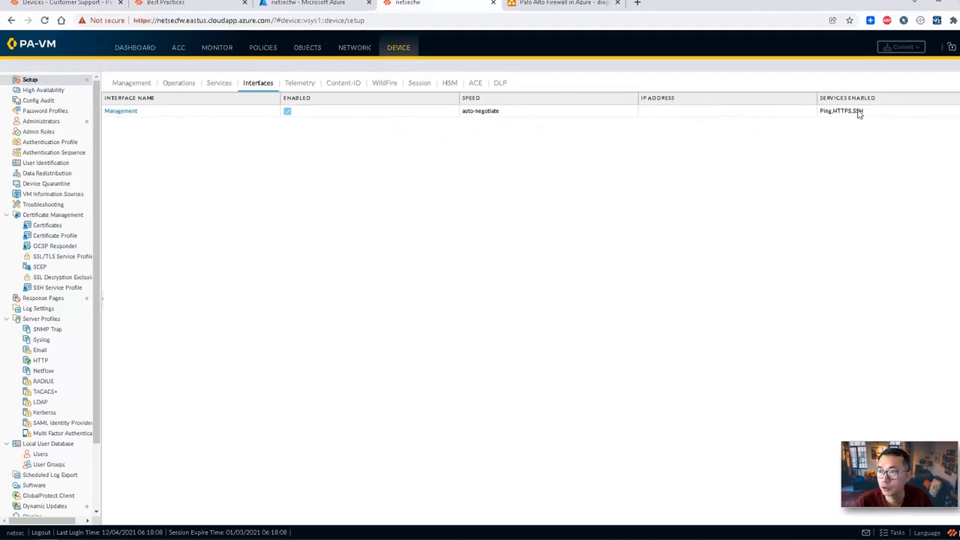
pyautogui.moveTo(250, 130)
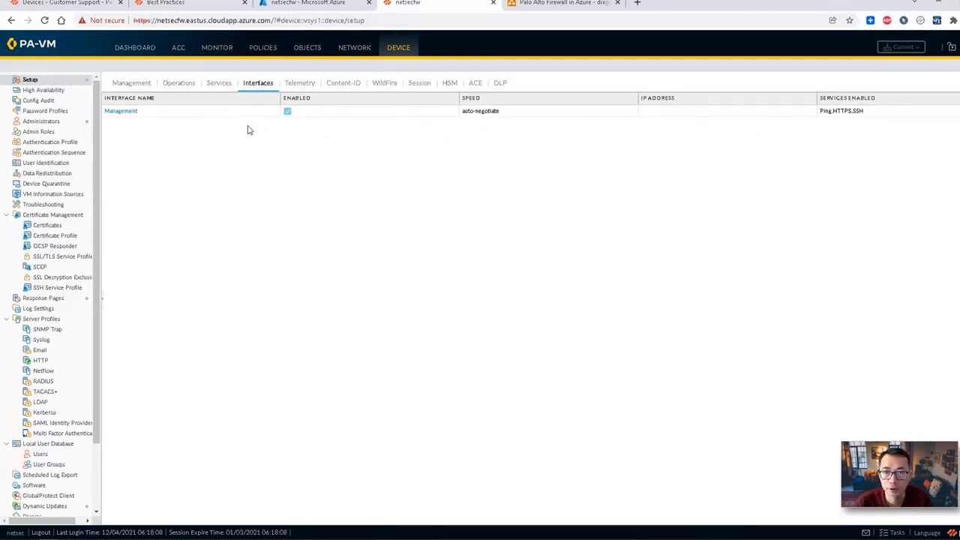
pyautogui.moveTo(355, 113)
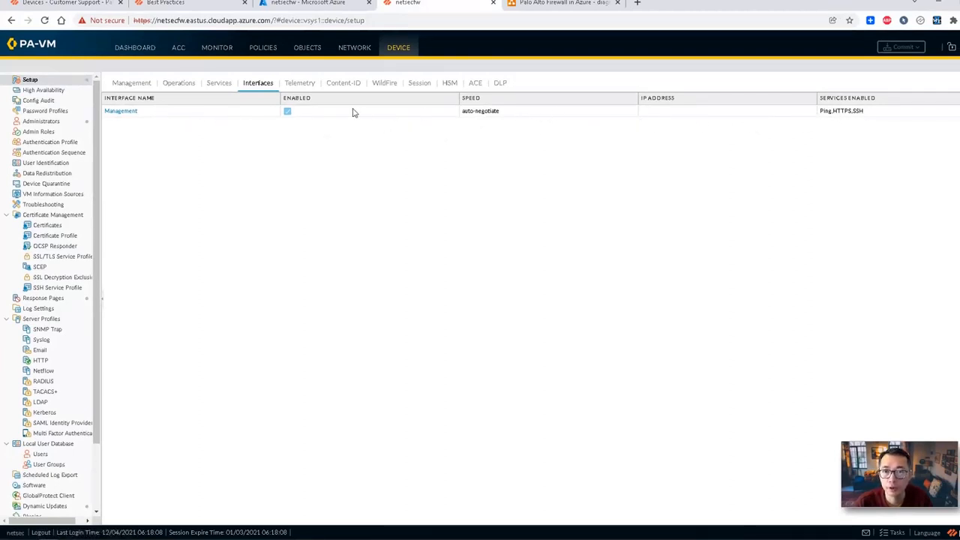
pyautogui.click(354, 47)
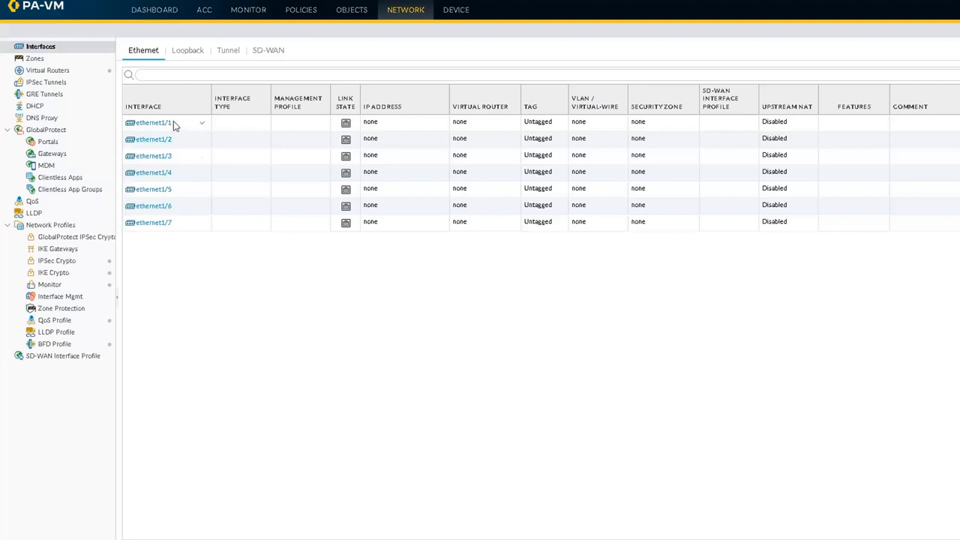
pyautogui.moveTo(172, 242)
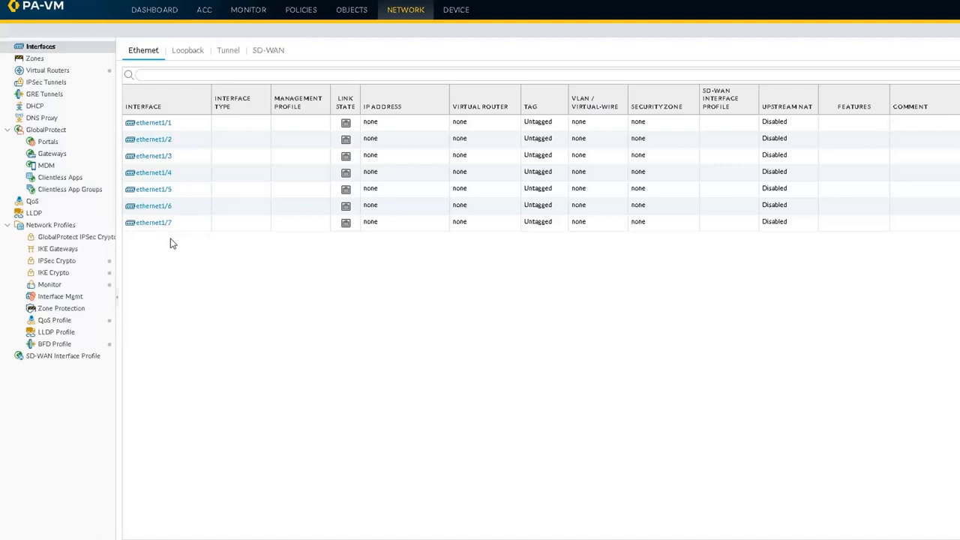
pyautogui.moveTo(165, 238)
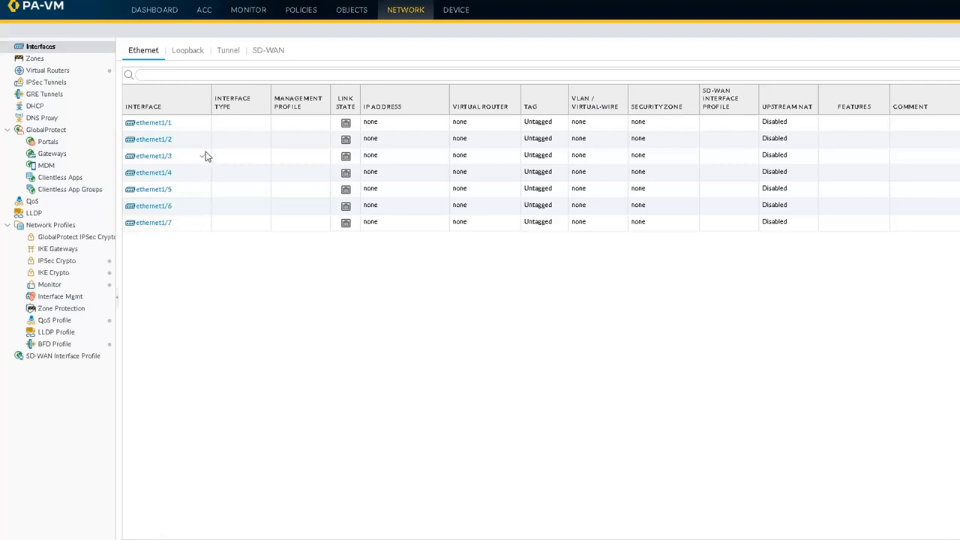
pyautogui.moveTo(152, 123)
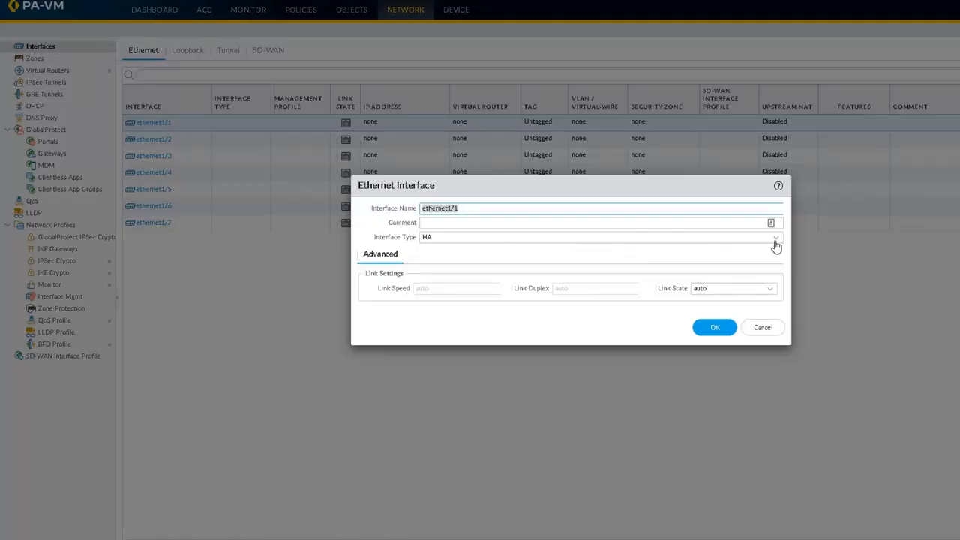
# - Set ethernet1/1's interface type to Layer3 and show its virtual router choices
pyautogui.click(776, 237)
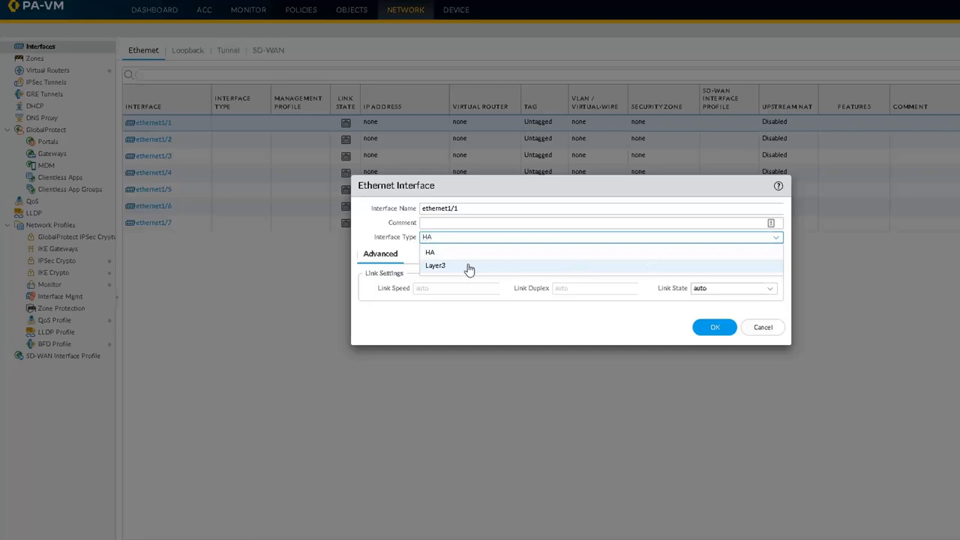
pyautogui.click(436, 266)
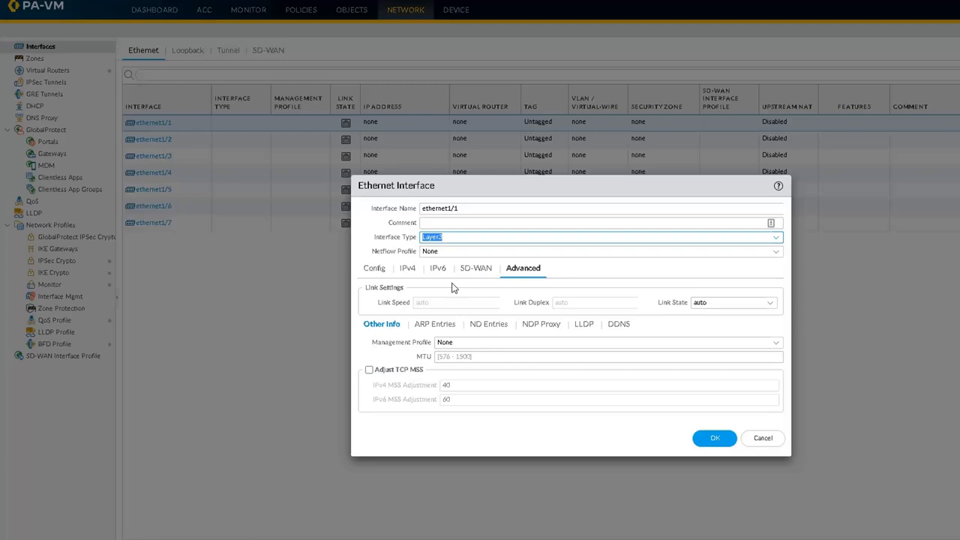
pyautogui.moveTo(472, 212)
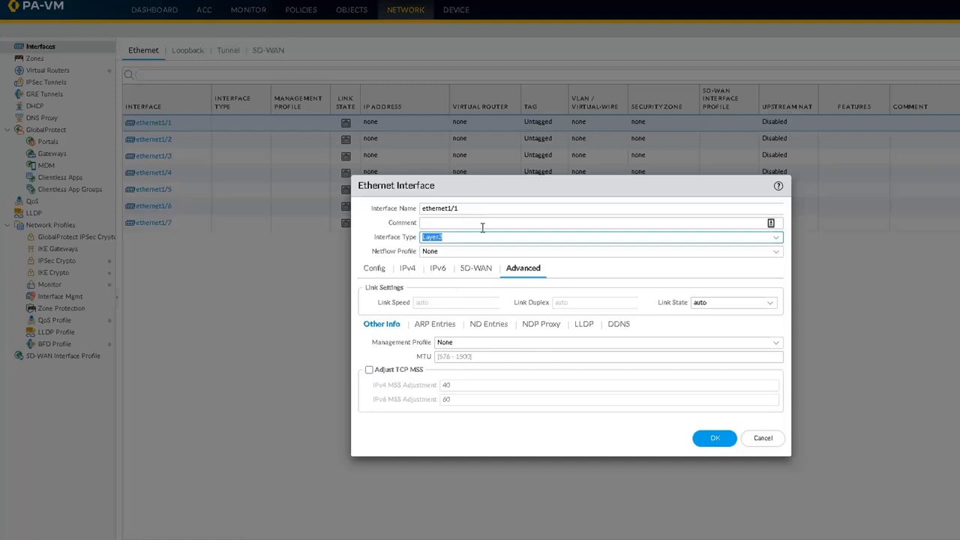
pyautogui.click(374, 268)
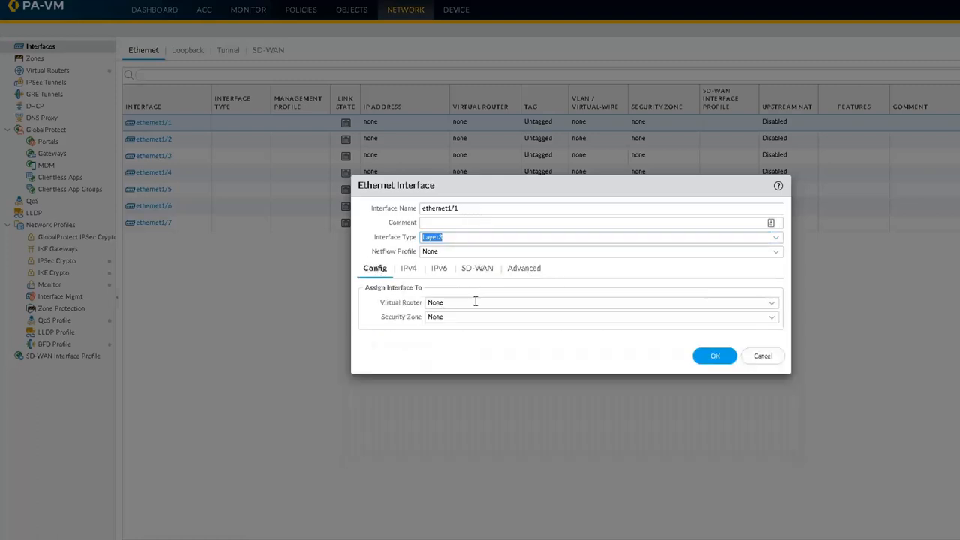
pyautogui.click(772, 303)
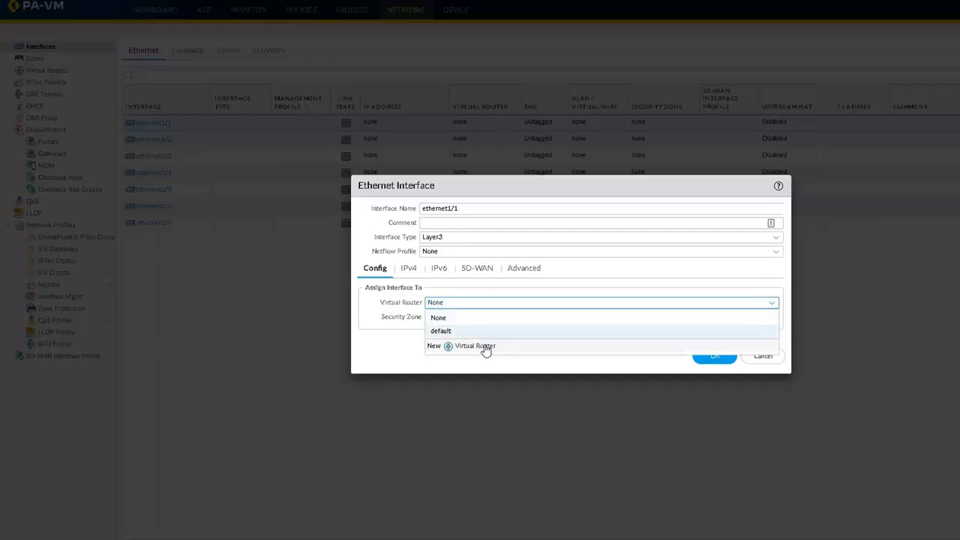
# - Create the new virtual router untrusted-vr for ethernet1/1
pyautogui.click(475, 346)
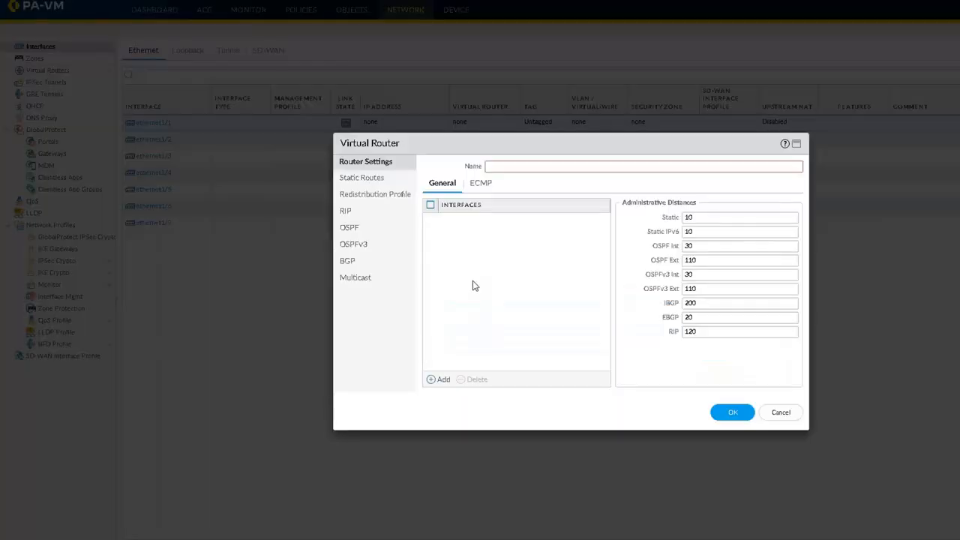
pyautogui.click(638, 166)
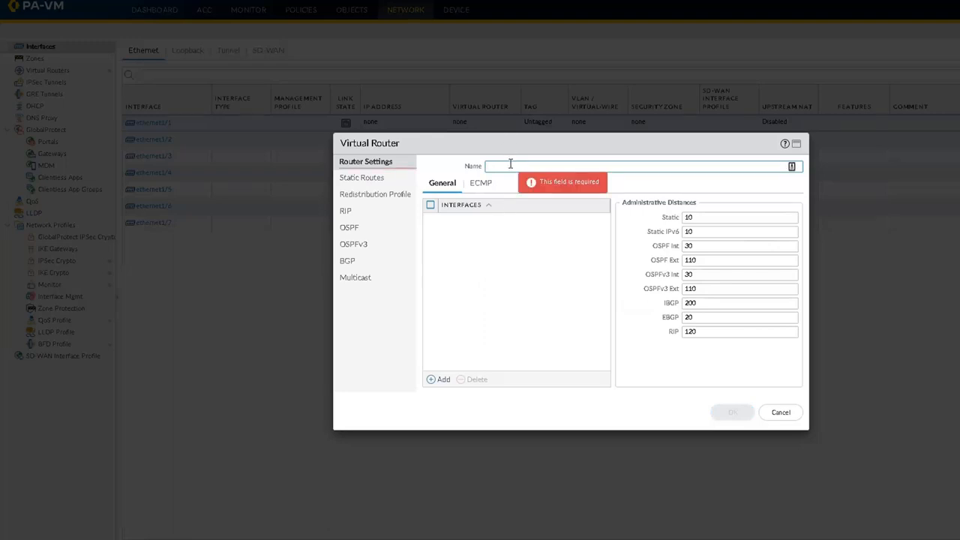
pyautogui.write('untrusted-vr')
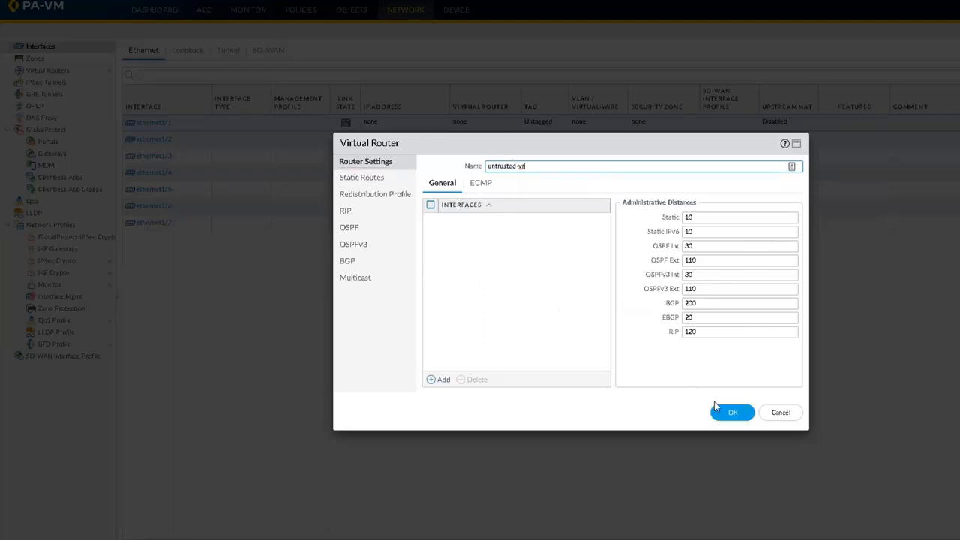
pyautogui.click(733, 412)
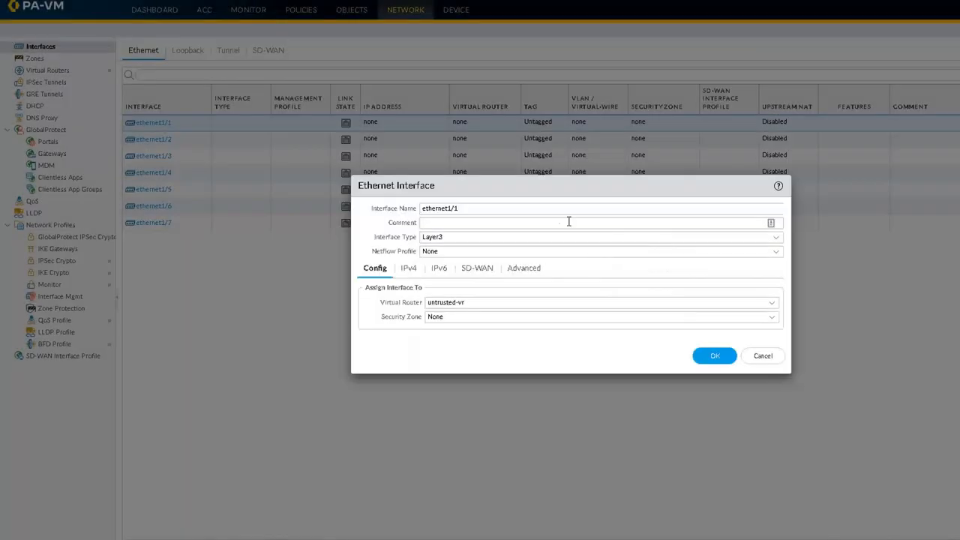
pyautogui.moveTo(775, 322)
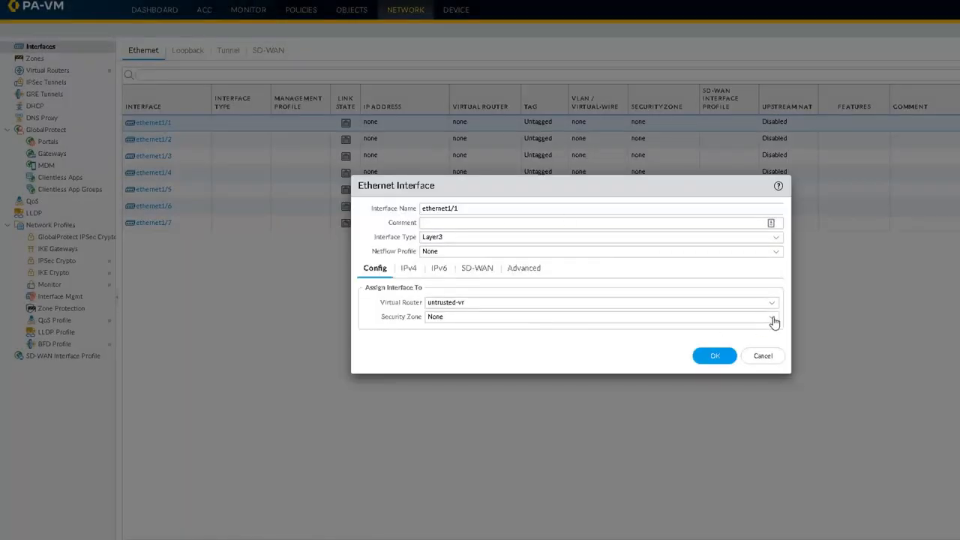
# - Create and assign the new security zone untrusted-zone
pyautogui.click(772, 317)
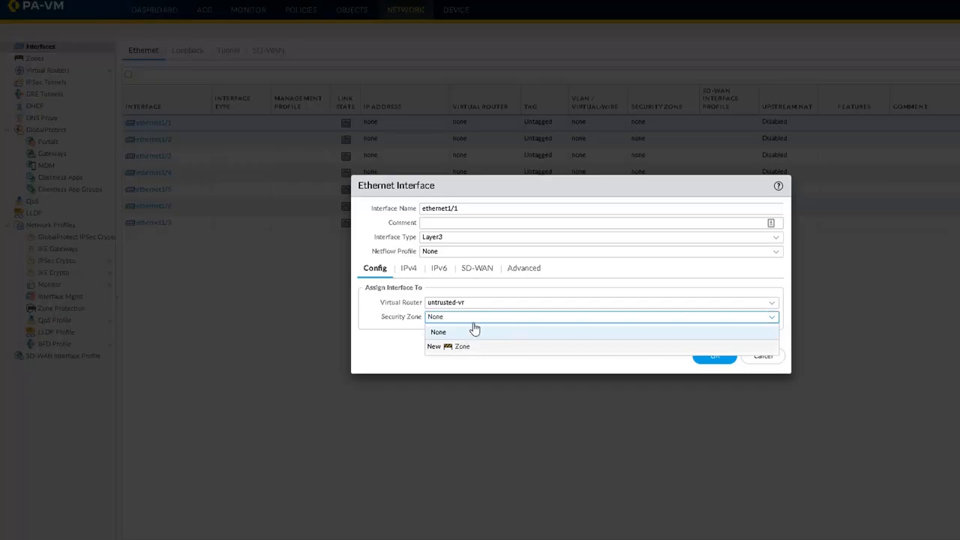
pyautogui.click(449, 346)
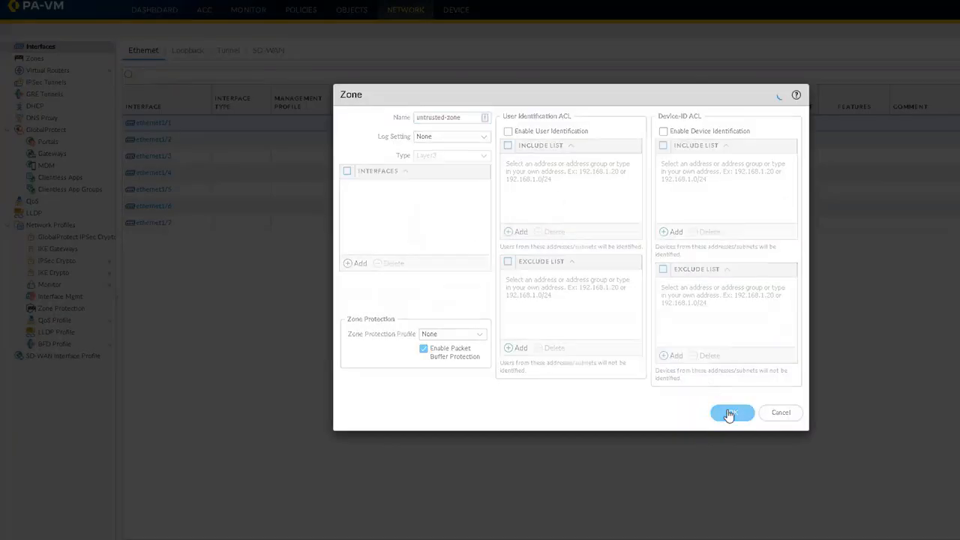
pyautogui.click(731, 413)
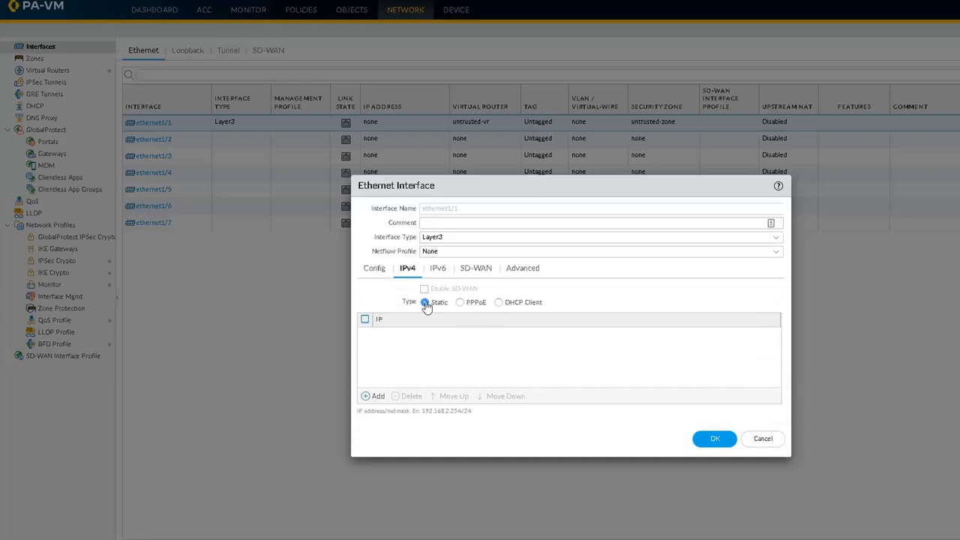
pyautogui.moveTo(501, 308)
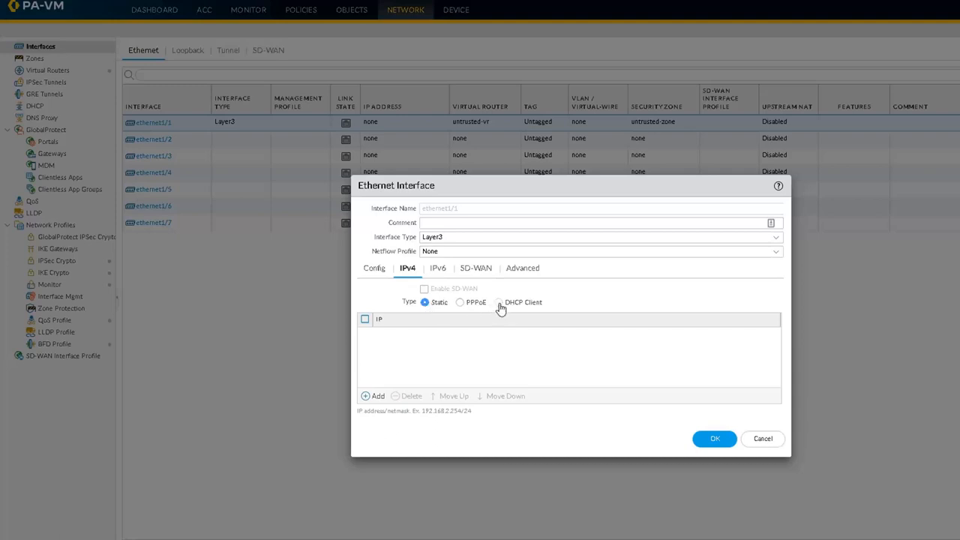
# - Set ethernet1/1 to DHCP Client with automatic default route disabled, and save the interface
pyautogui.click(499, 303)
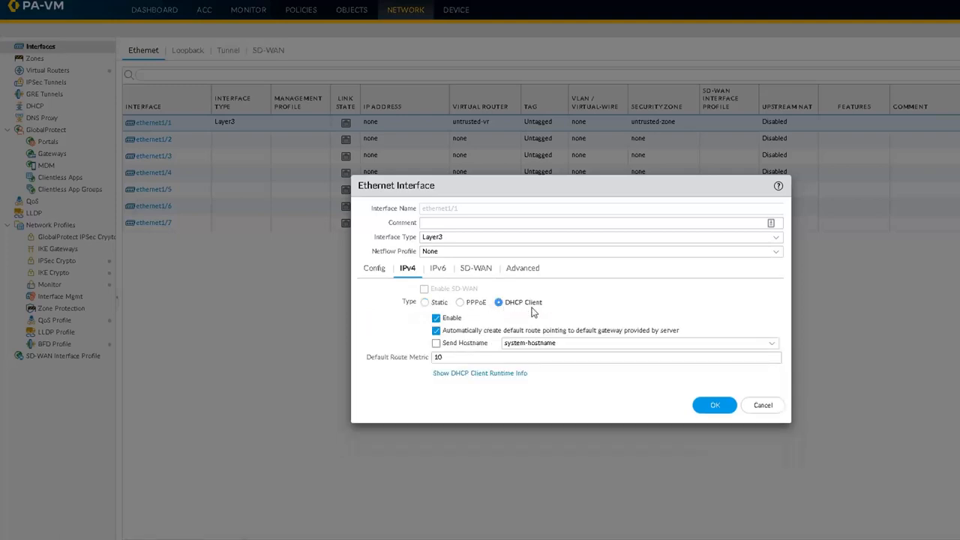
pyautogui.click(436, 331)
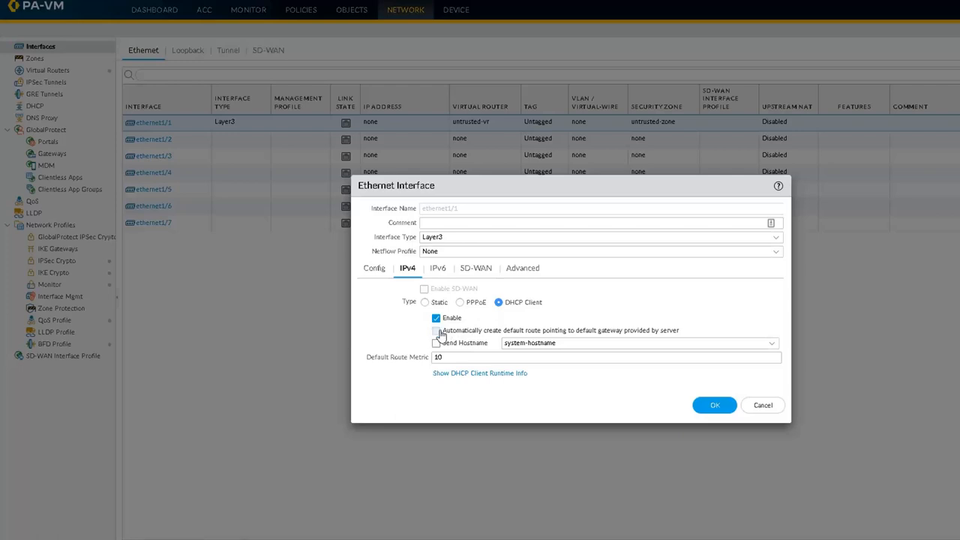
pyautogui.click(436, 330)
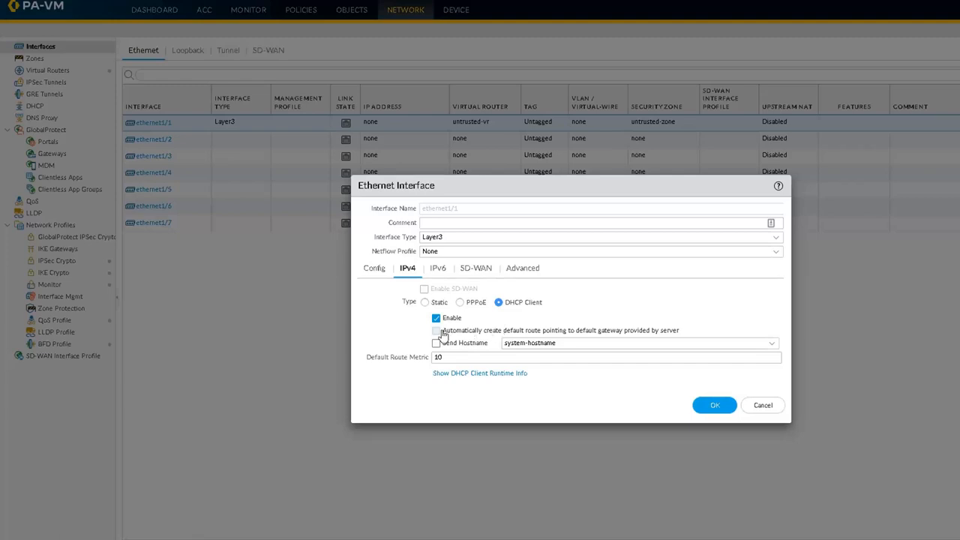
pyautogui.moveTo(492, 338)
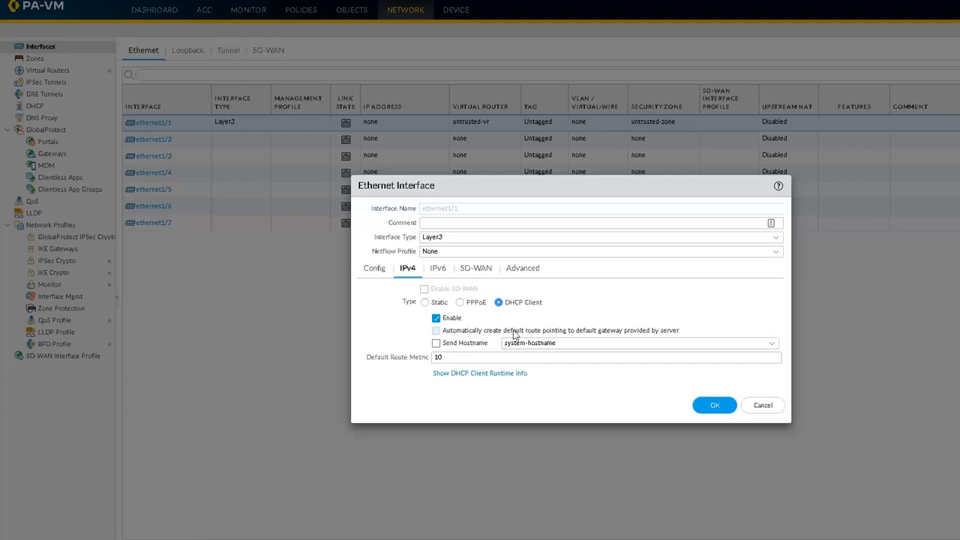
pyautogui.moveTo(529, 271)
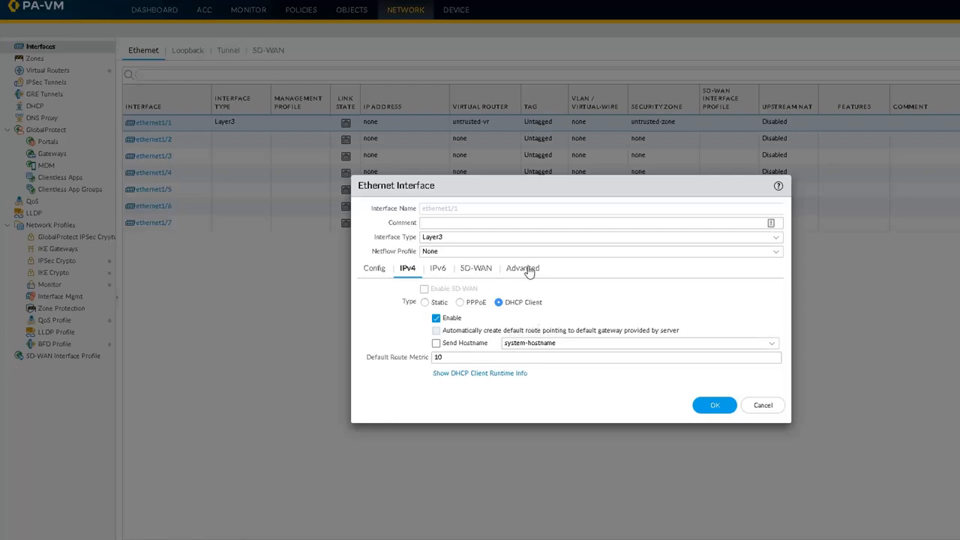
pyautogui.click(523, 268)
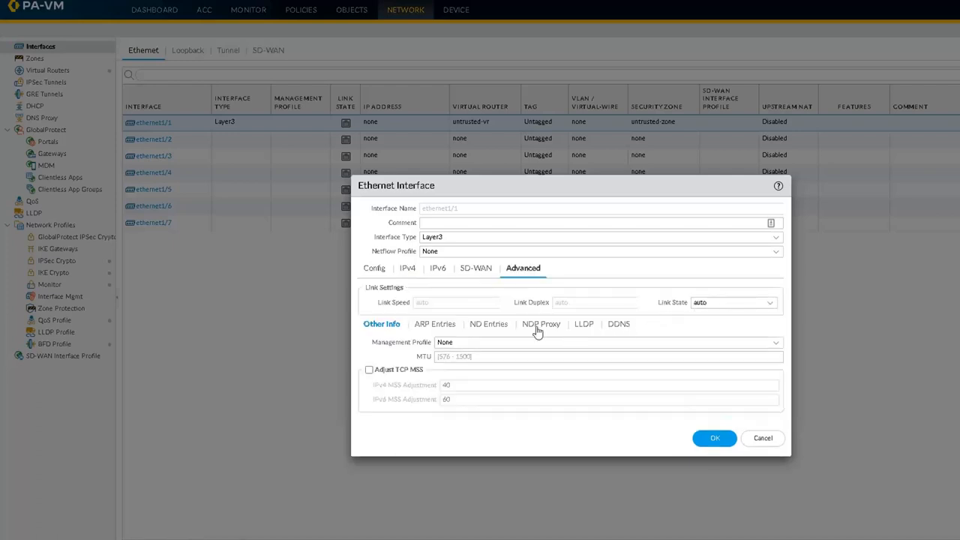
pyautogui.click(407, 268)
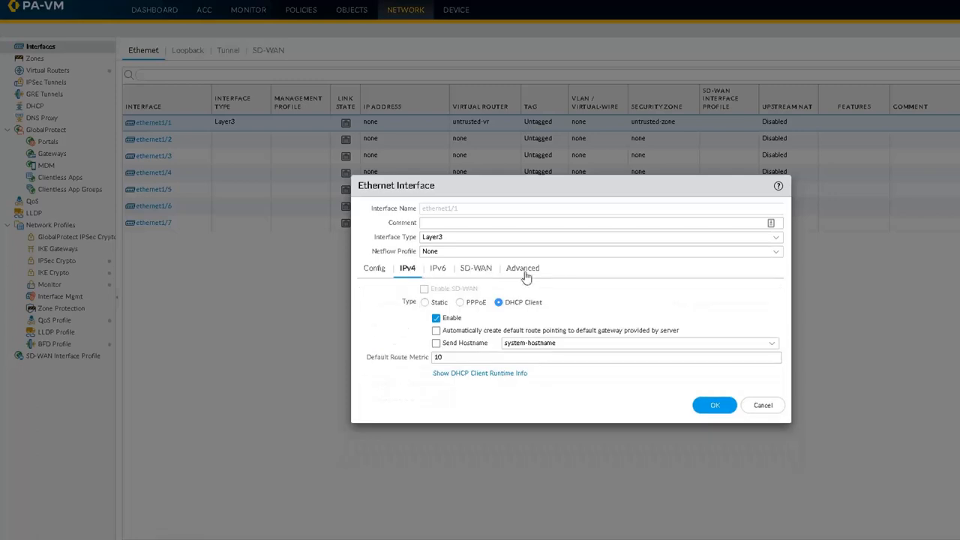
pyautogui.moveTo(644, 387)
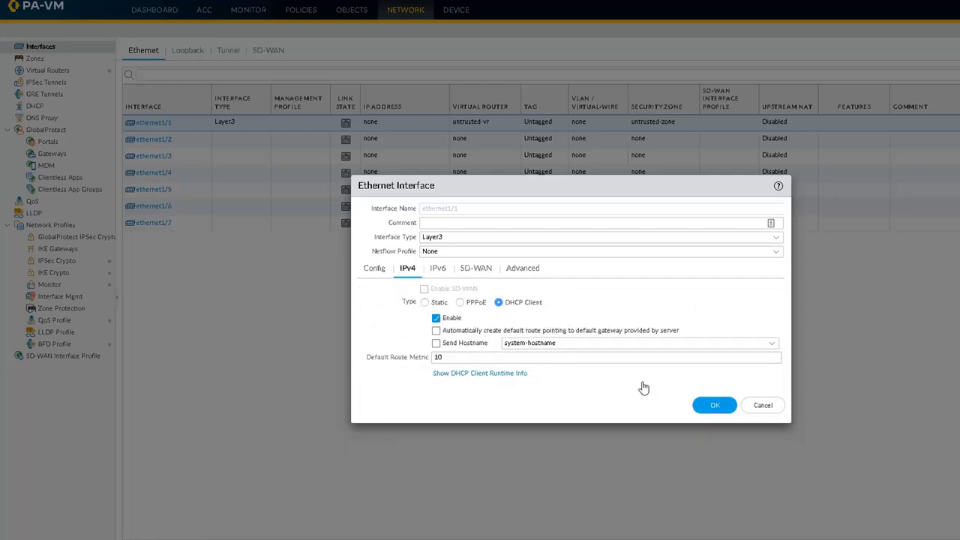
pyautogui.click(762, 405)
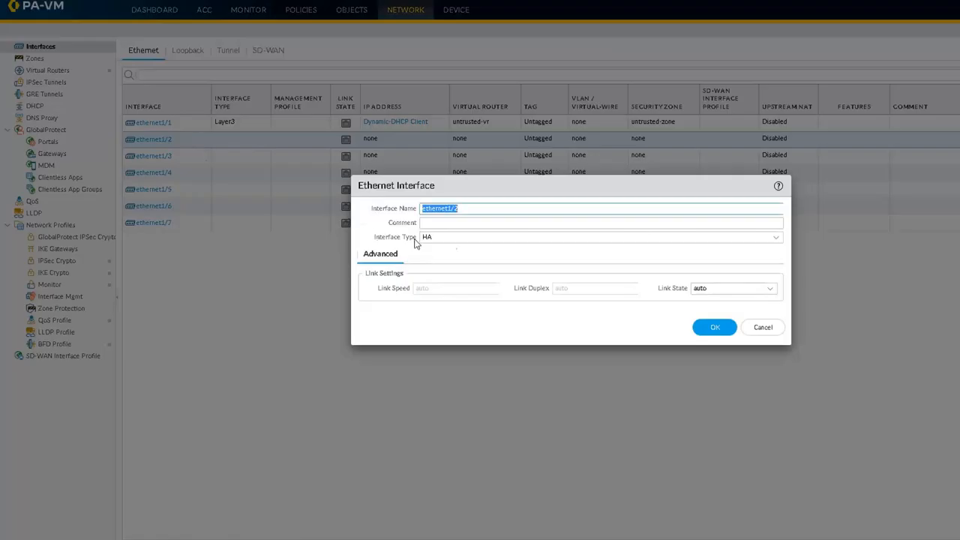
# - Make ethernet1/2 a Layer3 interface with comment LAN
pyautogui.click(775, 238)
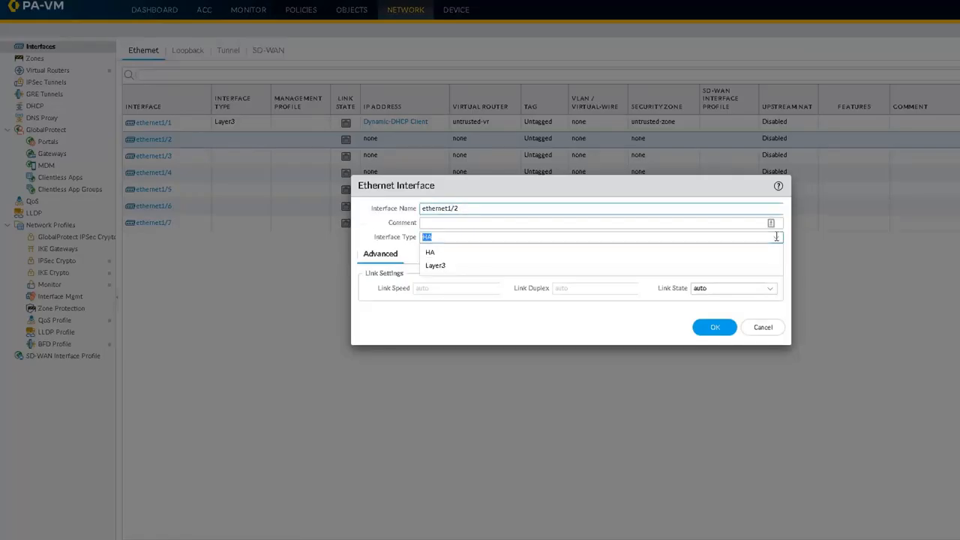
pyautogui.click(436, 265)
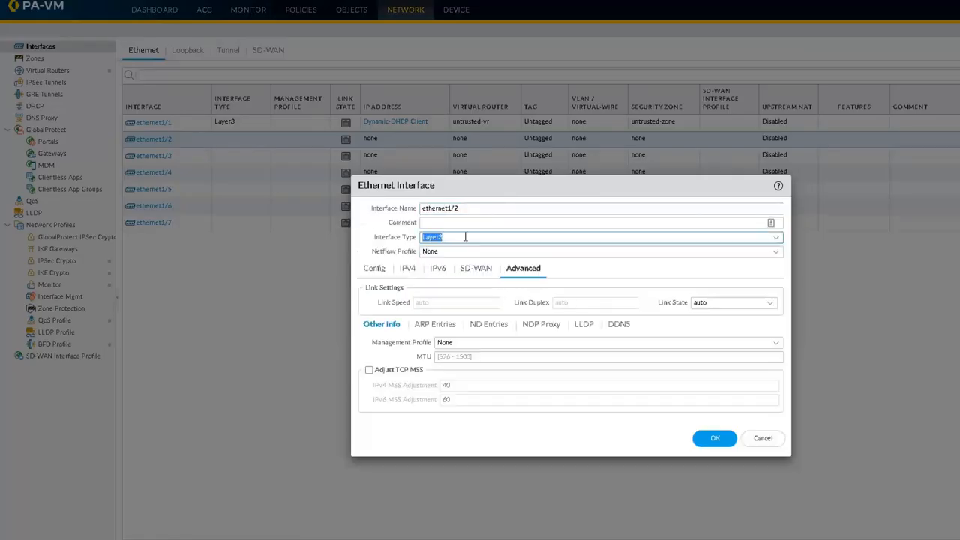
pyautogui.write('LAN')
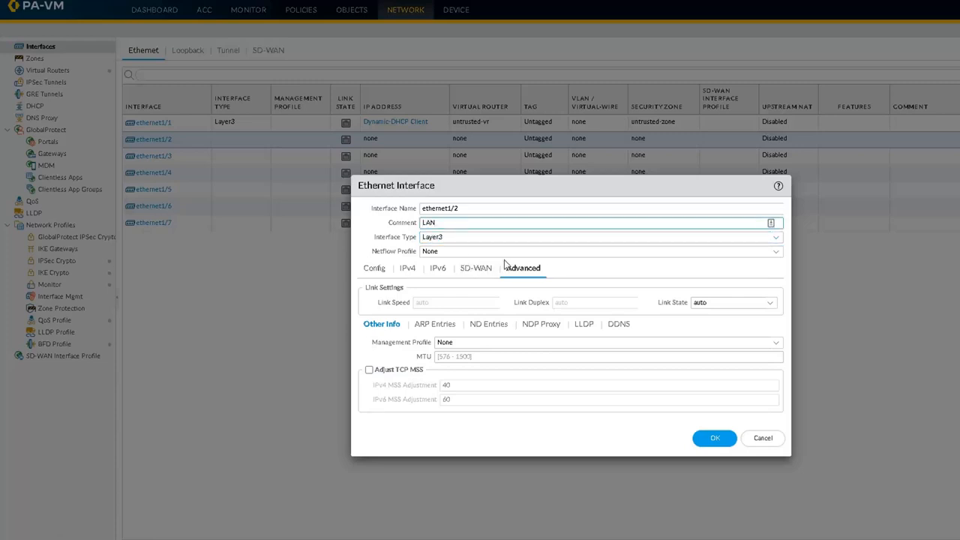
# - Create and assign the new virtual router trusted-vr to ethernet1/2
pyautogui.click(373, 268)
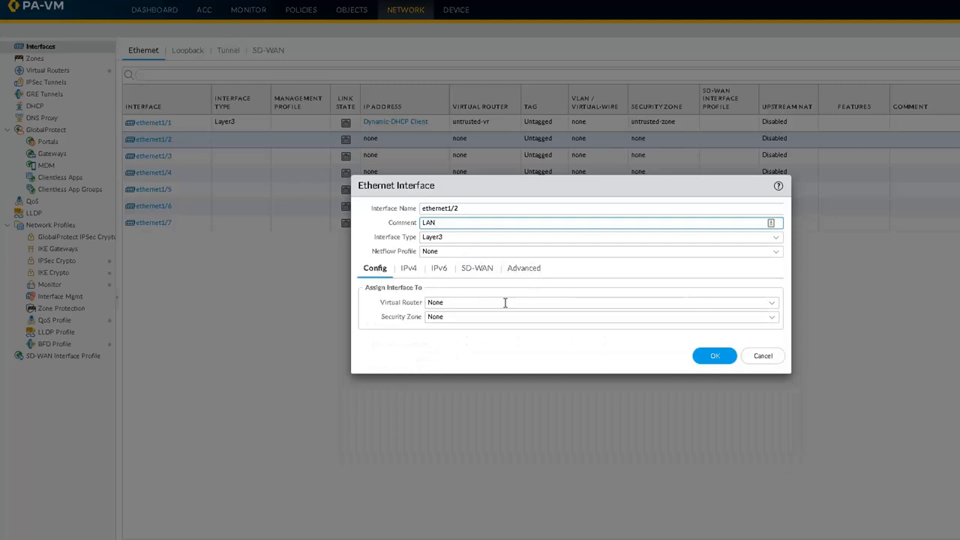
pyautogui.click(771, 302)
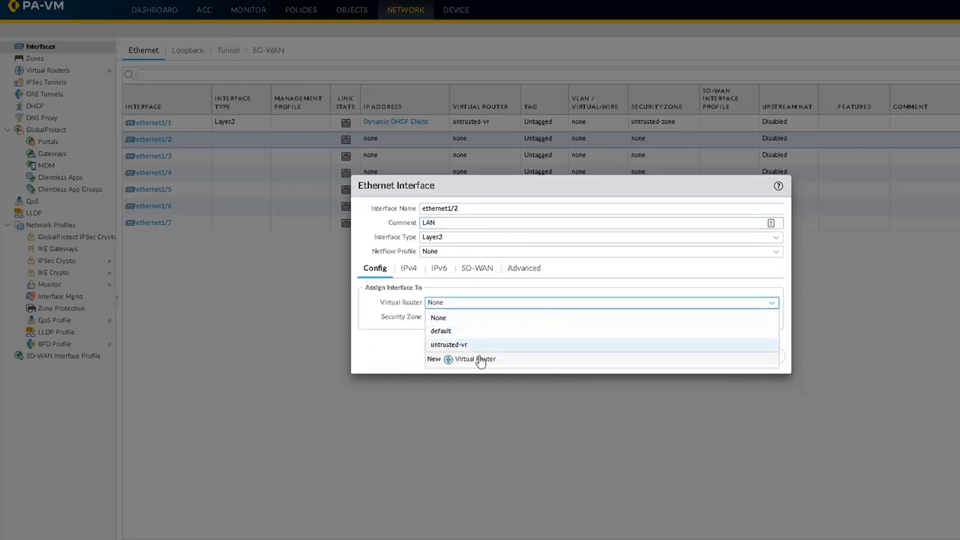
pyautogui.click(464, 358)
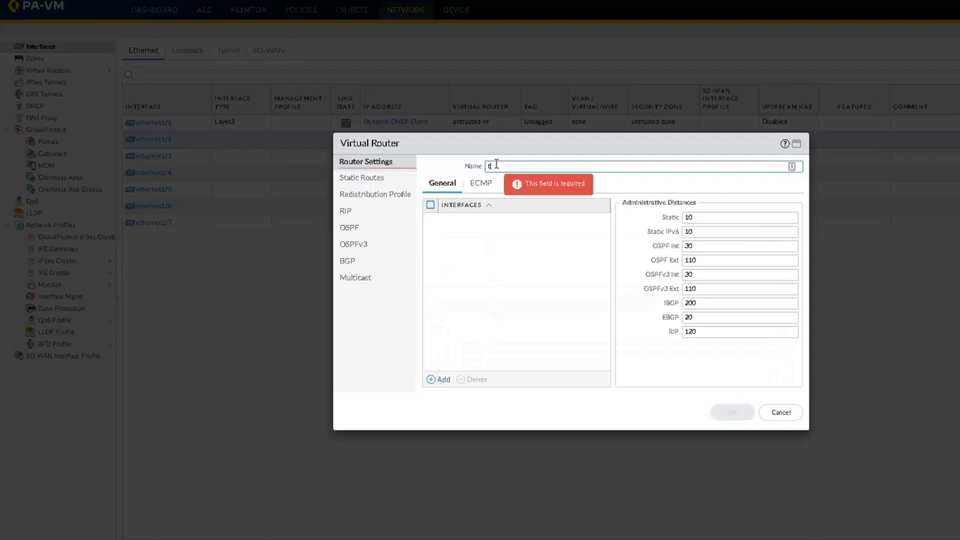
pyautogui.write('trusted-vr')
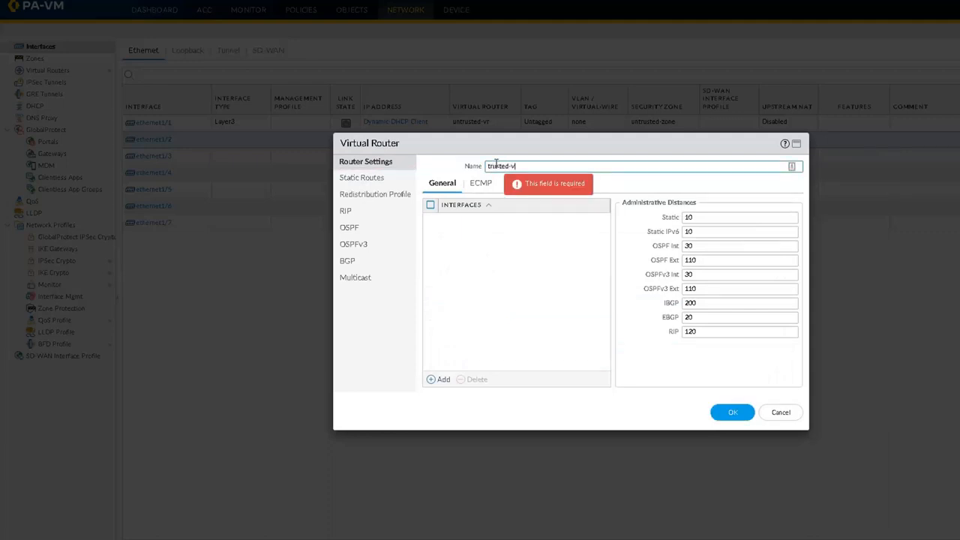
pyautogui.click(733, 412)
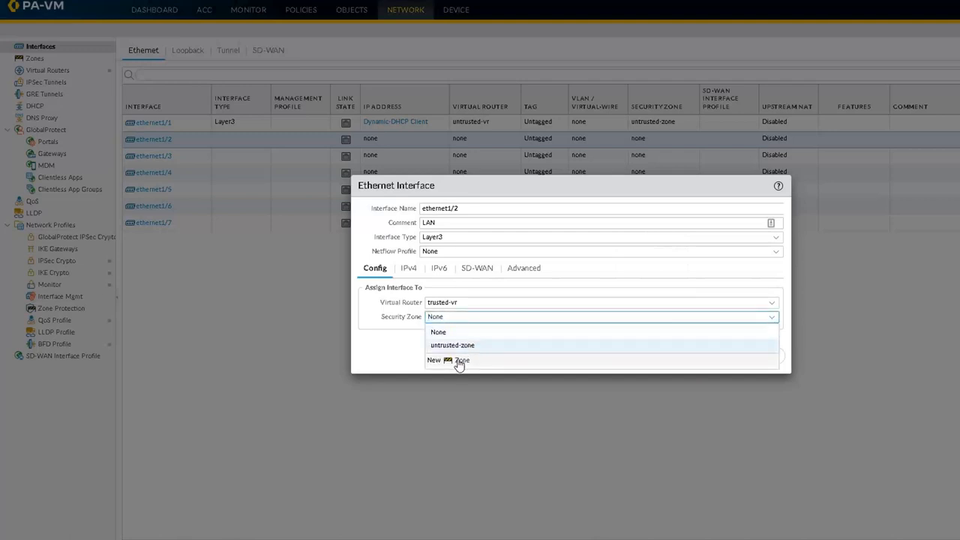
# - Create and assign the new security zone trusted-zone
pyautogui.click(435, 360)
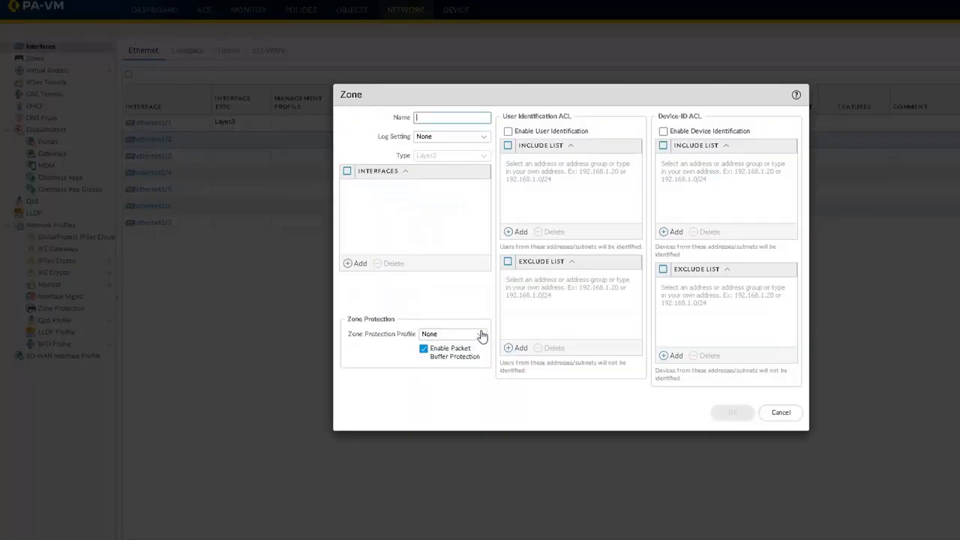
pyautogui.write('trusted-zone')
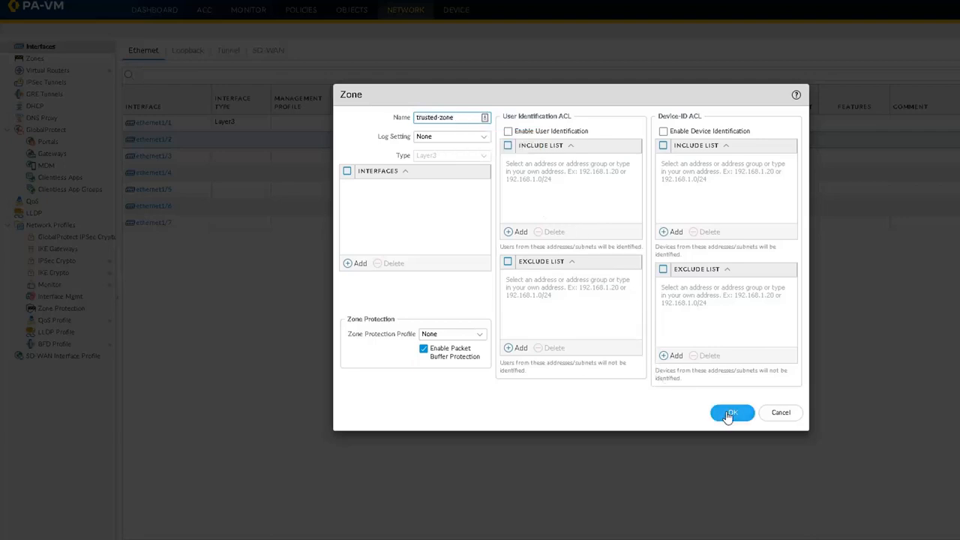
pyautogui.click(731, 412)
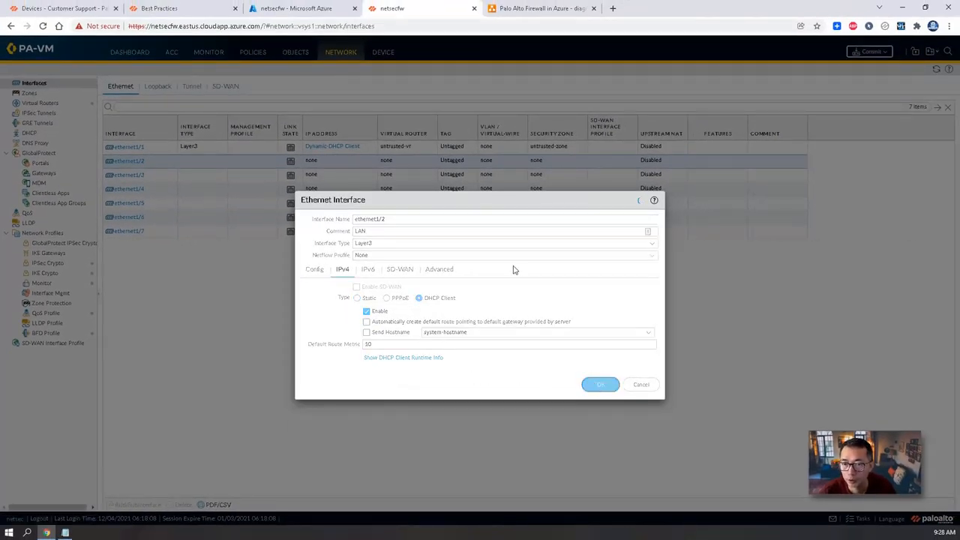
# - Save the ethernet1/2 interface settings and commit all pending changes
pyautogui.click(600, 385)
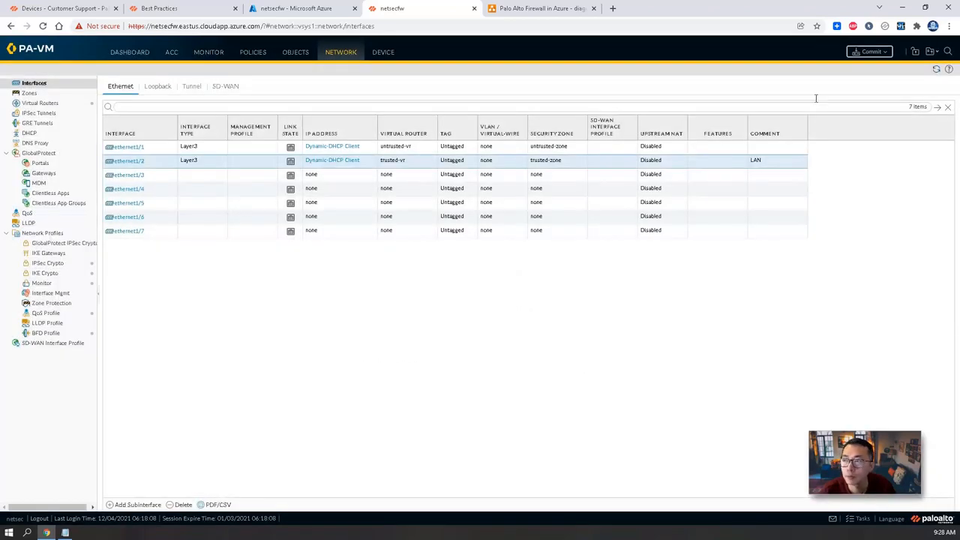
pyautogui.click(870, 51)
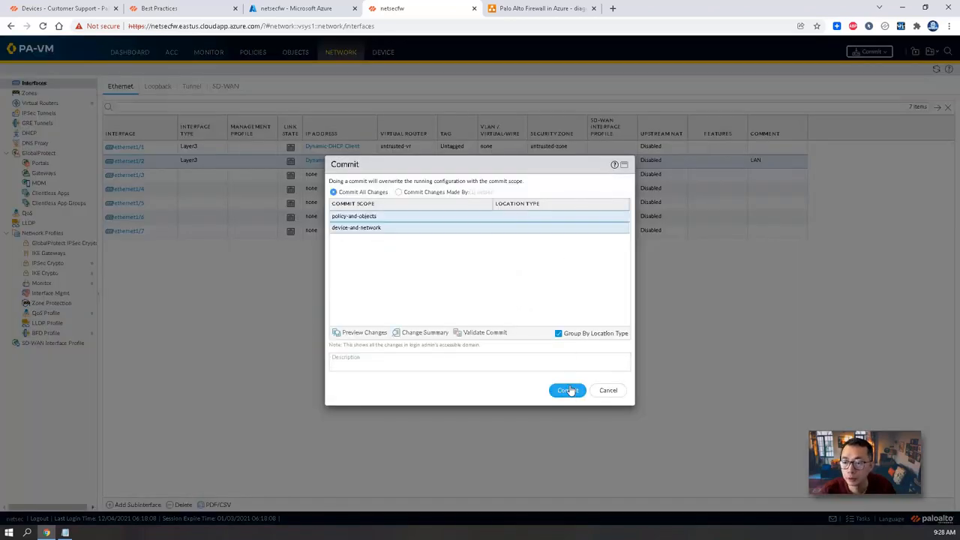
pyautogui.click(567, 390)
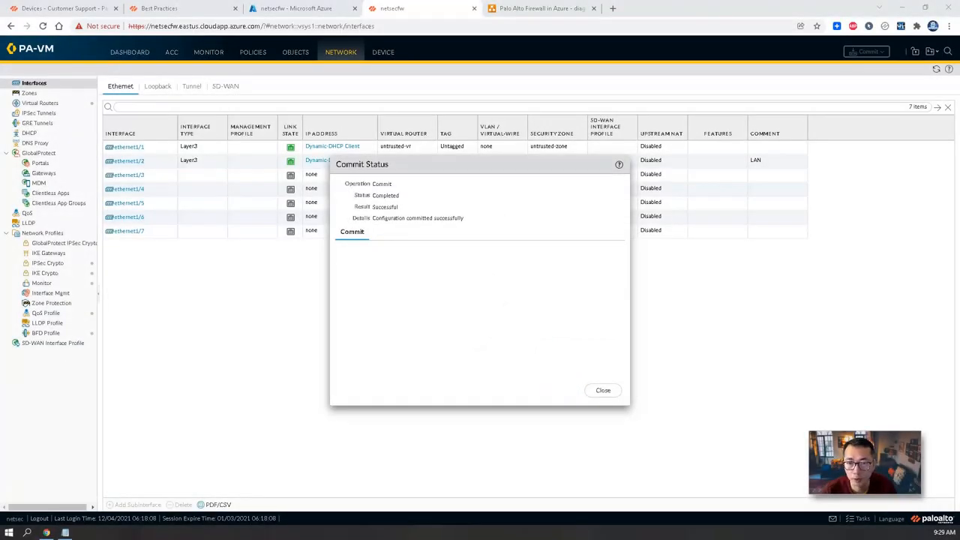
pyautogui.moveTo(500, 285)
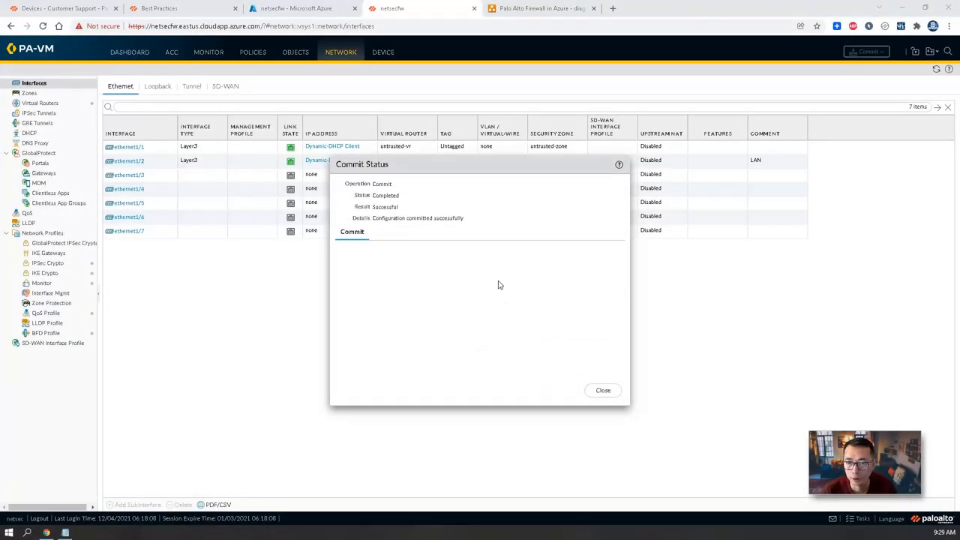
pyautogui.moveTo(377, 218)
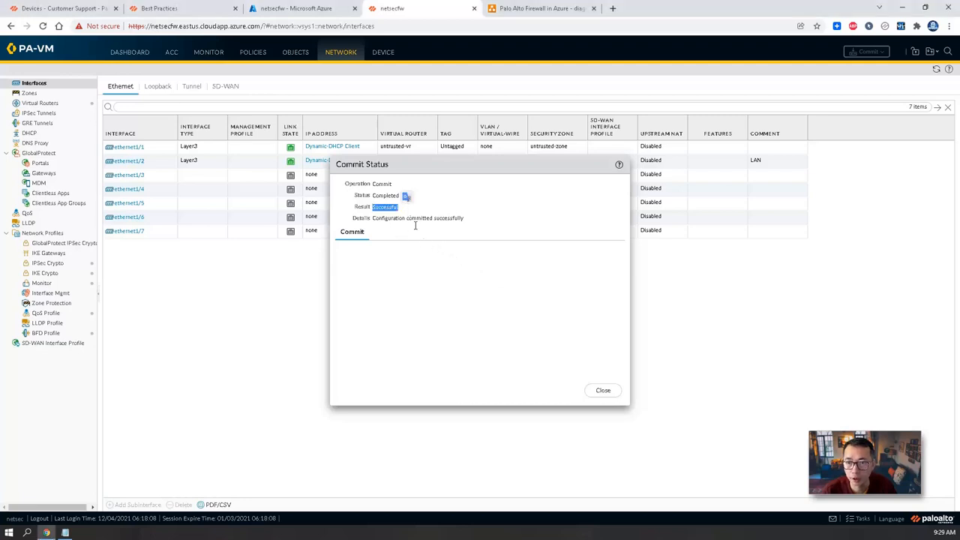
# - Check DHCP status: ethernet1/1 at 10.0.1.4 and ethernet1/2 at 10.0.2.4
pyautogui.click(602, 391)
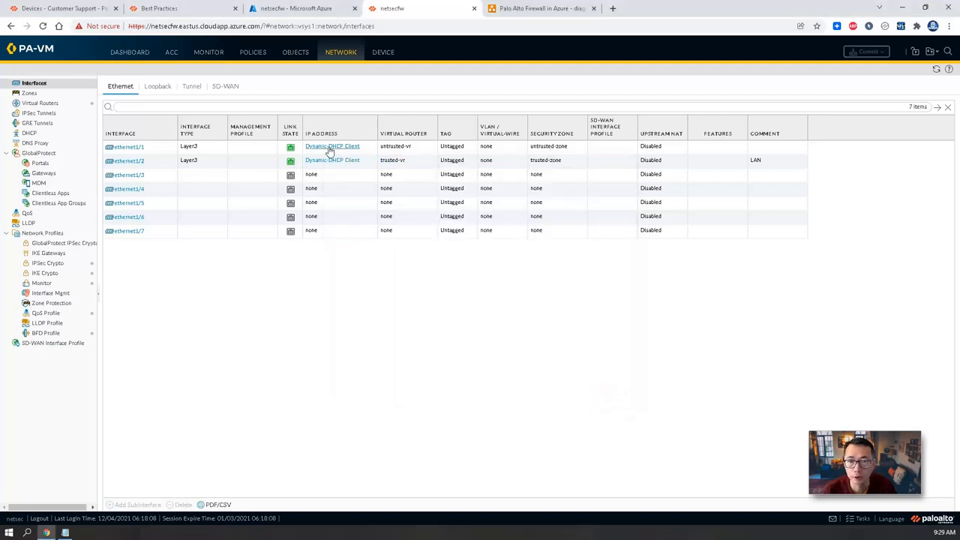
pyautogui.click(333, 146)
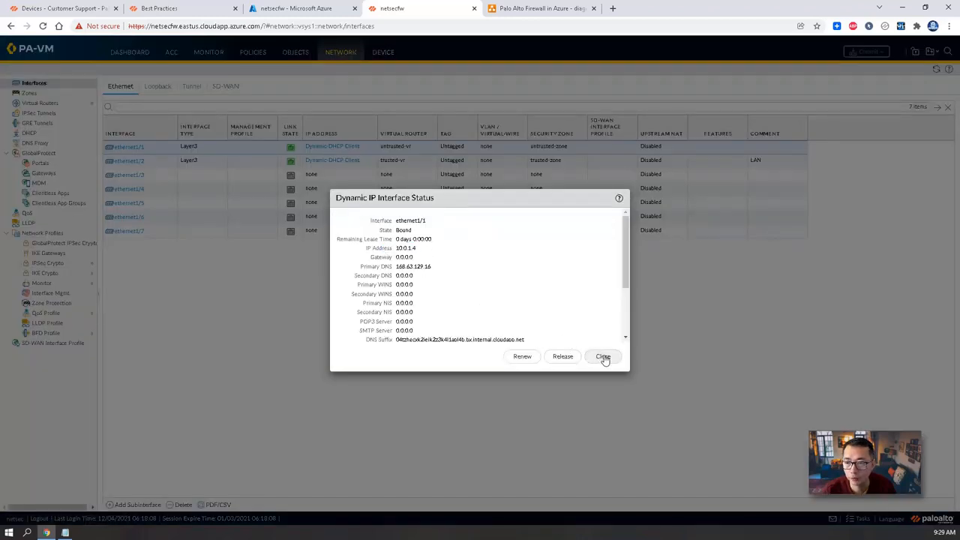
pyautogui.click(604, 356)
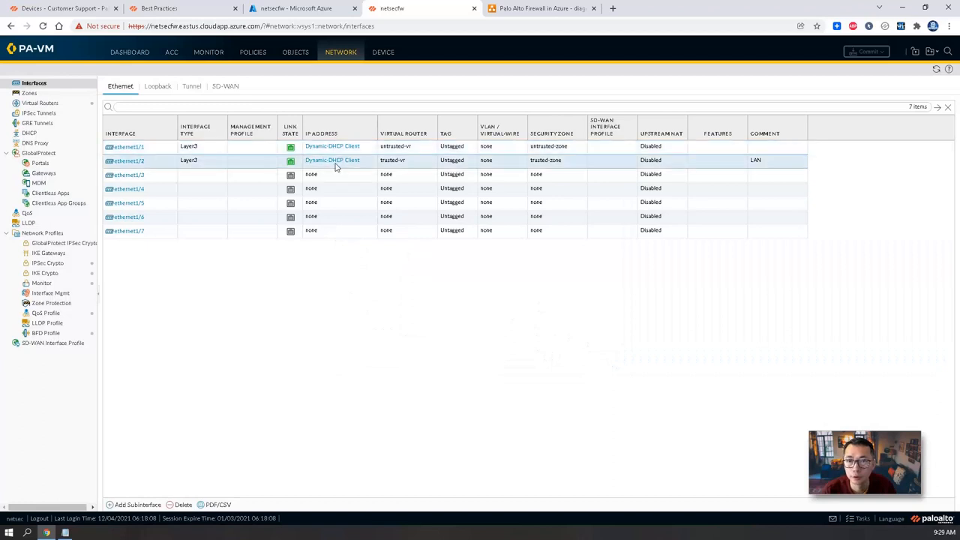
pyautogui.click(333, 160)
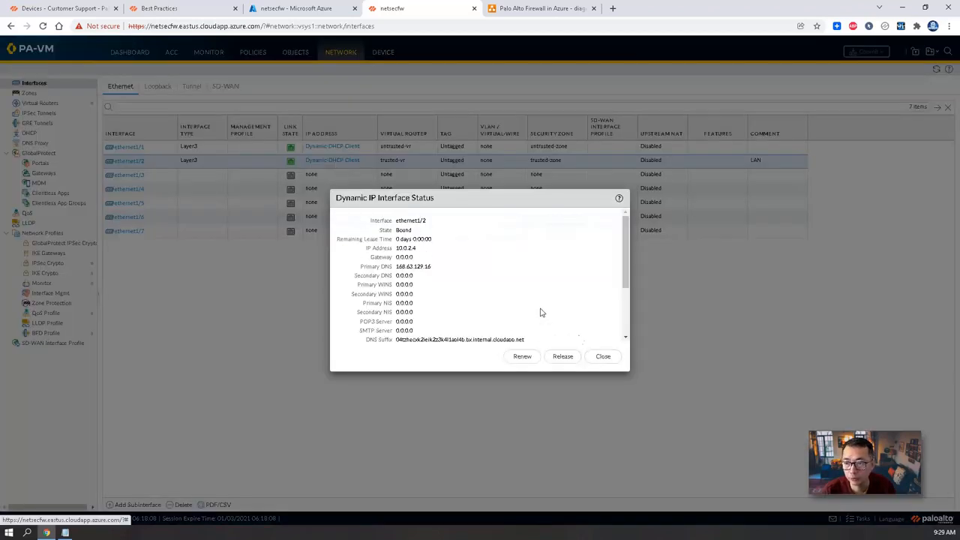
pyautogui.click(540, 9)
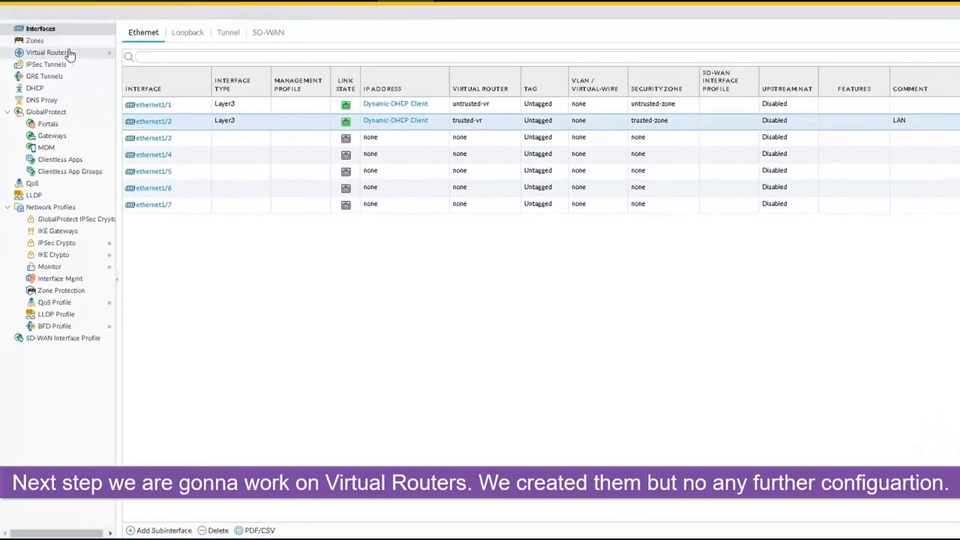
# - Open virtual router untrusted-vr from Network > Virtual Routers and show its Static Routes
pyautogui.click(48, 52)
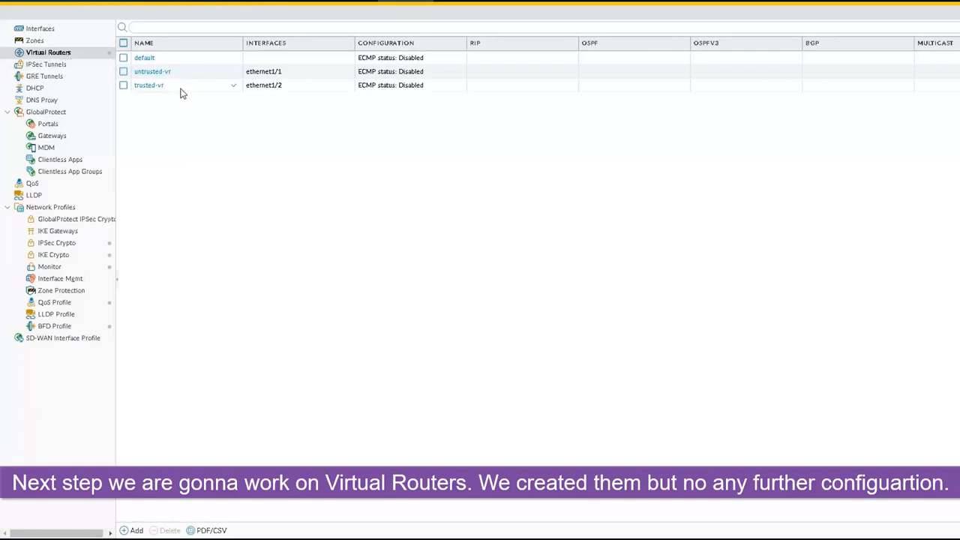
pyautogui.click(124, 71)
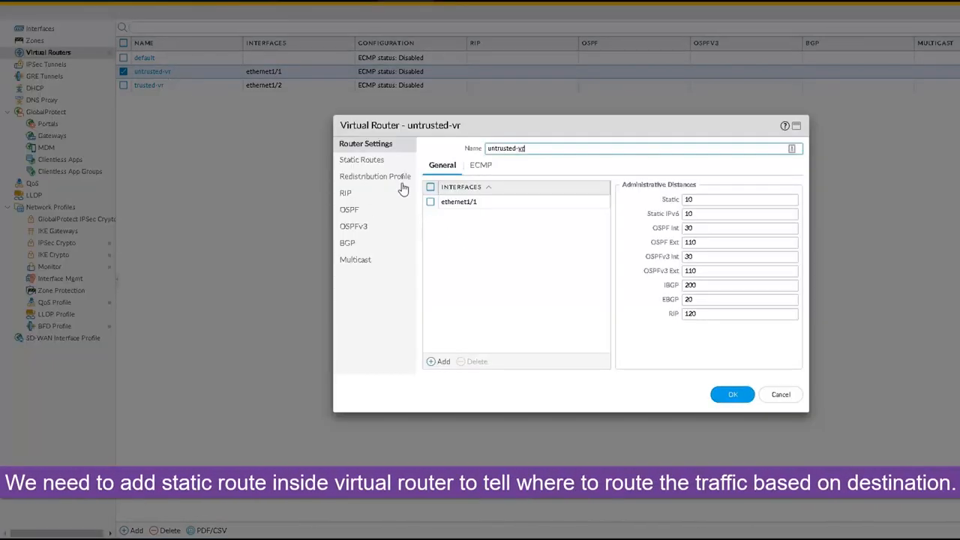
pyautogui.click(361, 160)
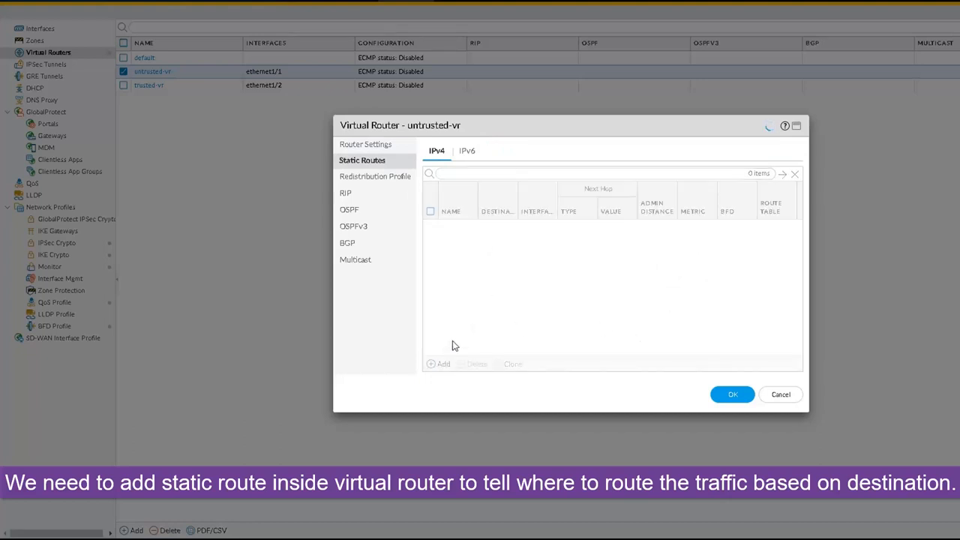
# - Add static route 'internet' for 0.0.0.0/0 via ethernet1/1 with next hop 10.0.1.1
pyautogui.click(443, 364)
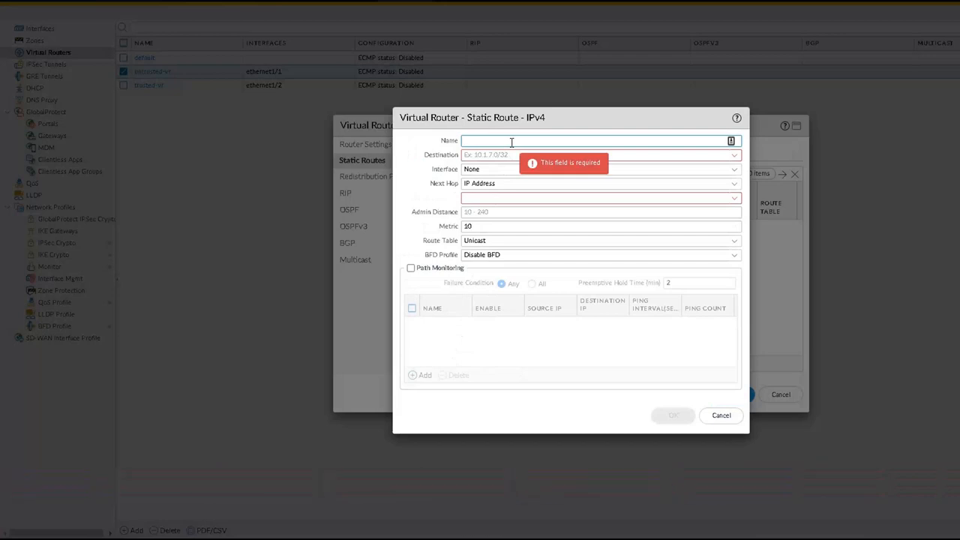
pyautogui.write('In')
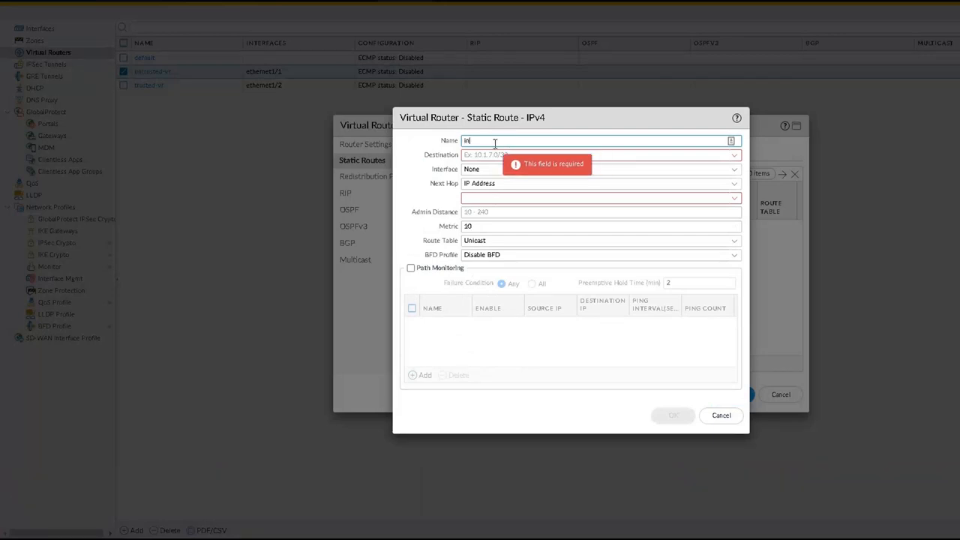
pyautogui.write('ternet')
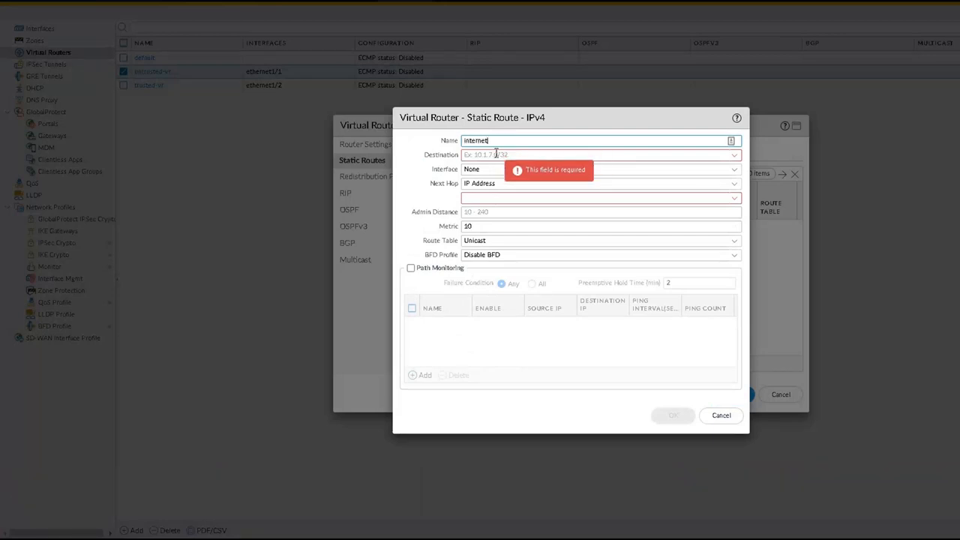
pyautogui.write('0.0')
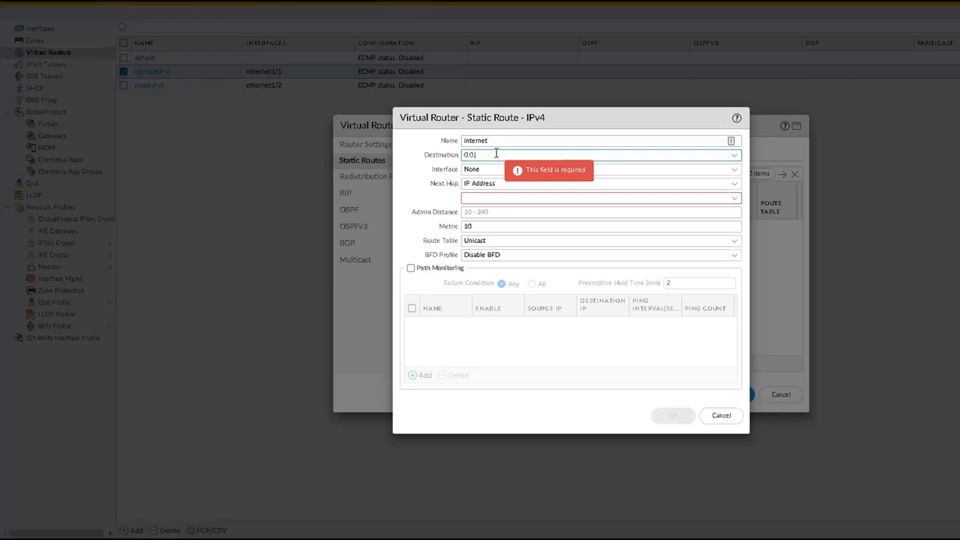
pyautogui.write('.0')
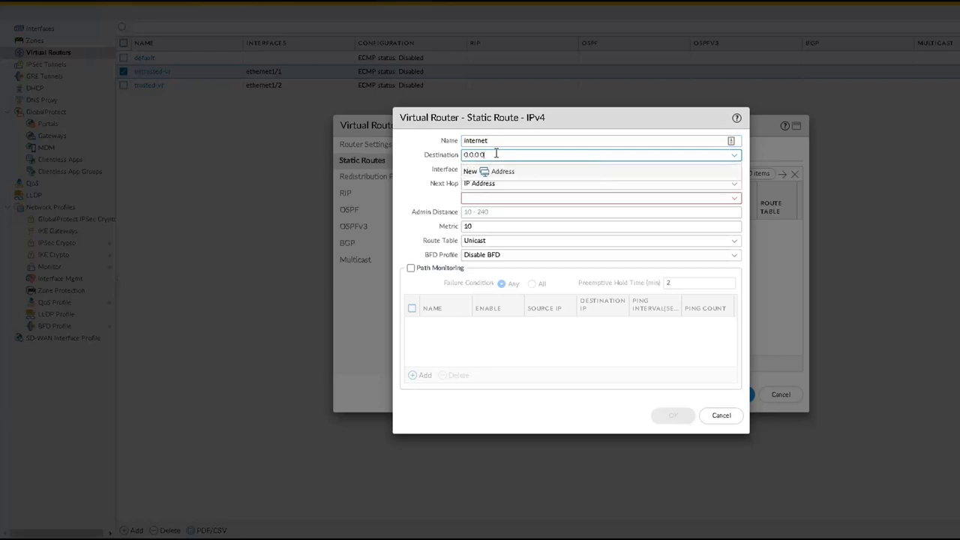
pyautogui.write('.0/0')
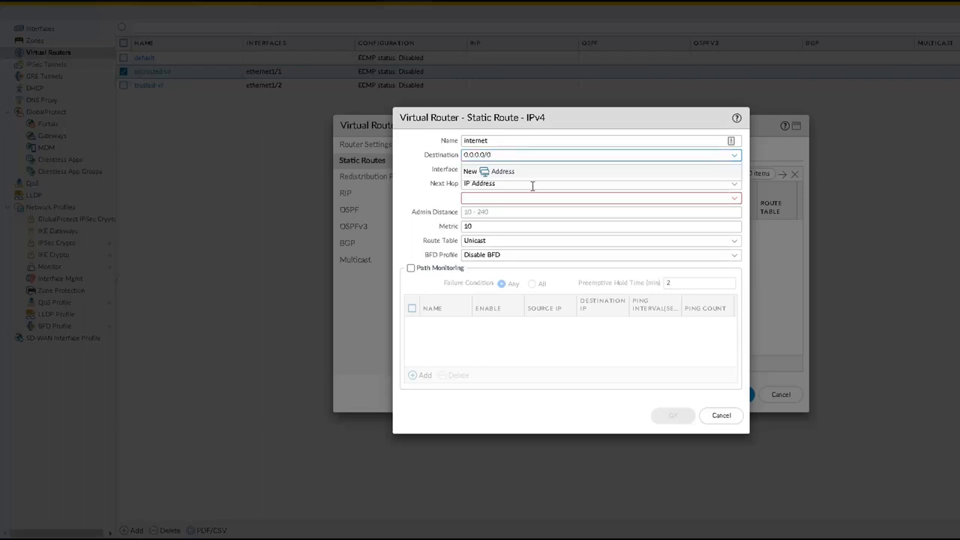
pyautogui.moveTo(432, 174)
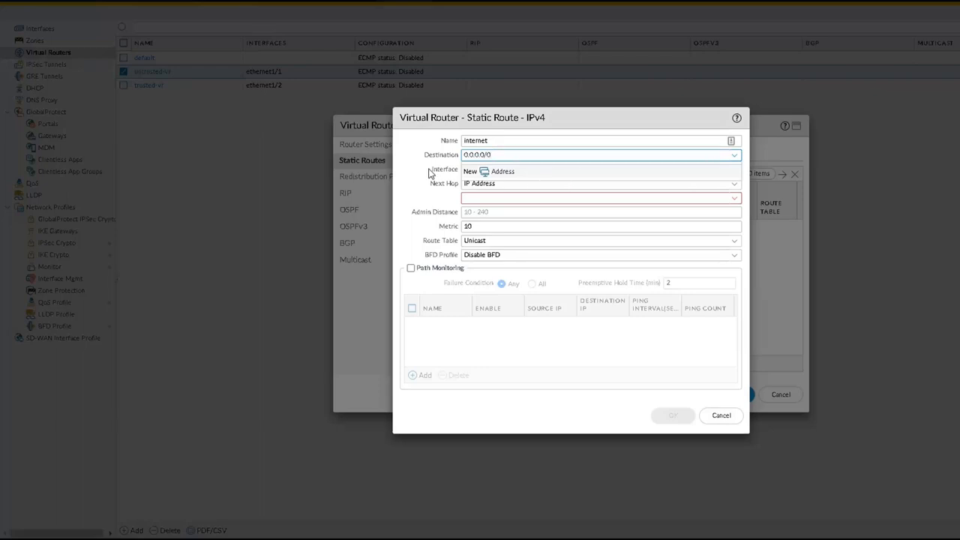
pyautogui.click(735, 169)
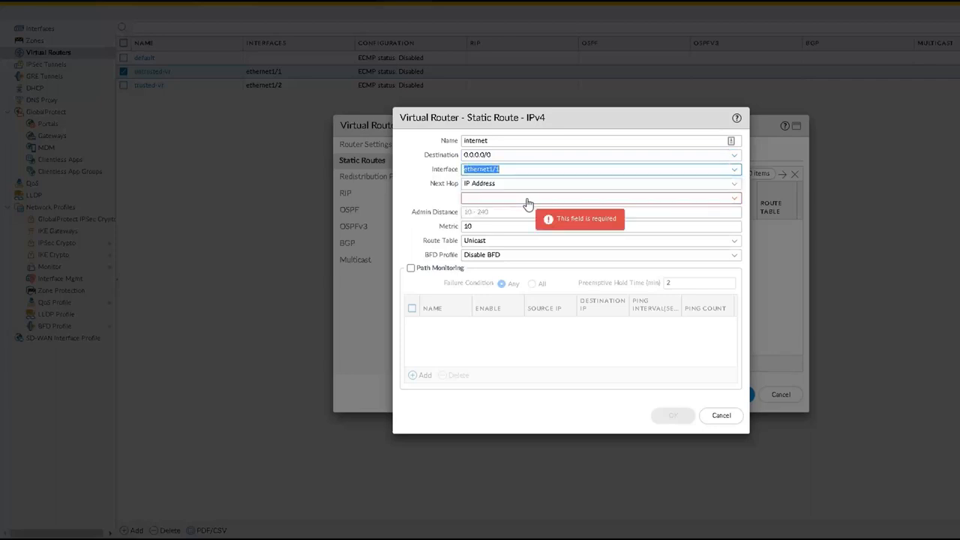
pyautogui.click(601, 183)
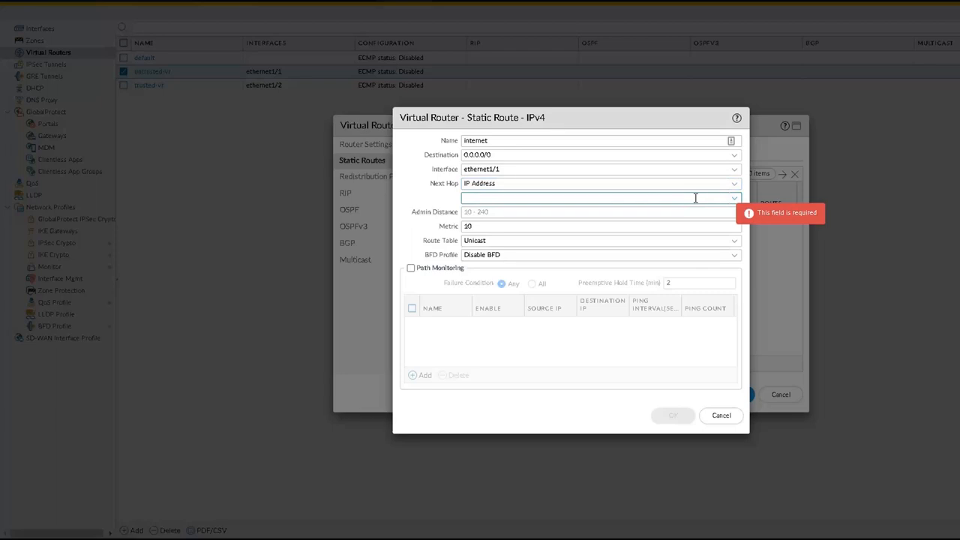
pyautogui.write('10.0.1')
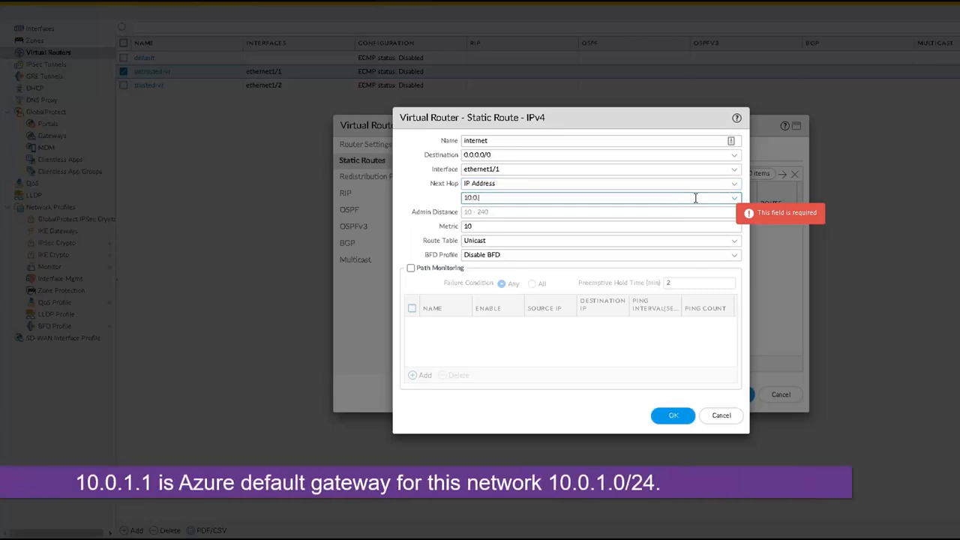
pyautogui.write('.1.1')
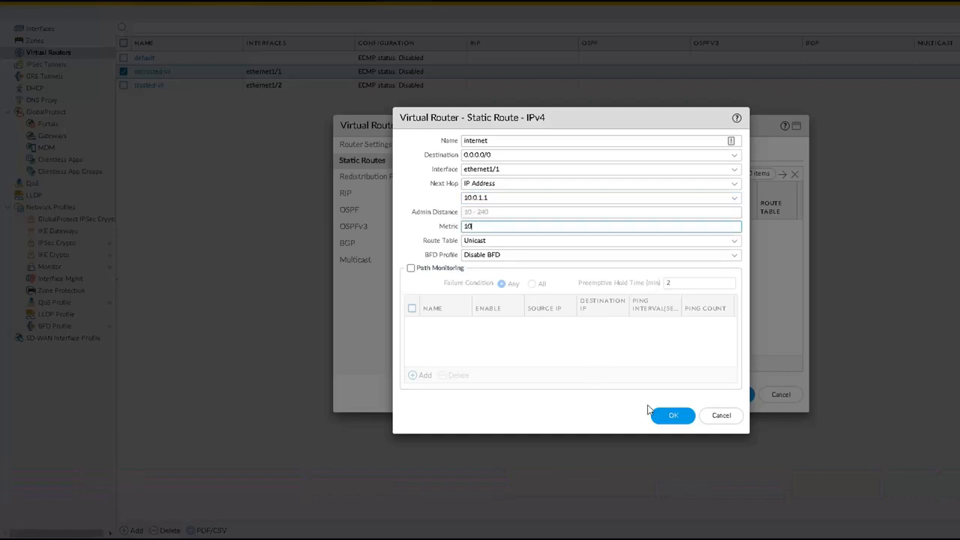
pyautogui.click(673, 415)
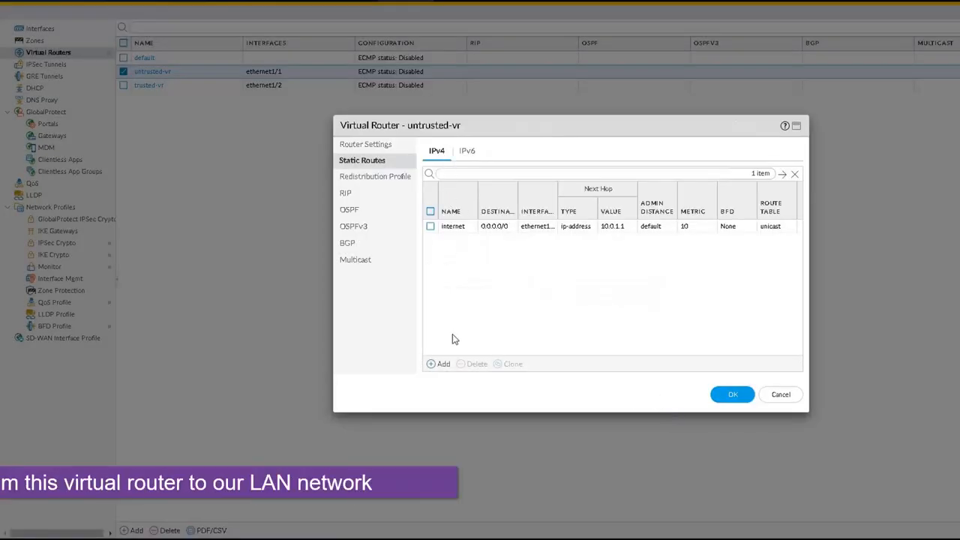
# - Add 'lan-route' for 10.0.2.0/24 with next hop Next VR trusted-vr, and save untrusted-vr
pyautogui.click(439, 364)
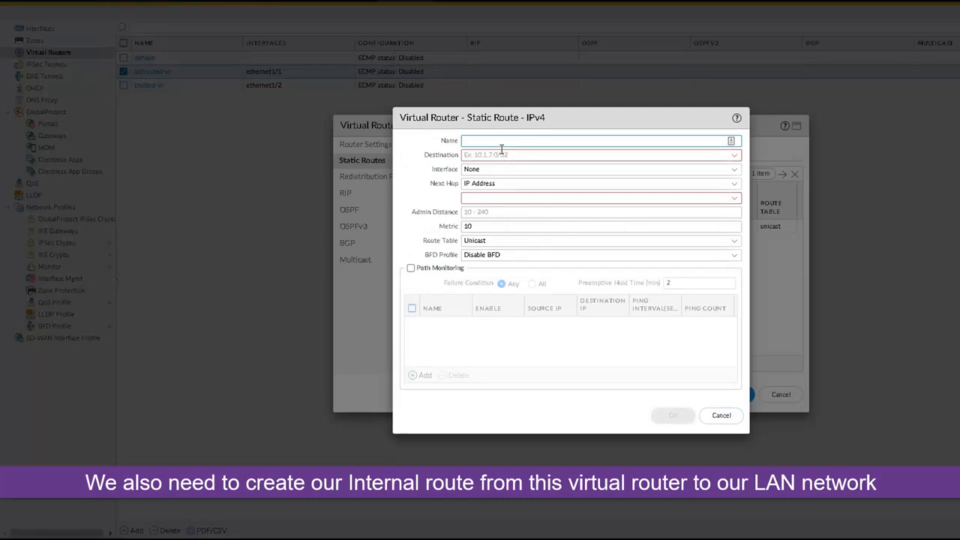
pyautogui.write('lan-route')
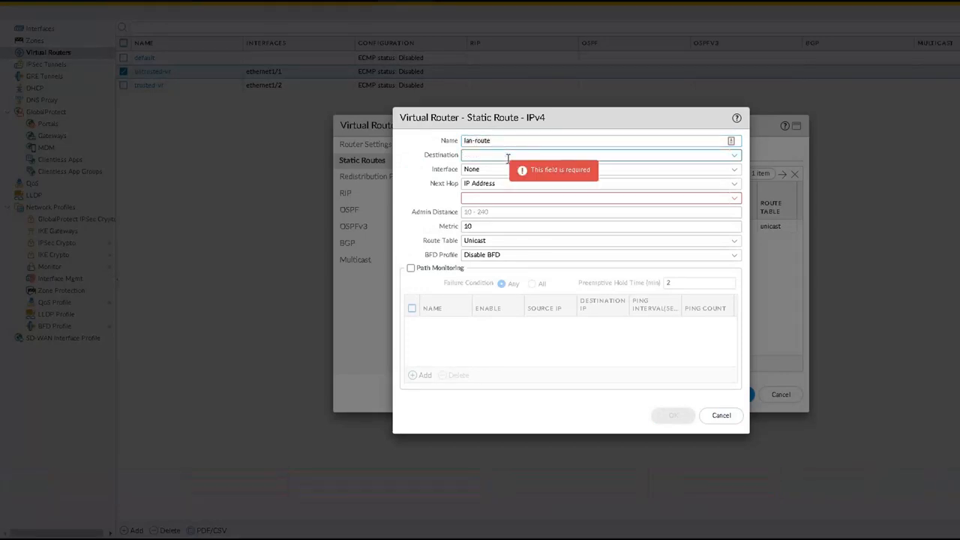
pyautogui.write('10.0.2.0')
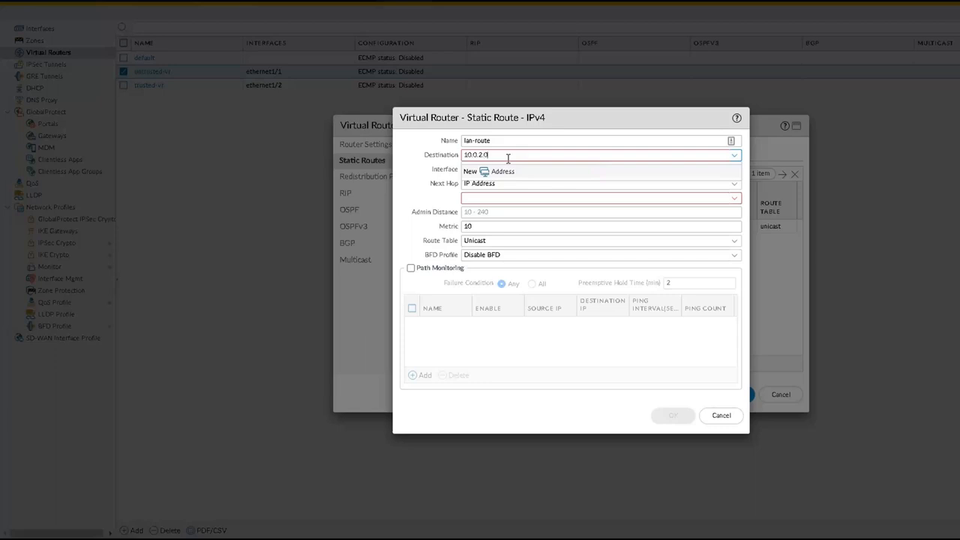
pyautogui.write('/24')
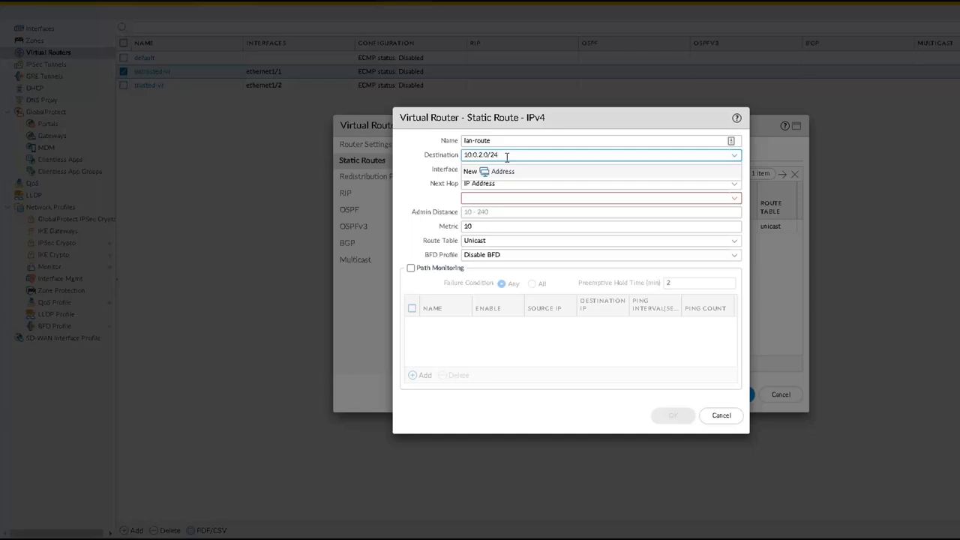
pyautogui.click(600, 169)
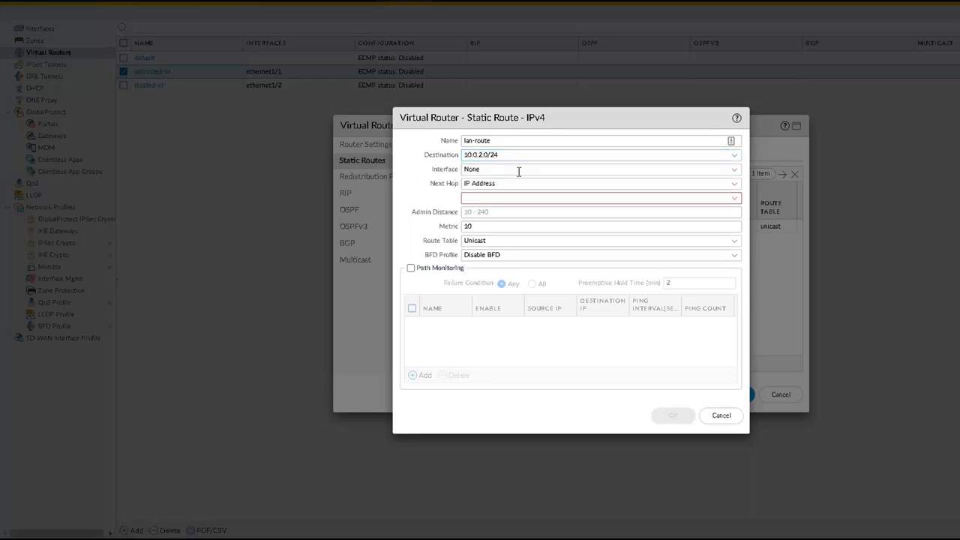
pyautogui.click(734, 184)
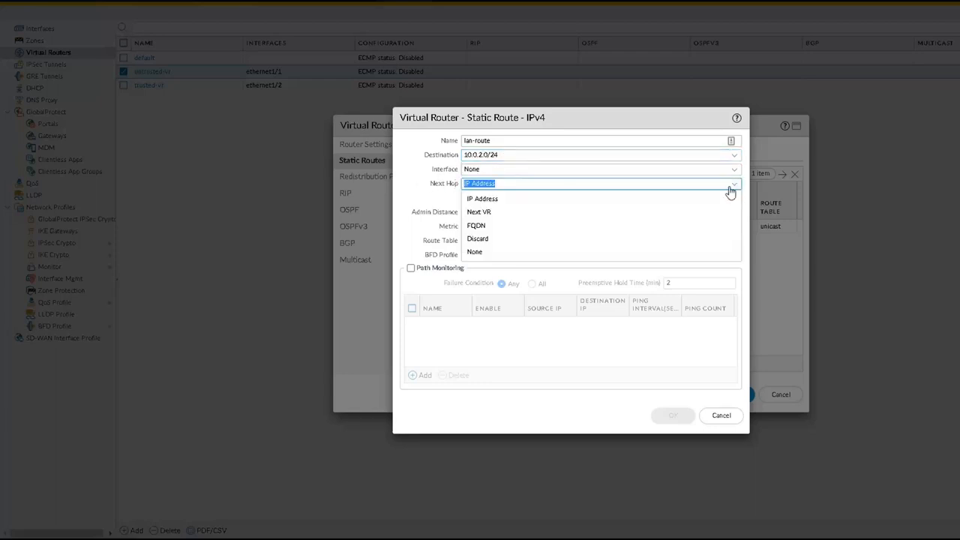
pyautogui.click(479, 212)
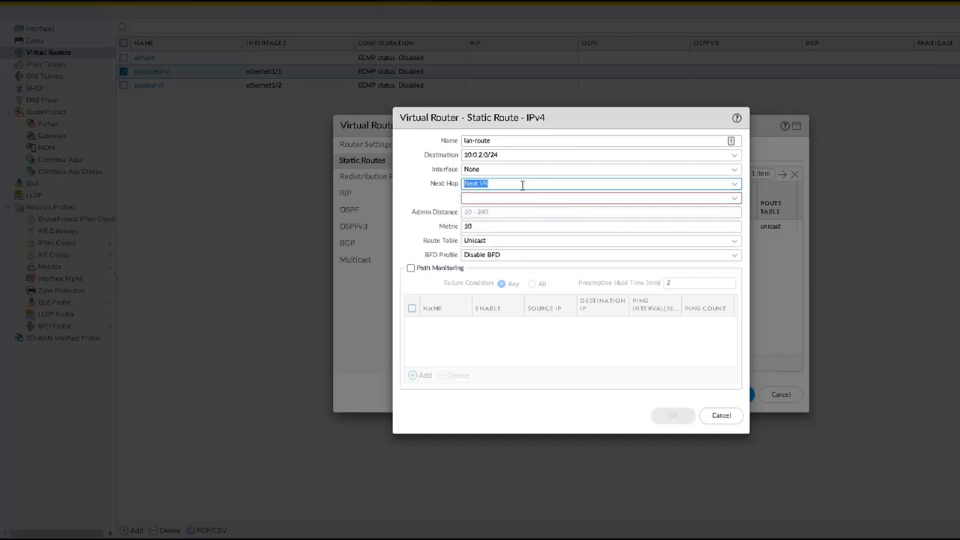
pyautogui.click(734, 184)
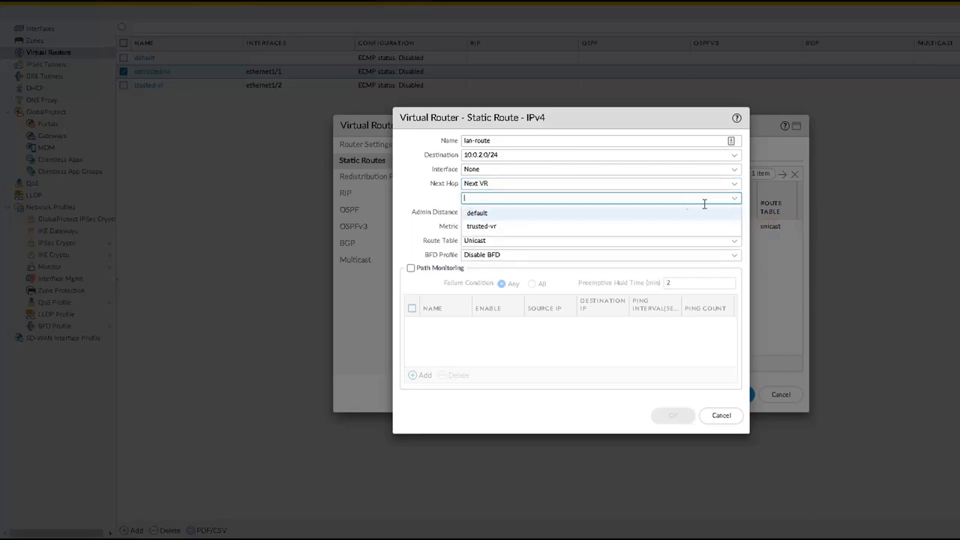
pyautogui.click(485, 226)
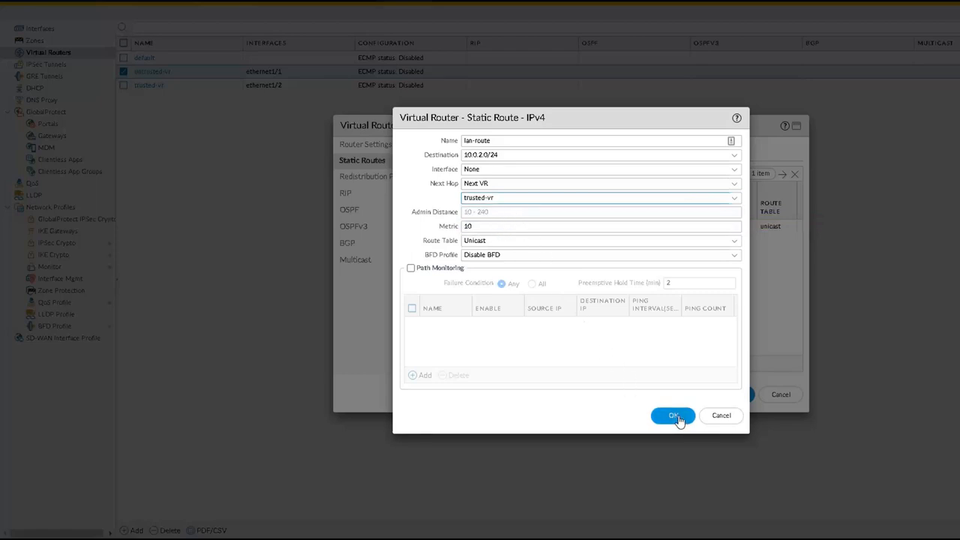
pyautogui.click(673, 415)
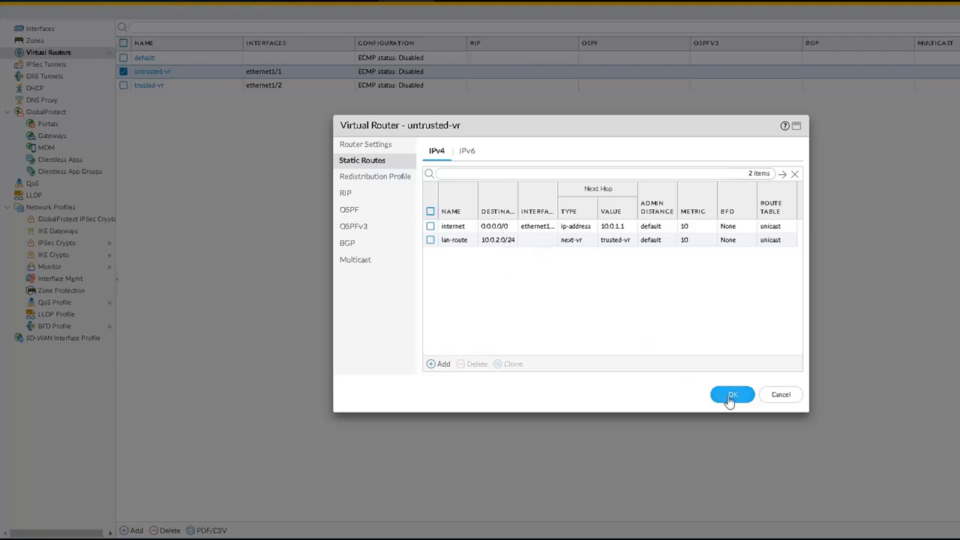
pyautogui.click(732, 395)
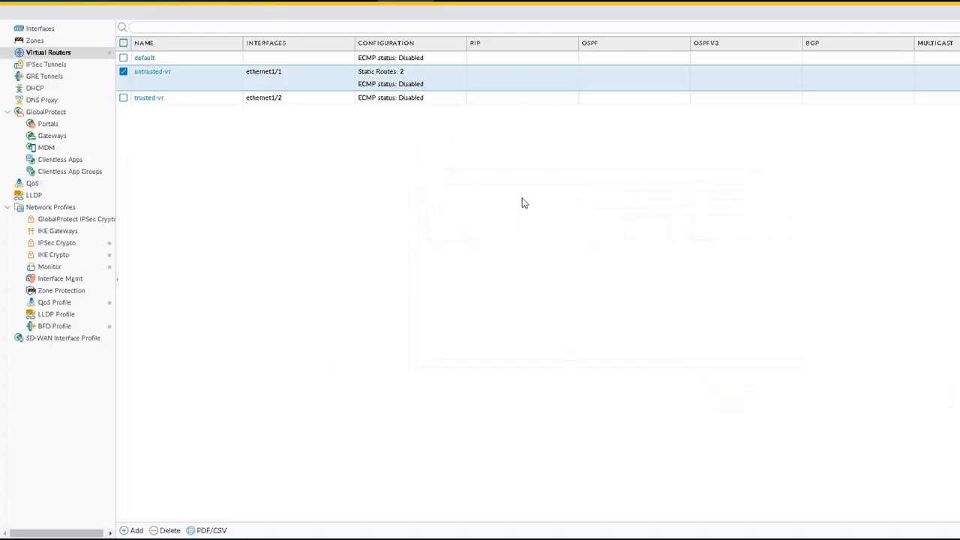
# - In trusted-vr, add static route 'internet' for 0.0.0.0/0 with next hop Next VR untrusted-vr
pyautogui.click(148, 97)
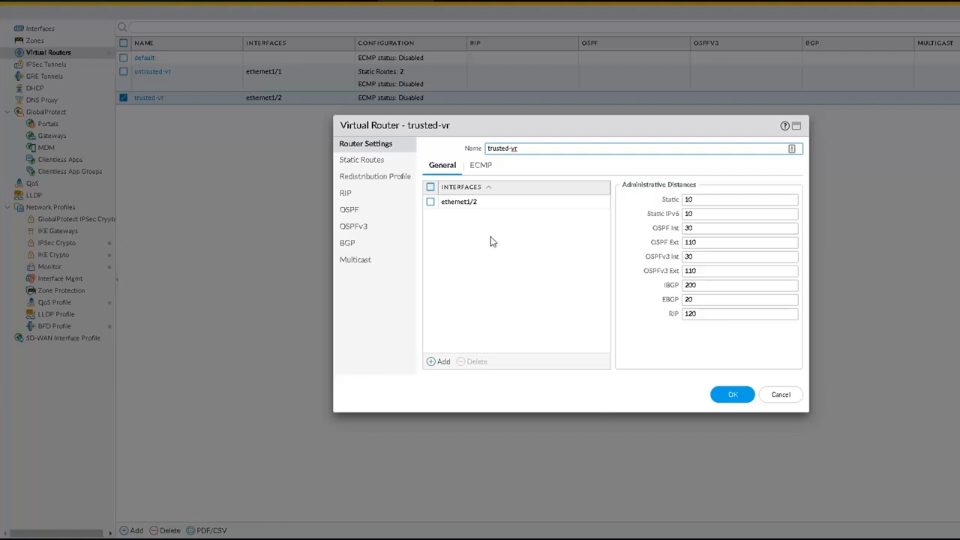
pyautogui.click(363, 160)
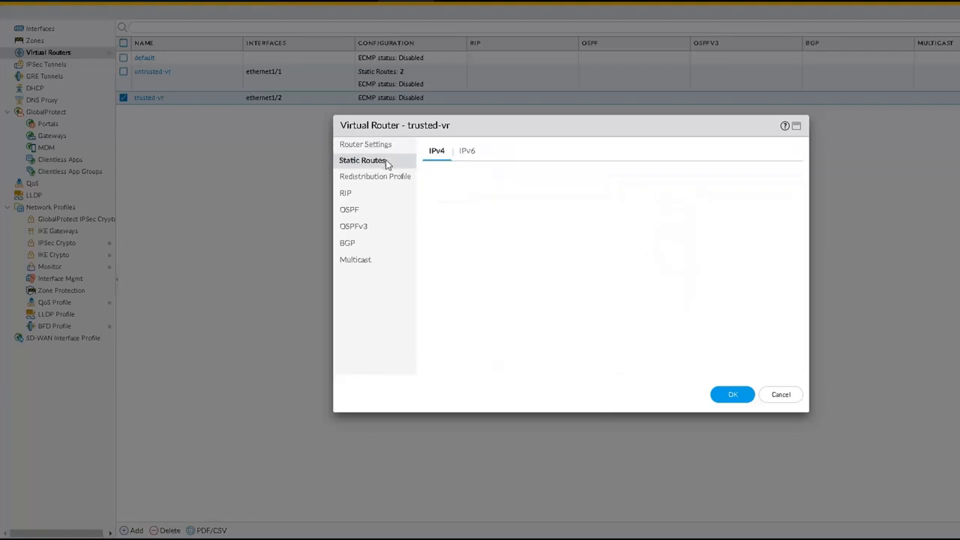
pyautogui.click(362, 160)
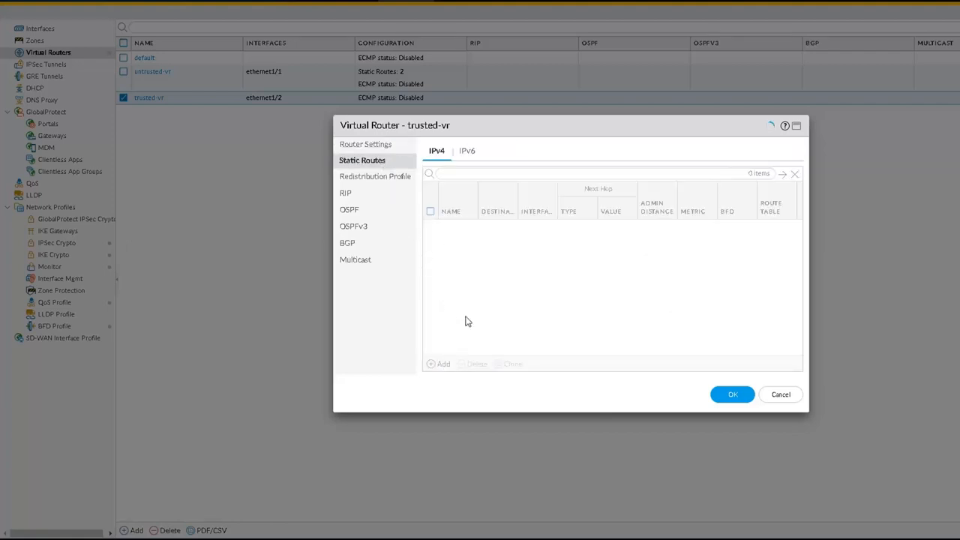
pyautogui.click(443, 363)
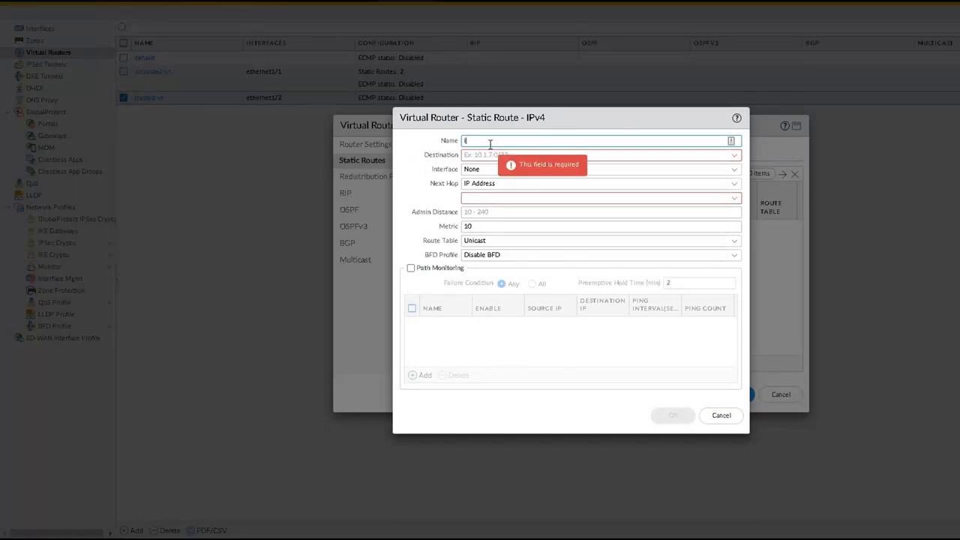
pyautogui.write('nternet')
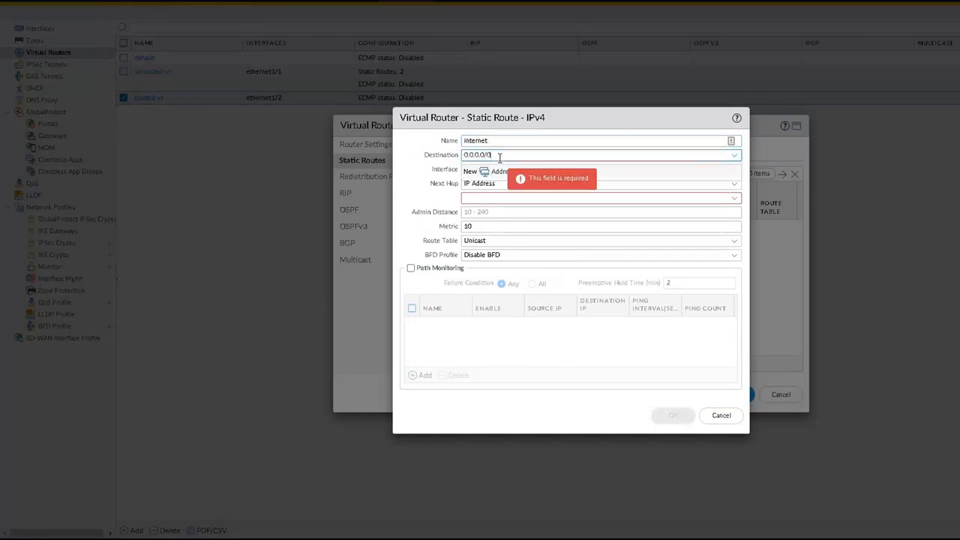
pyautogui.click(734, 183)
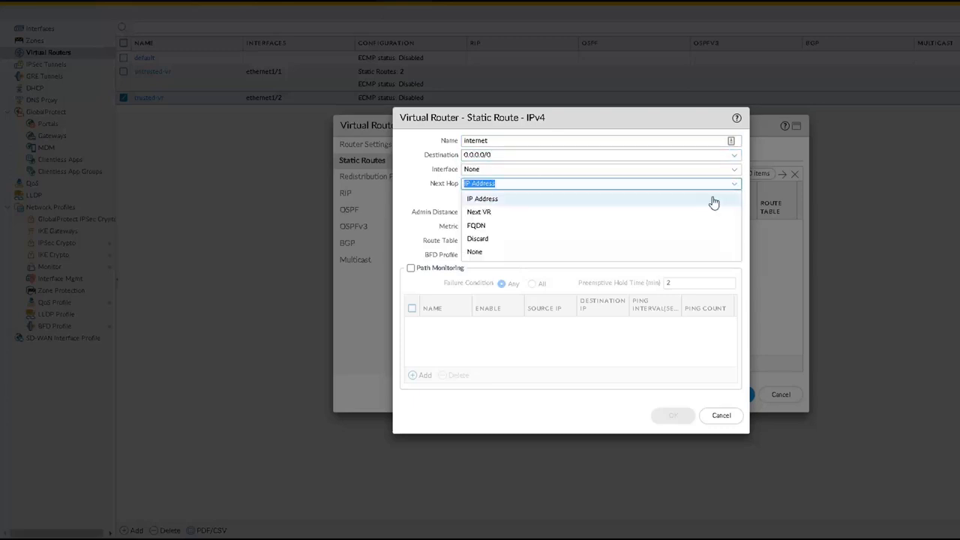
pyautogui.click(479, 211)
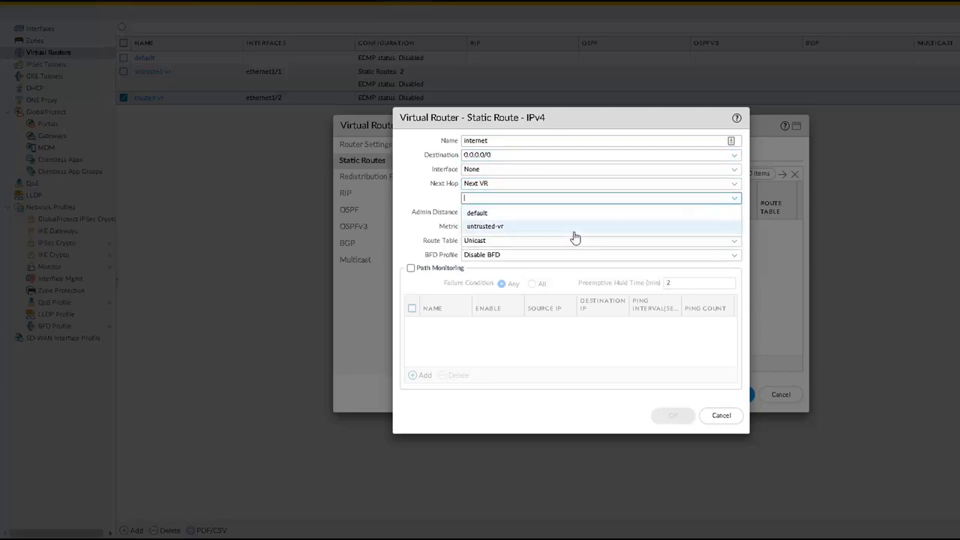
pyautogui.click(673, 415)
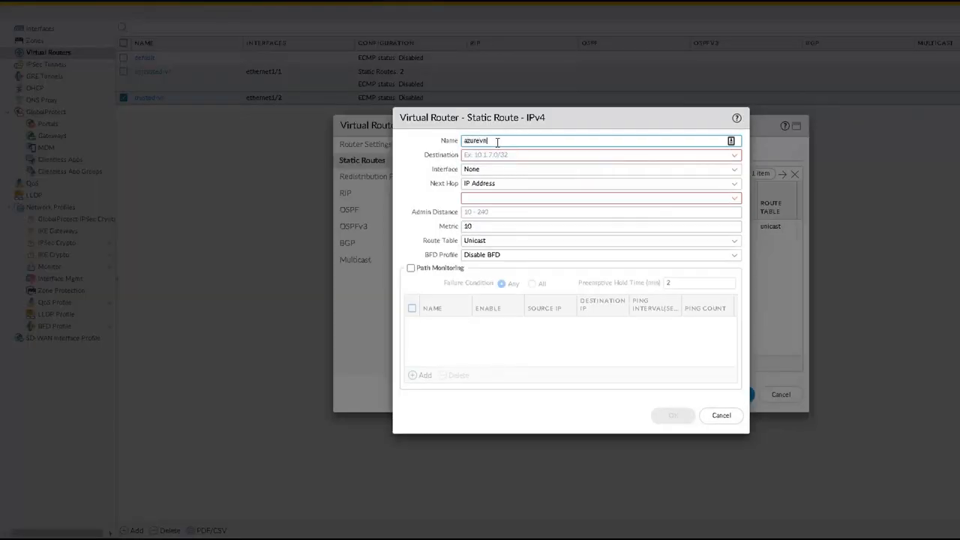
# - Add 'azurevnet' for 10.0.1.0/24 via ethernet1/2, next hop 10.0.2.1, and save trusted-vr
pyautogui.write('et')
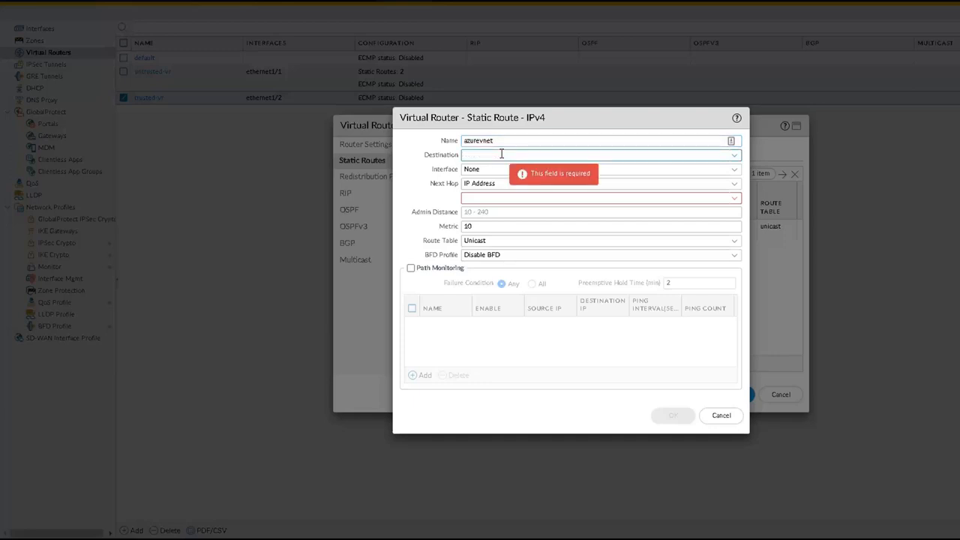
pyautogui.write('10.0.1')
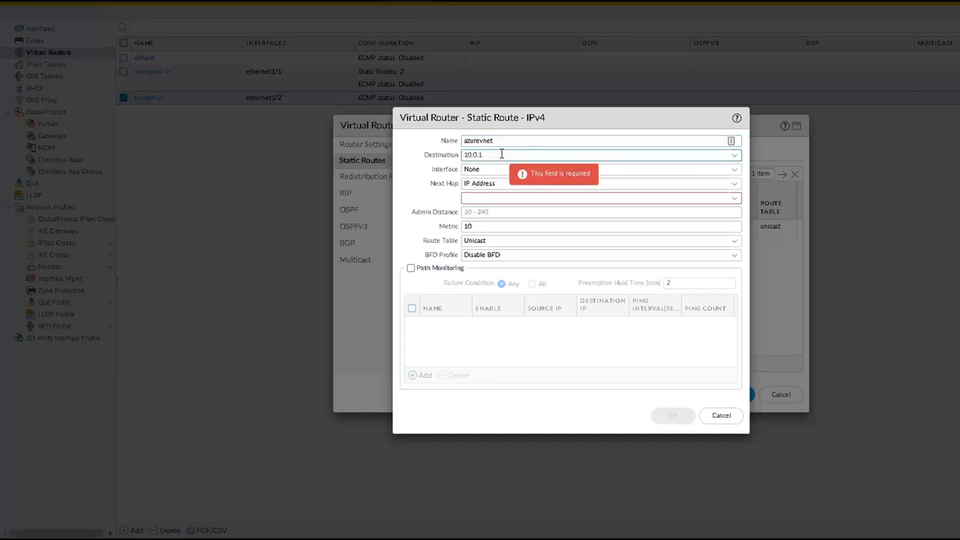
pyautogui.write('0/2')
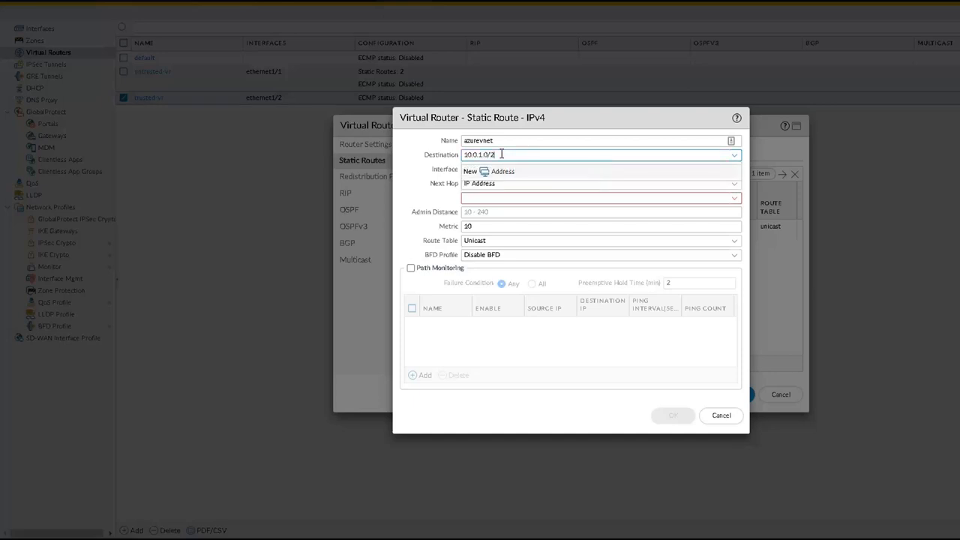
pyautogui.write('4')
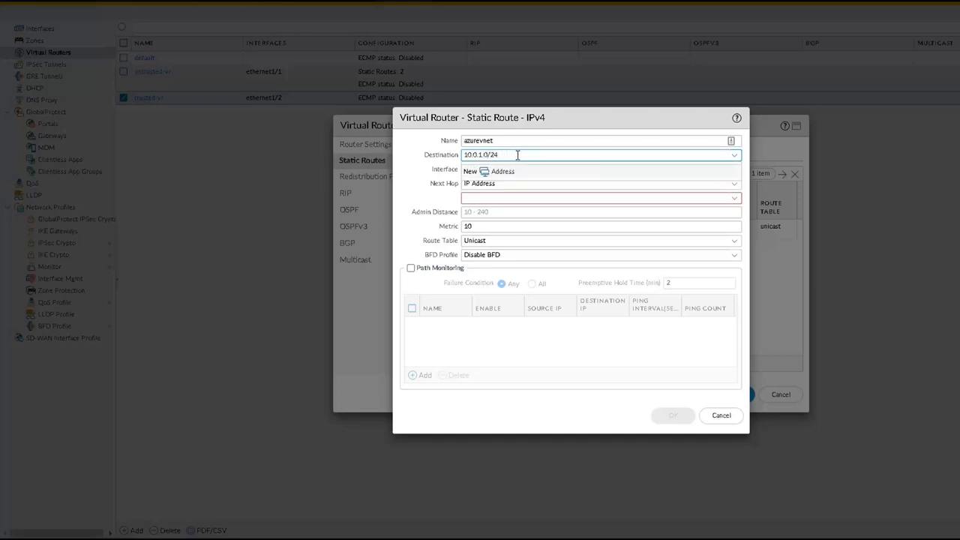
pyautogui.click(600, 169)
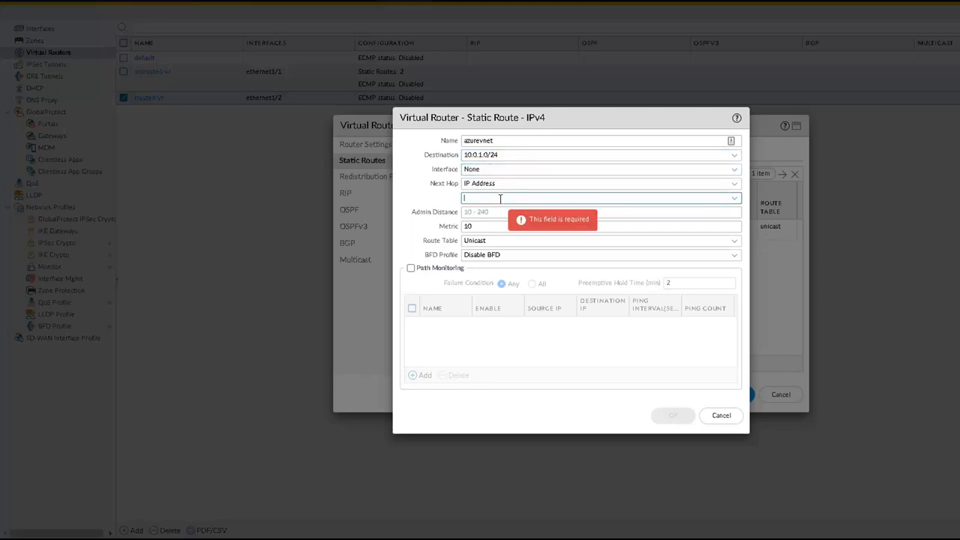
pyautogui.write('10.')
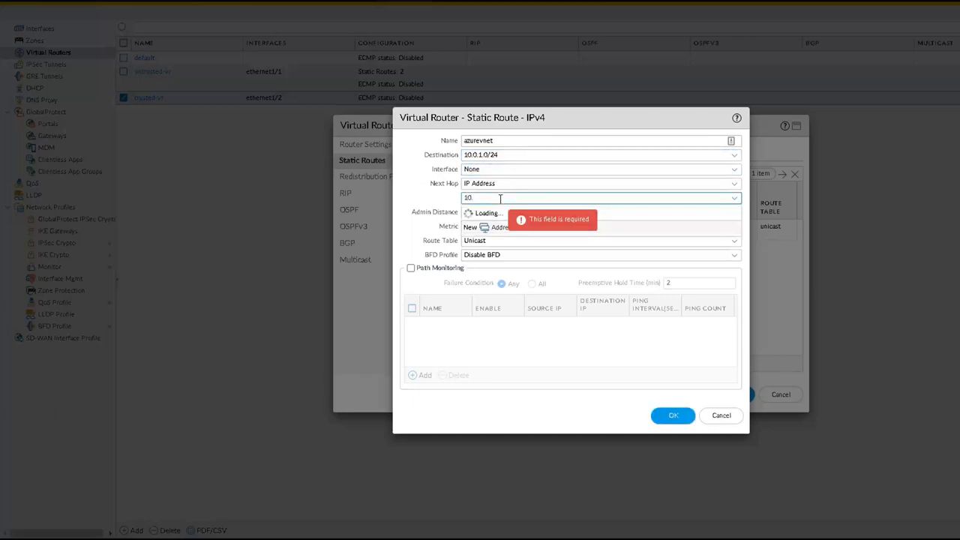
pyautogui.click(600, 169)
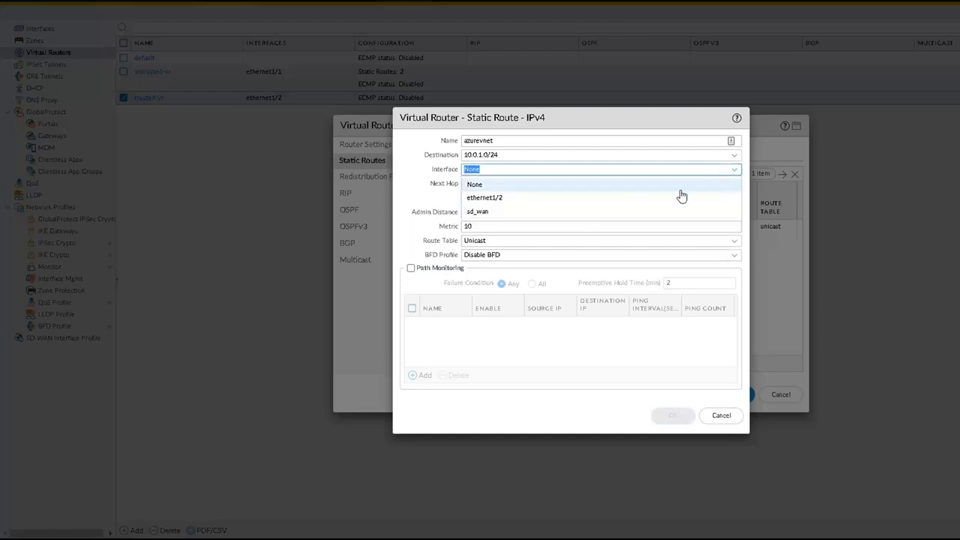
pyautogui.click(485, 197)
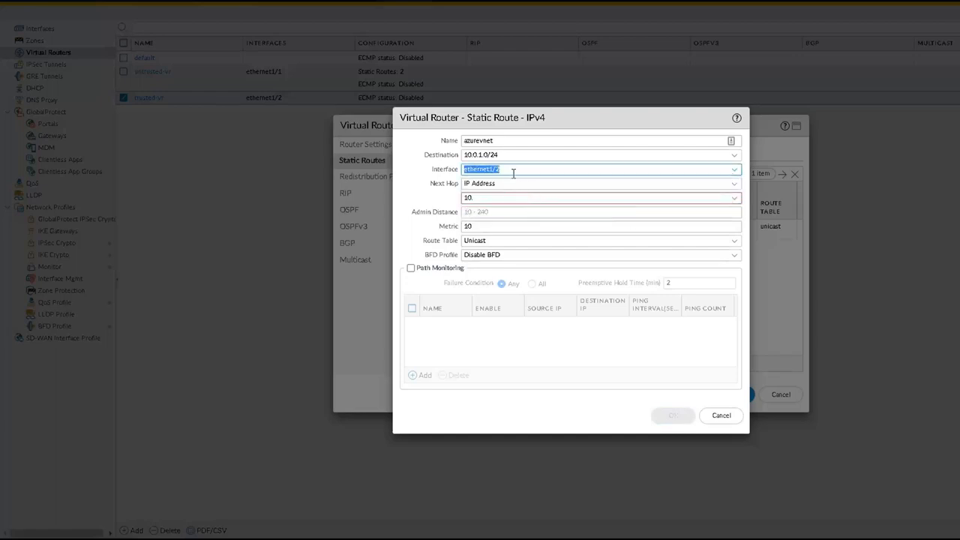
pyautogui.click(601, 197)
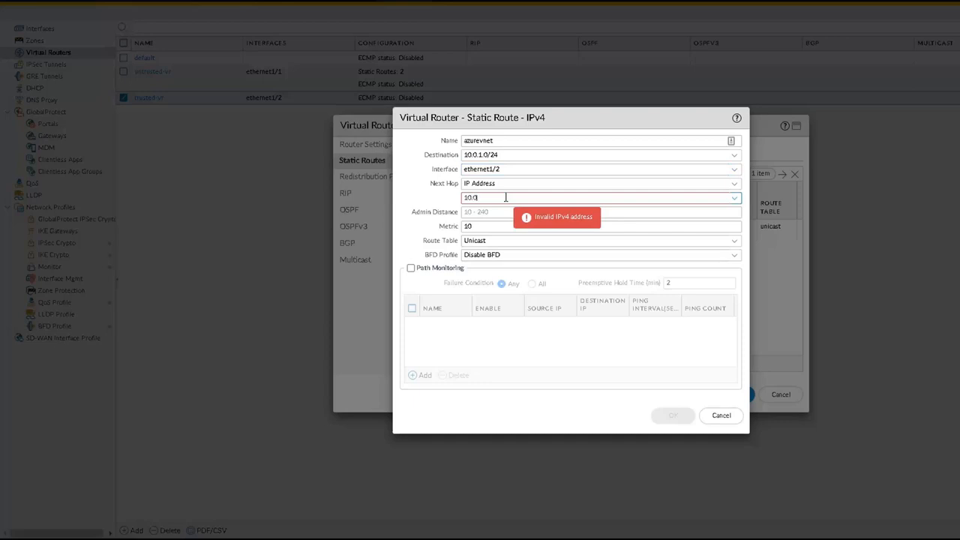
pyautogui.write('1')
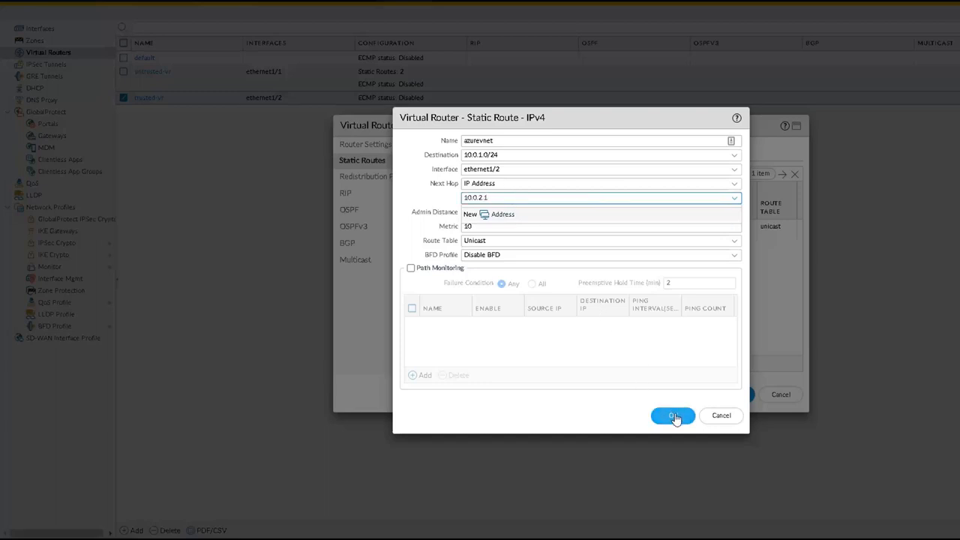
pyautogui.click(673, 416)
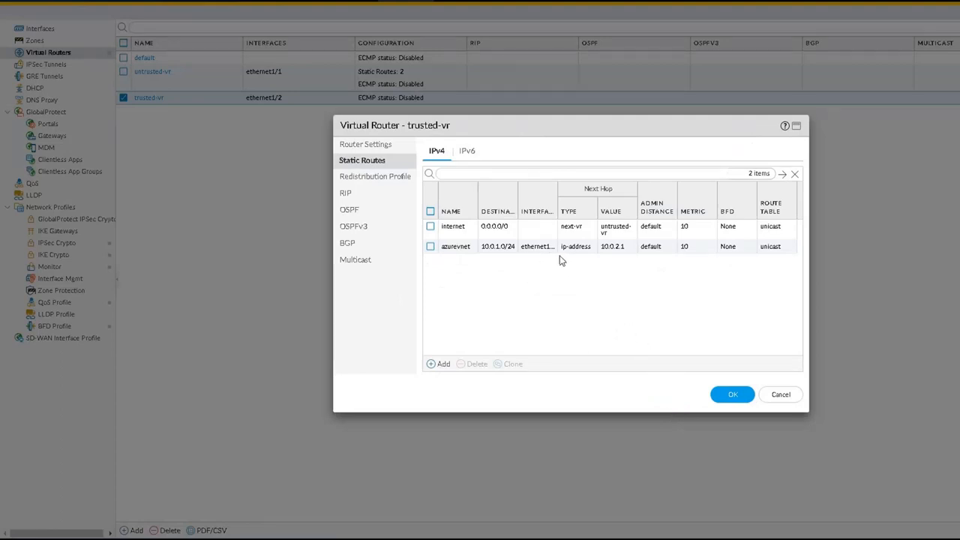
pyautogui.moveTo(684, 338)
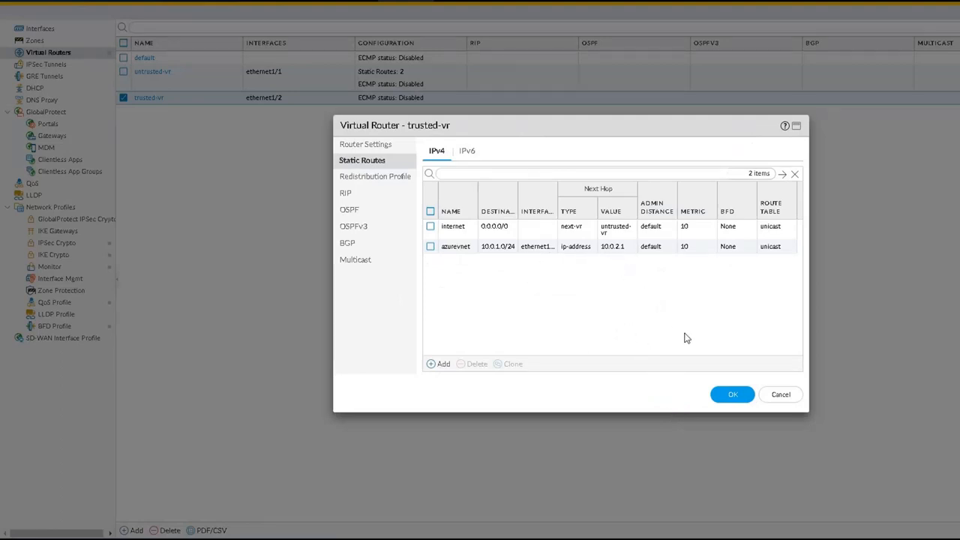
pyautogui.moveTo(725, 345)
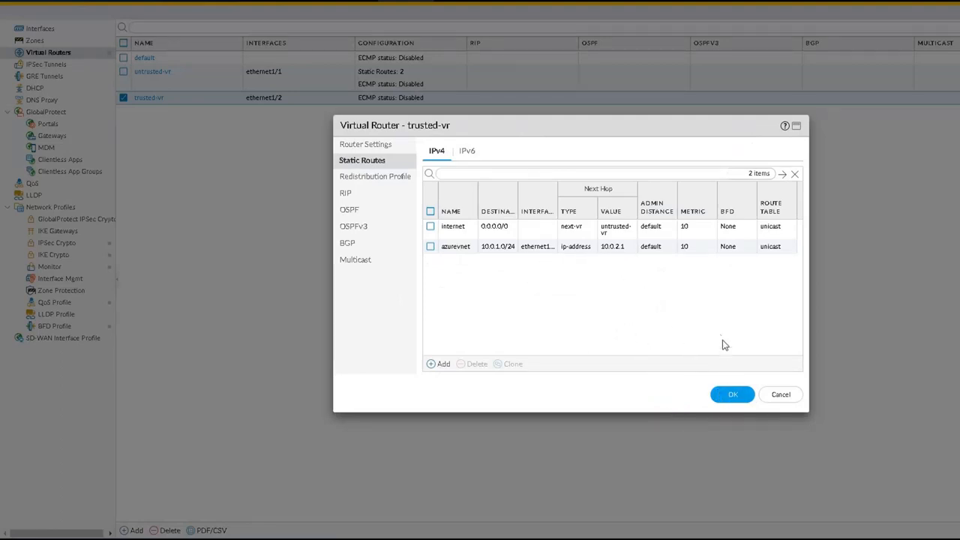
pyautogui.click(733, 394)
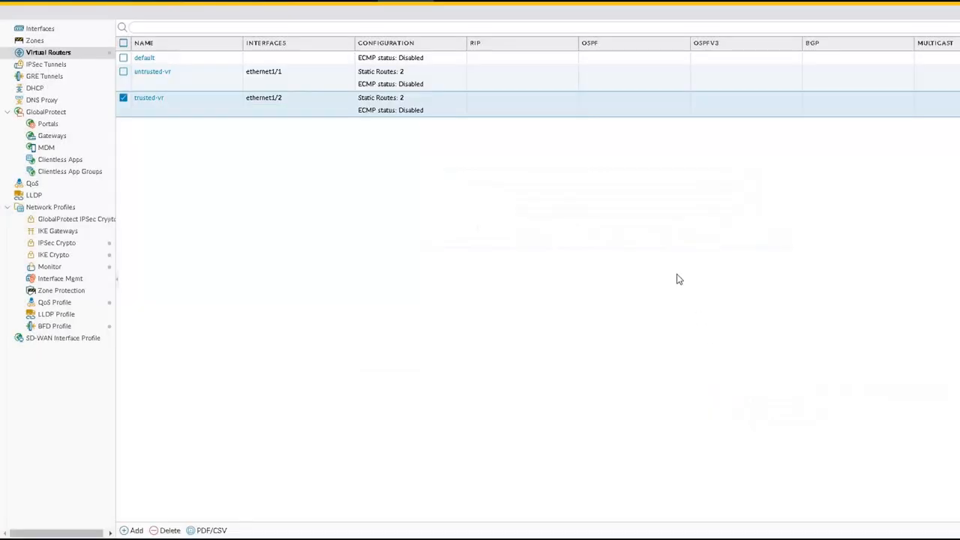
pyautogui.moveTo(301, 91)
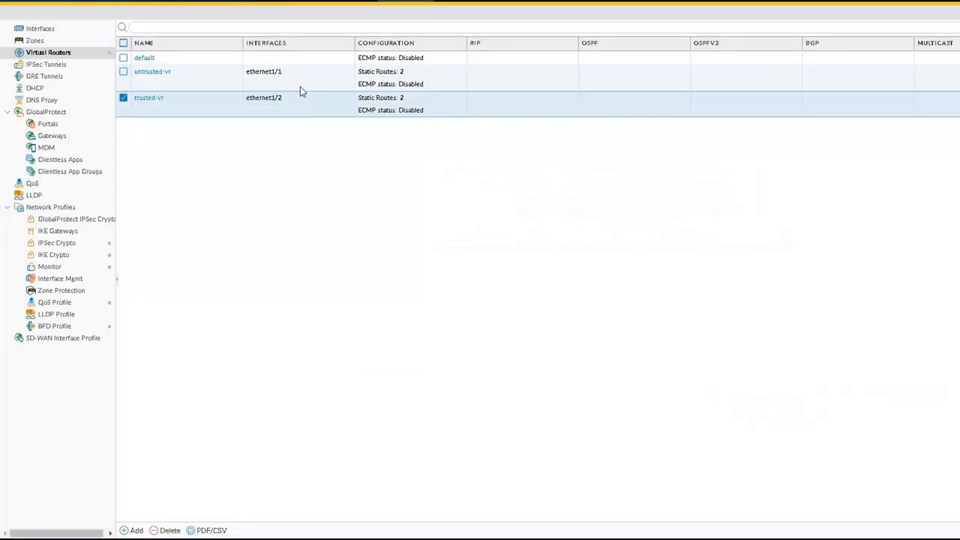
pyautogui.moveTo(314, 81)
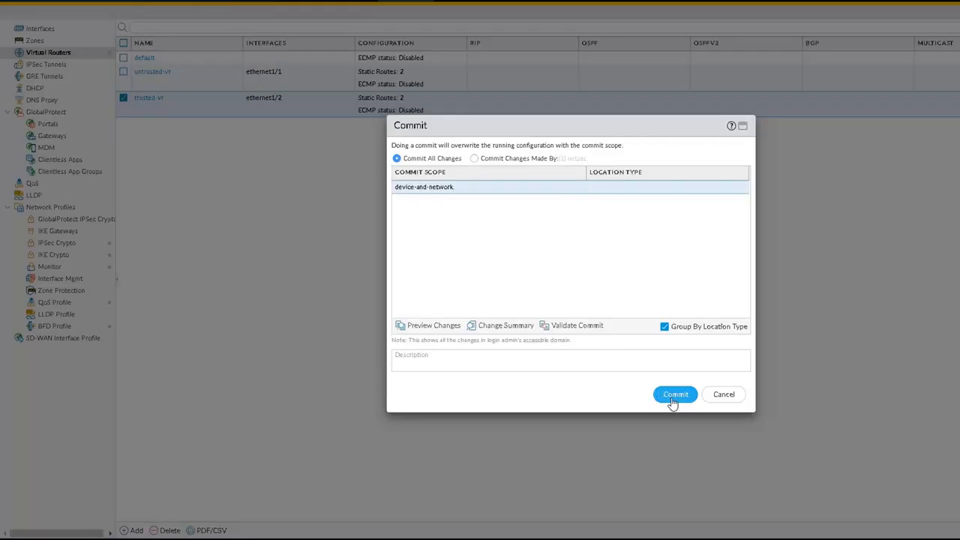
# - Commit all pending routing changes and close the commit status window
pyautogui.click(674, 394)
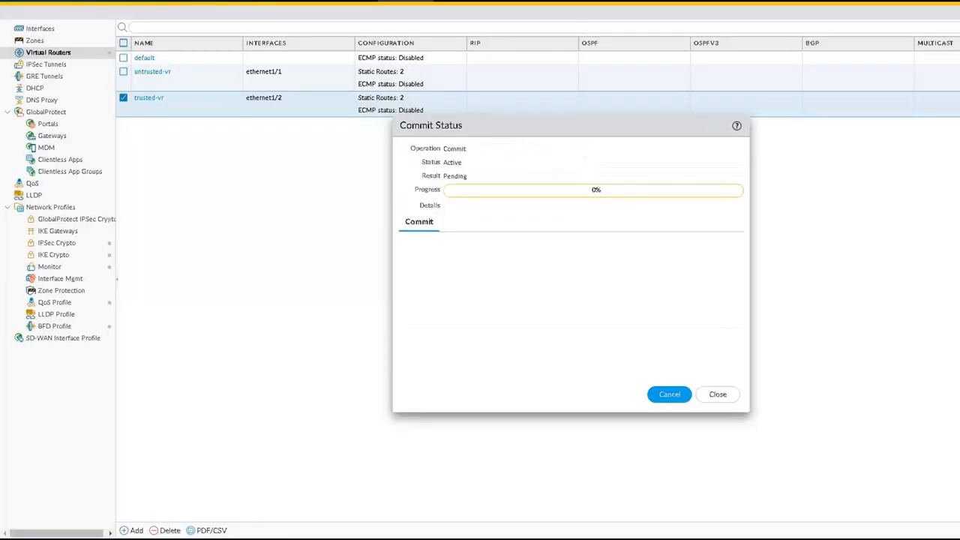
pyautogui.click(718, 394)
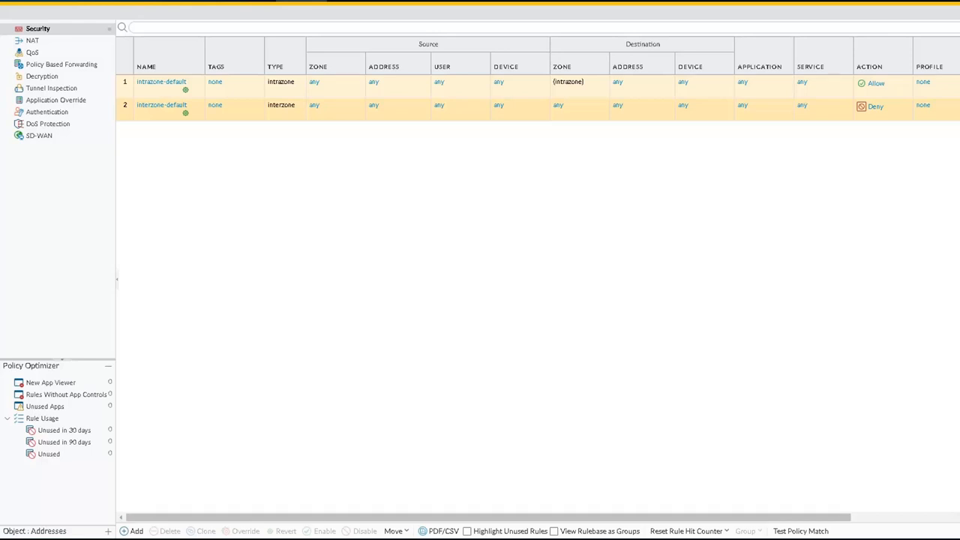
pyautogui.moveTo(42, 161)
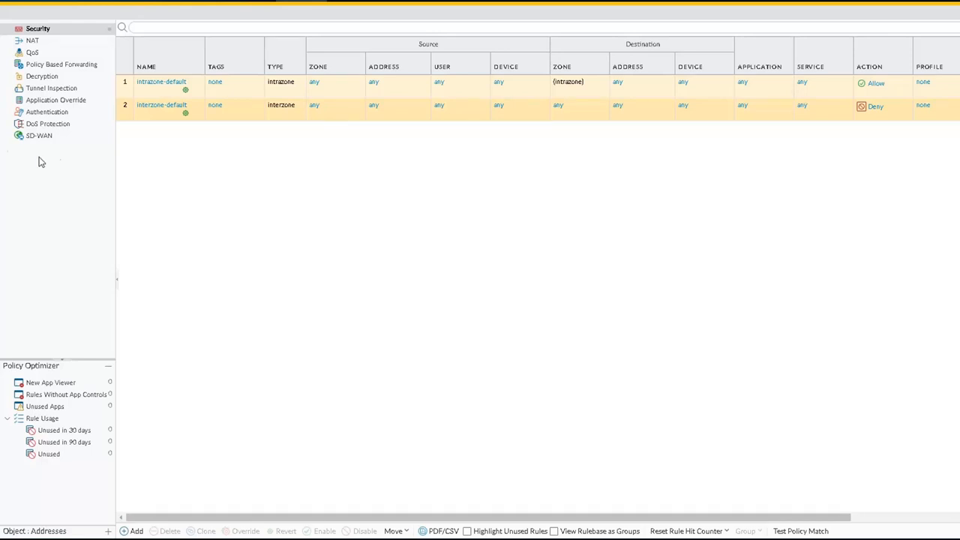
# - Go to Policies > NAT and add a new NAT policy rule
pyautogui.click(33, 39)
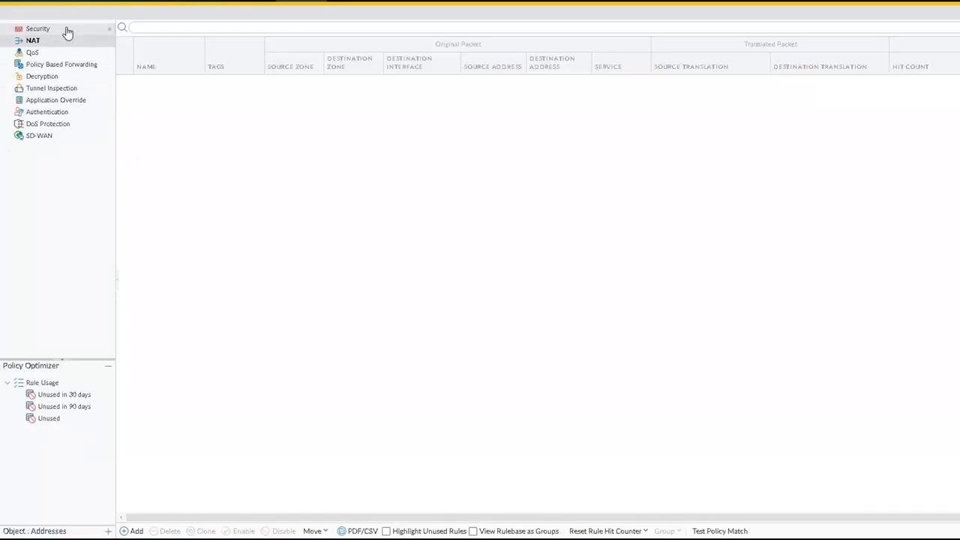
pyautogui.click(37, 28)
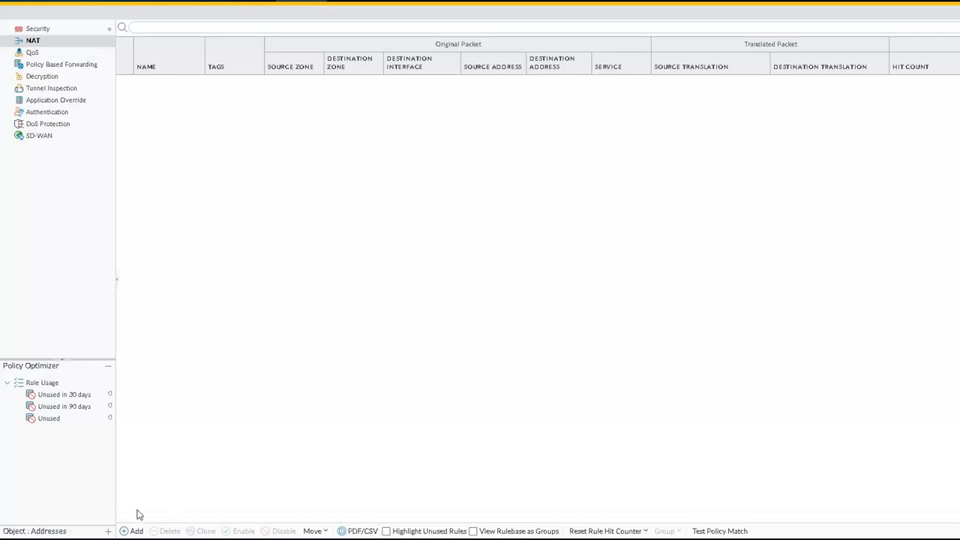
pyautogui.click(136, 531)
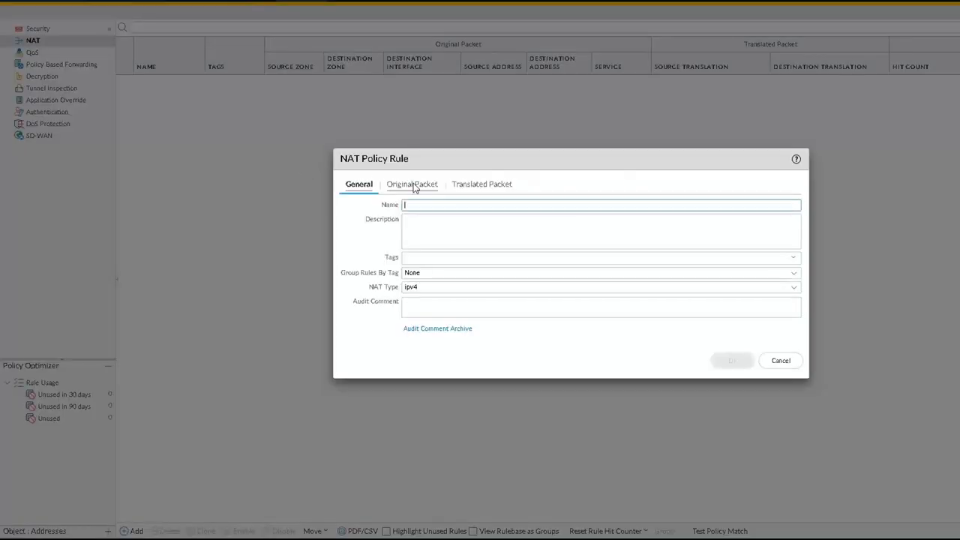
# - Name the NAT rule '2internet' with a hide-NAT description for internet traffic
pyautogui.write('2internet')
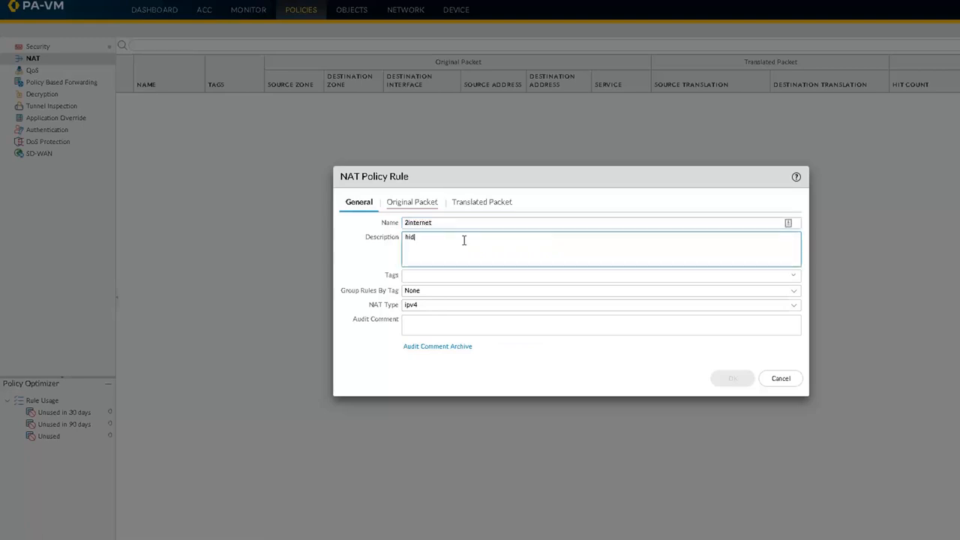
pyautogui.write('ed nat bl')
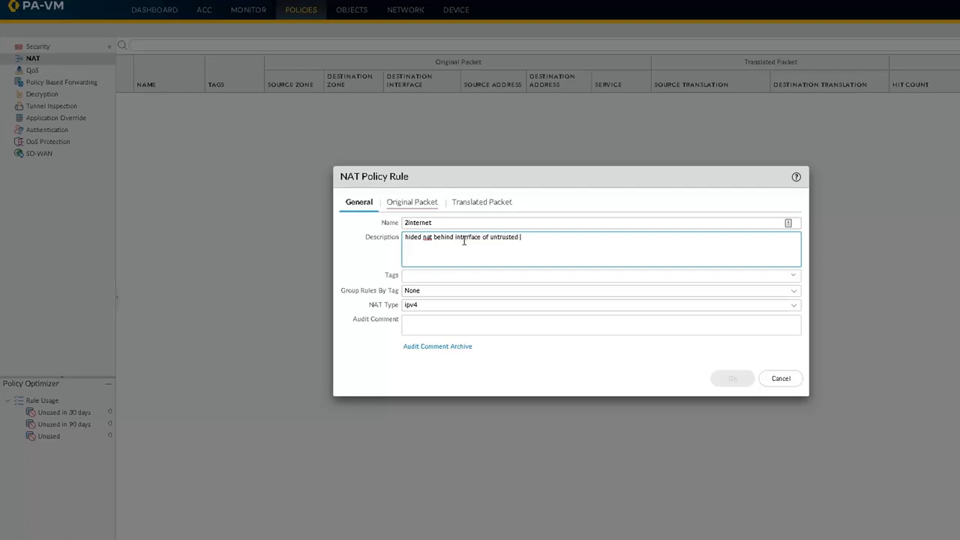
pyautogui.write('for internet')
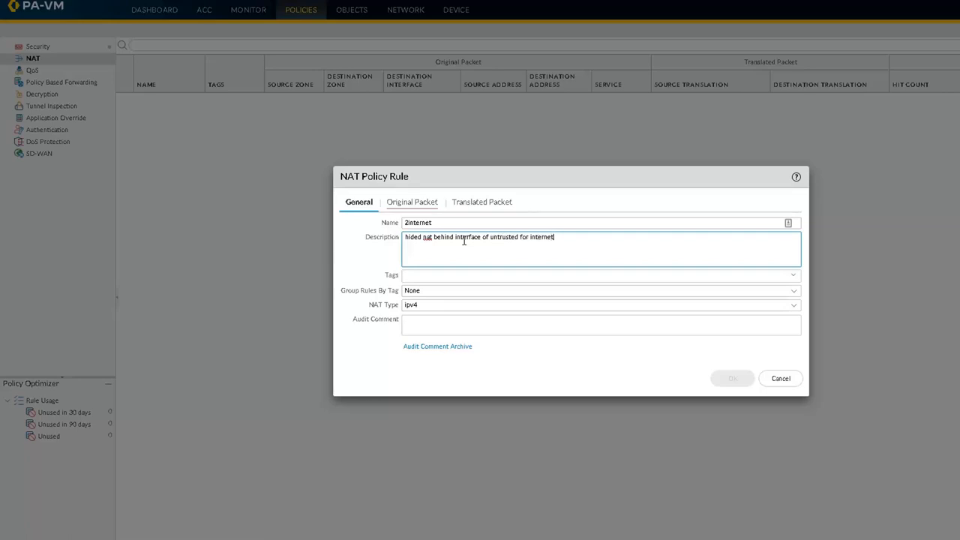
pyautogui.write('traffic')
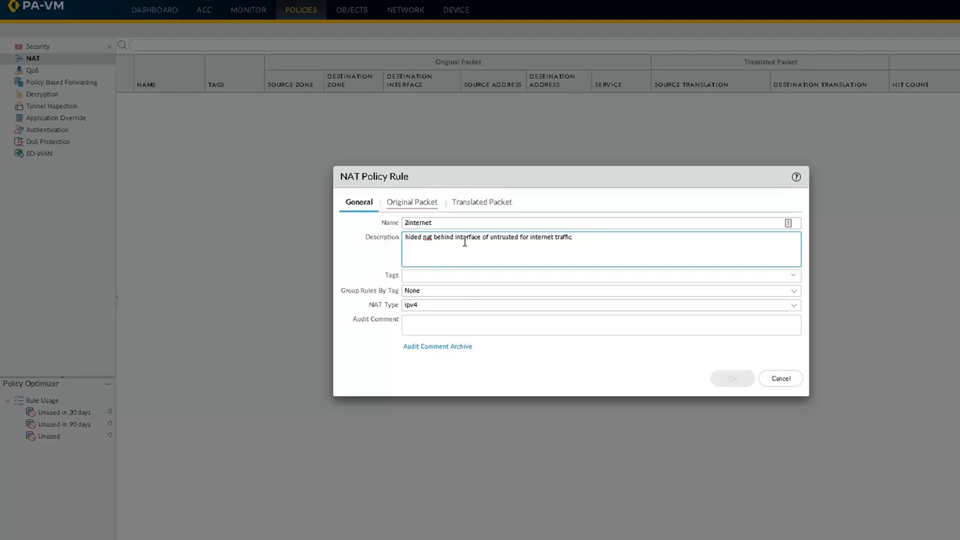
pyautogui.click(413, 202)
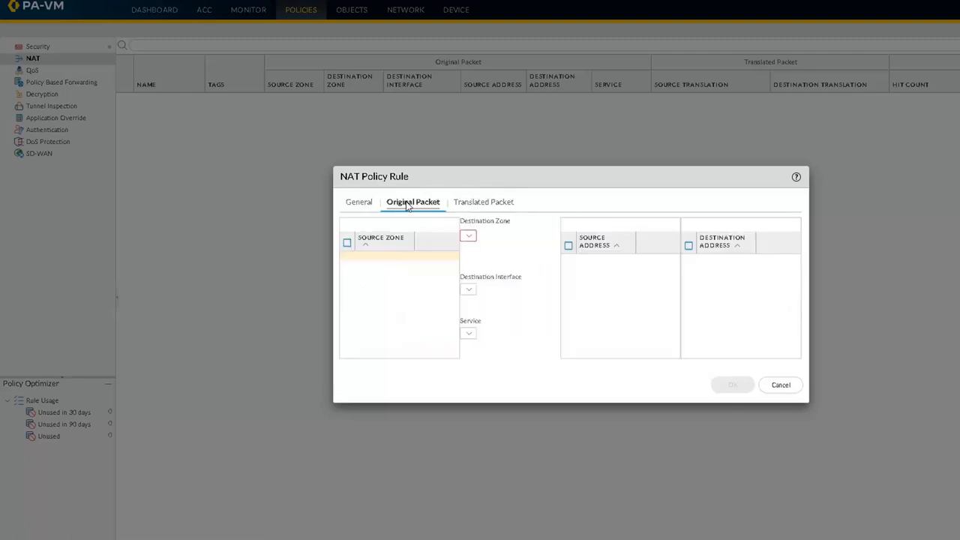
# - Match source zone trusted-zone, destination zone untrusted-zone, and destination interface ethernet1/1
pyautogui.click(412, 202)
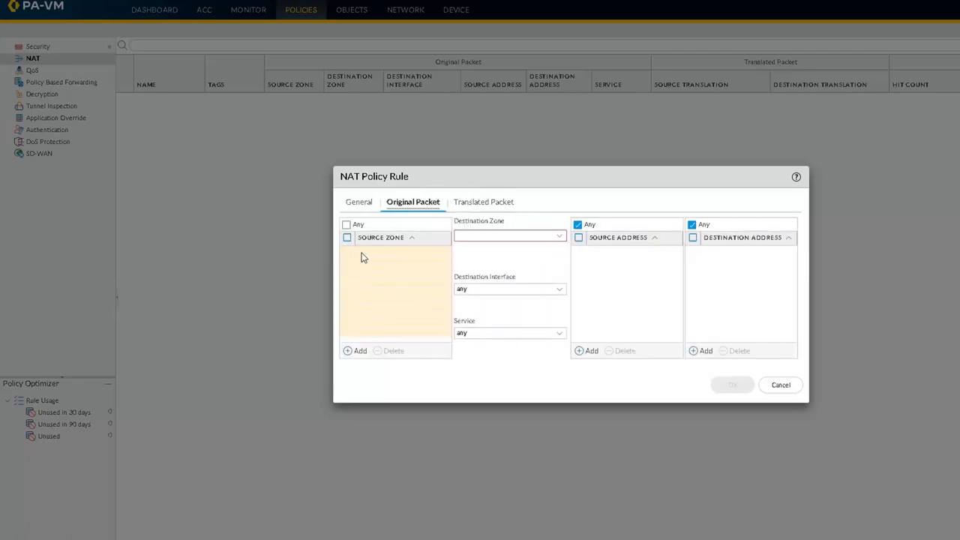
pyautogui.click(360, 350)
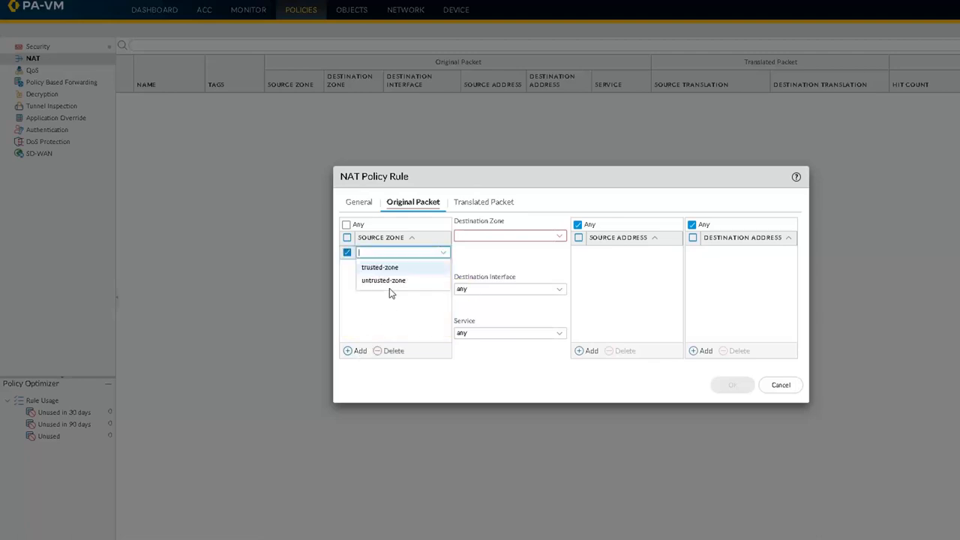
pyautogui.click(380, 267)
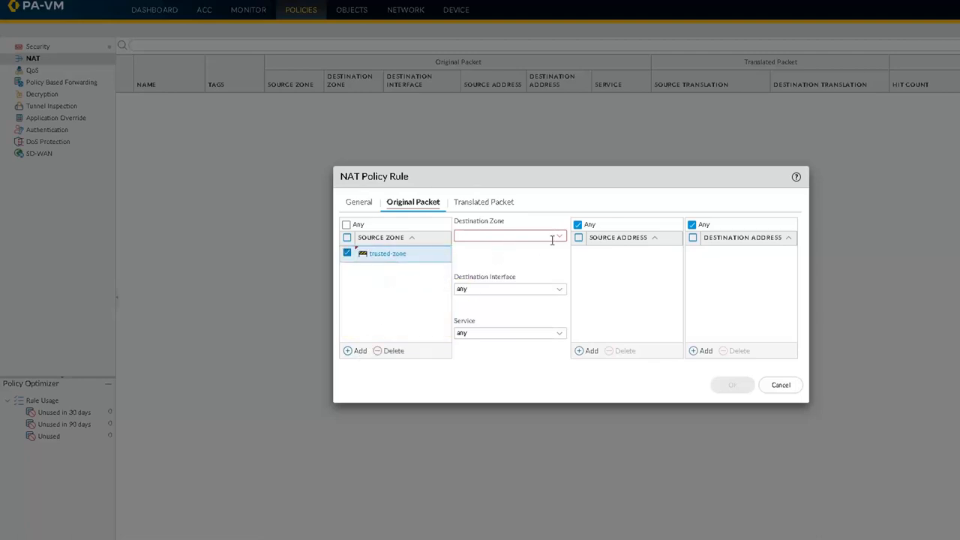
pyautogui.write('untrusted-zone')
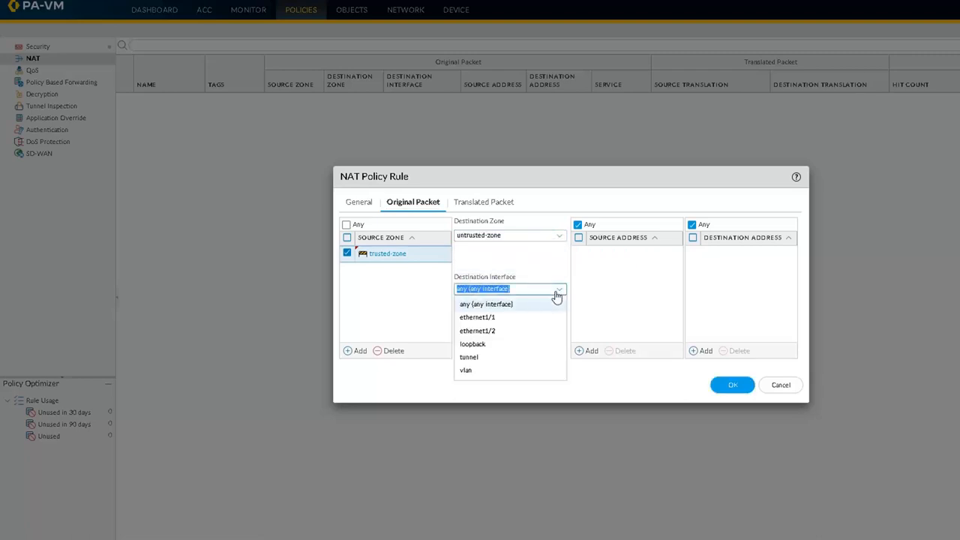
pyautogui.click(477, 317)
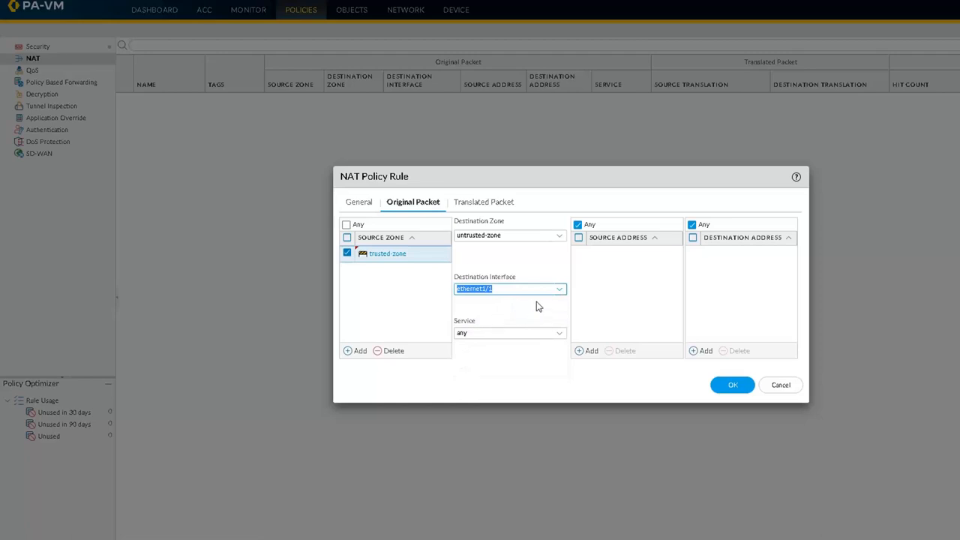
pyautogui.moveTo(623, 307)
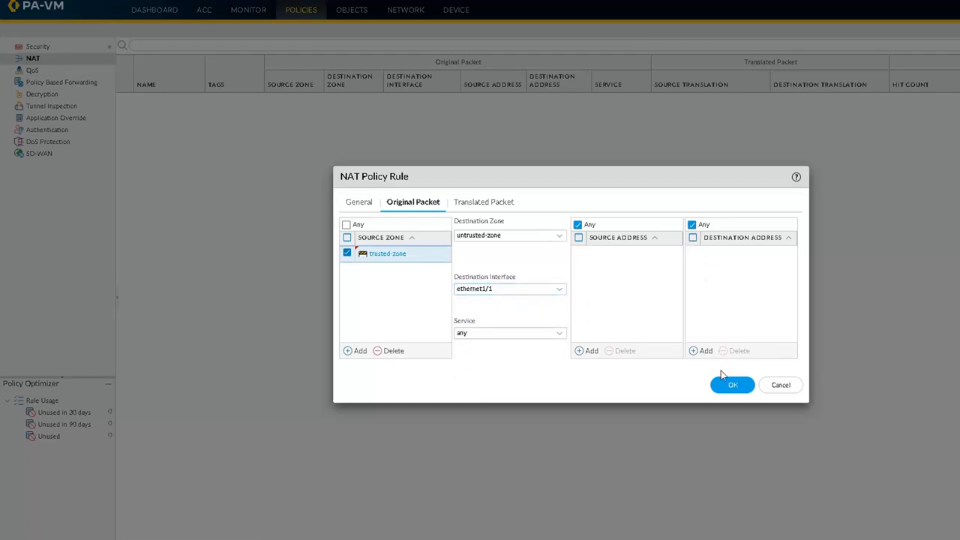
pyautogui.click(483, 202)
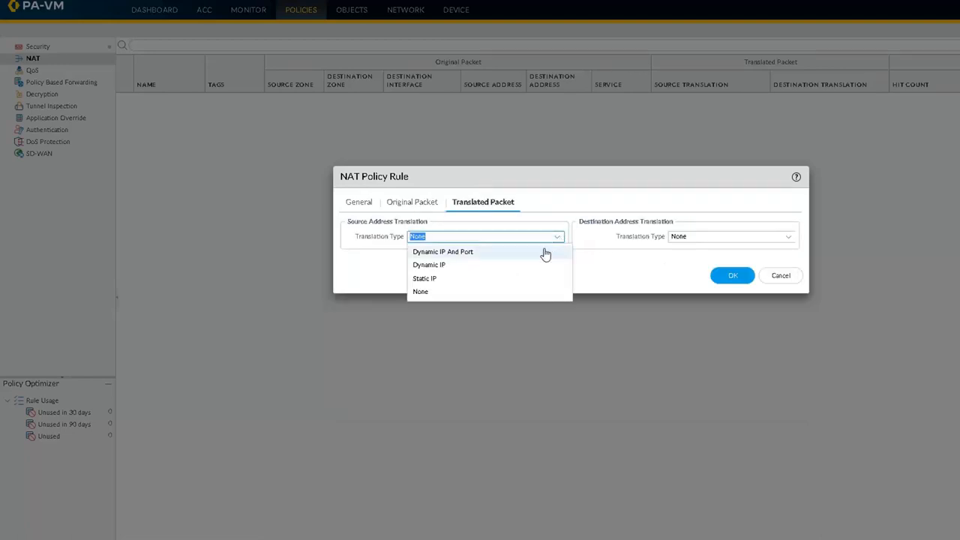
# - Translate source via Dynamic IP And Port on ethernet1/1's interface address, and save the rule
pyautogui.click(442, 251)
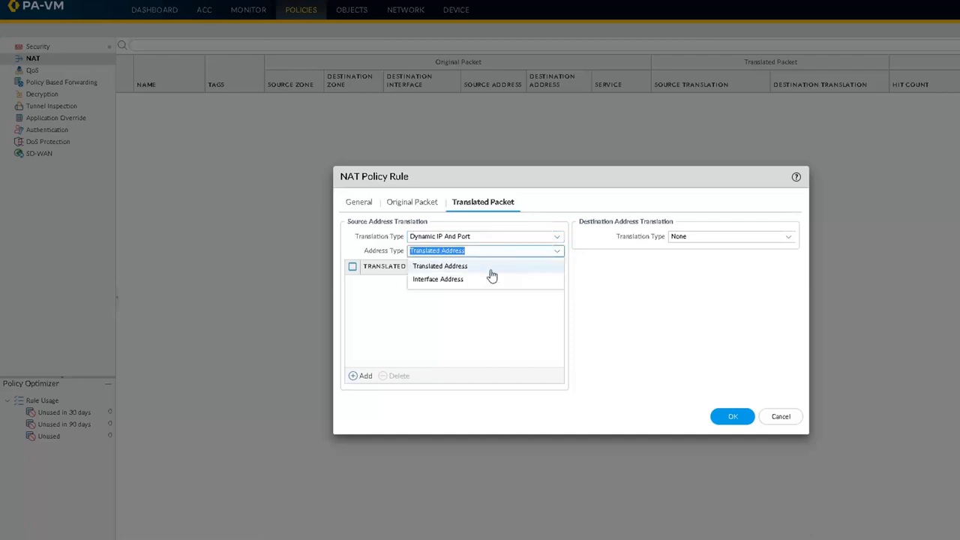
pyautogui.click(438, 279)
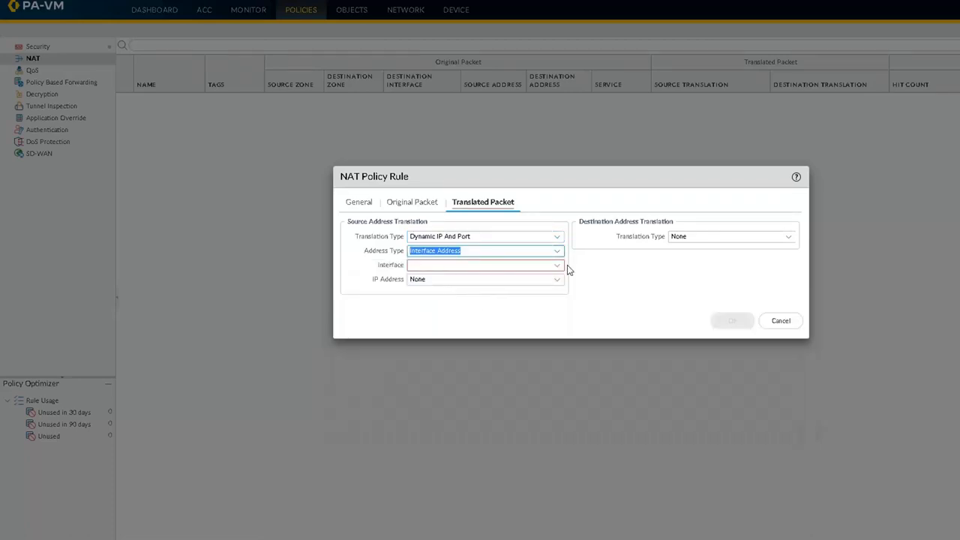
pyautogui.click(486, 265)
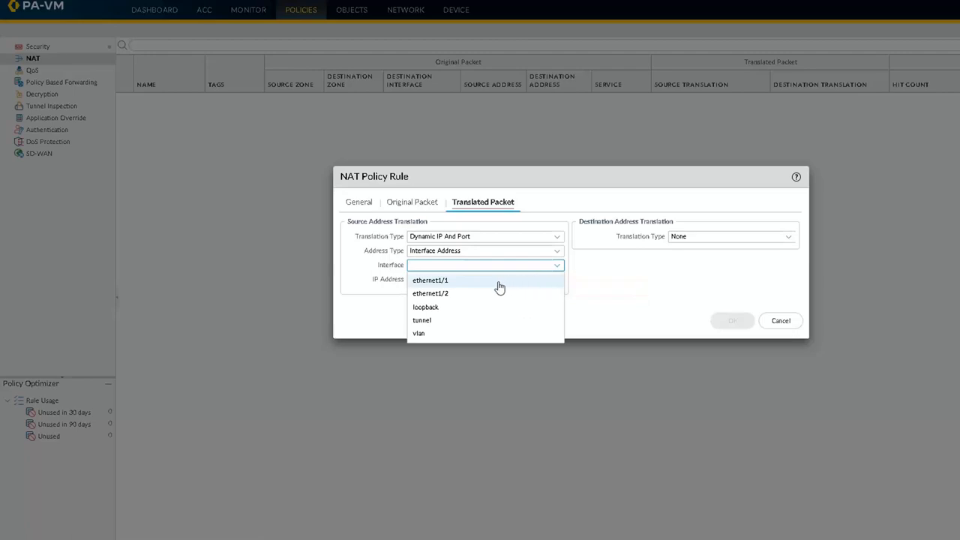
pyautogui.click(430, 280)
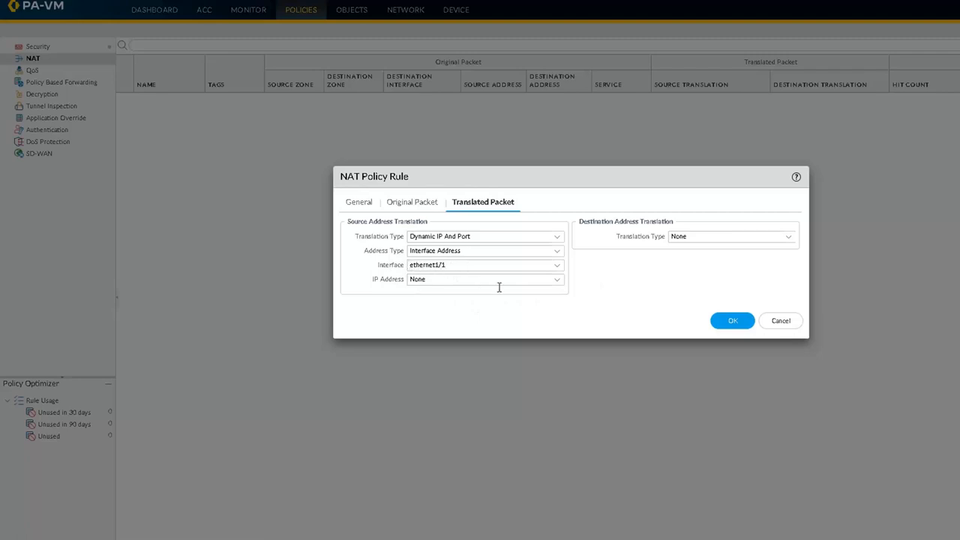
pyautogui.click(733, 320)
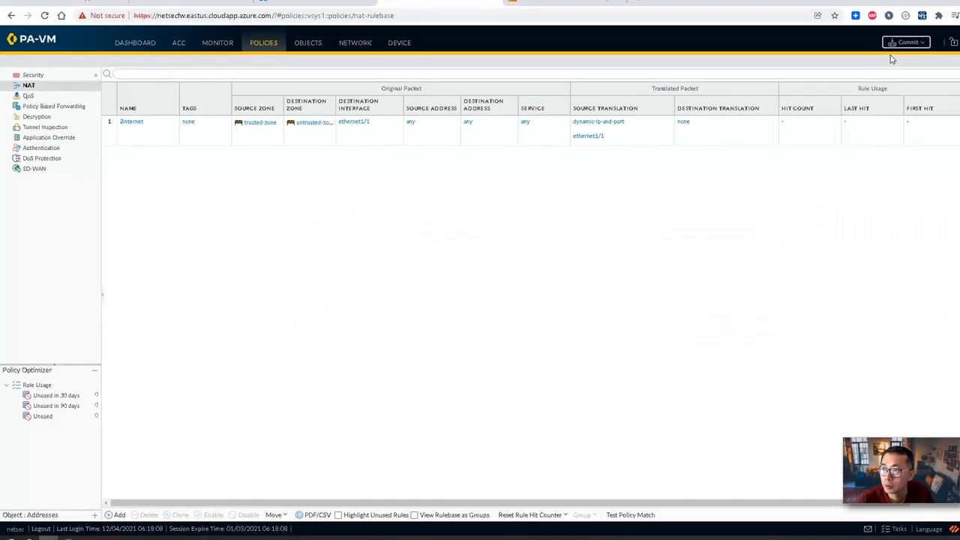
# - Commit the 2internet NAT rule and switch to the Security policy rules
pyautogui.click(907, 42)
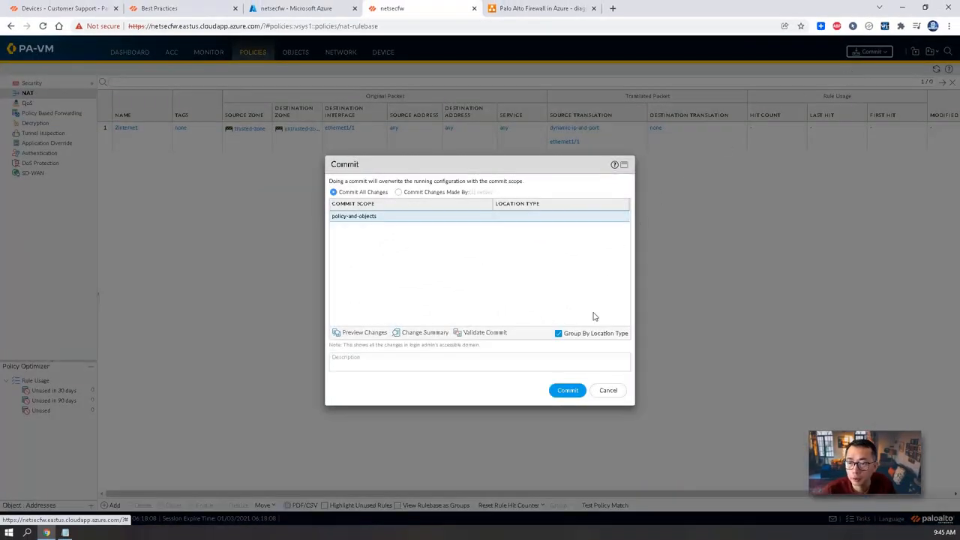
pyautogui.click(567, 390)
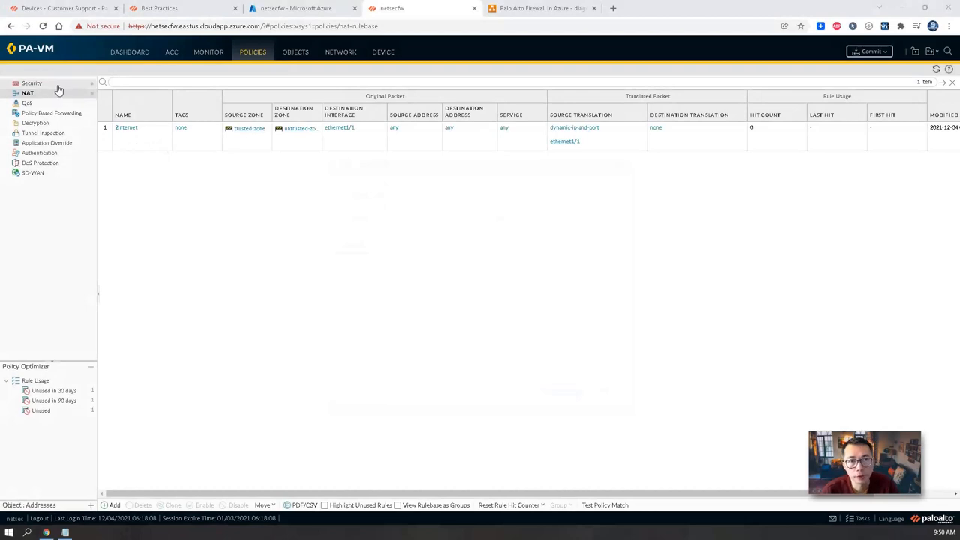
pyautogui.click(32, 82)
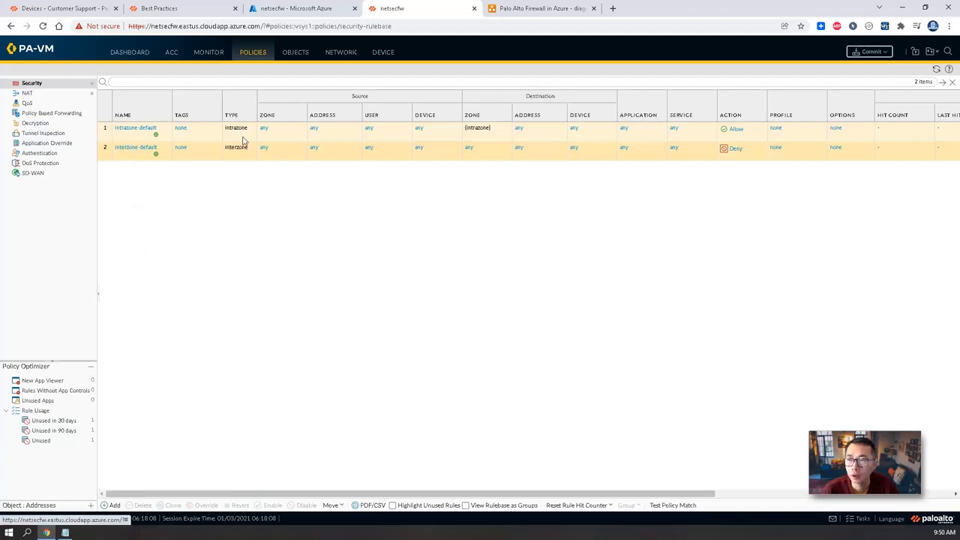
pyautogui.moveTo(759, 135)
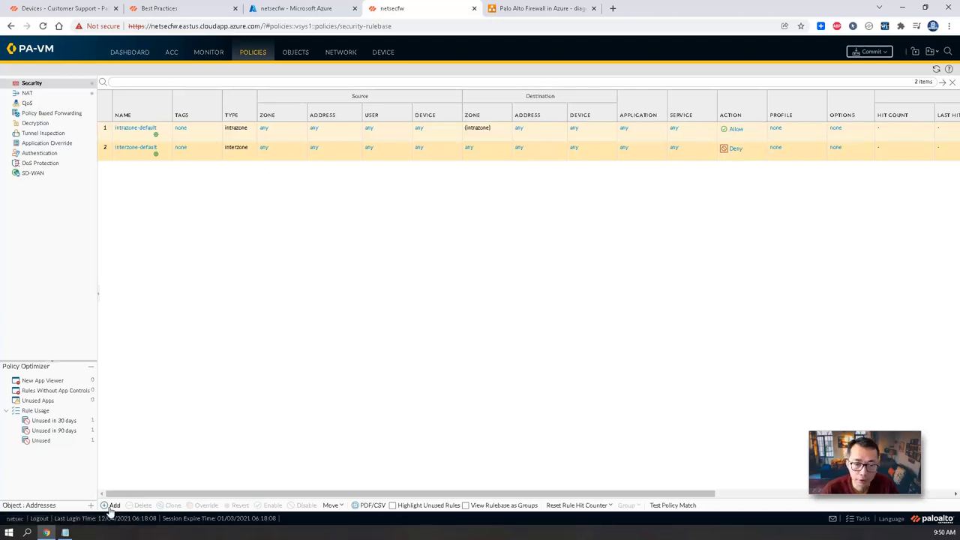
# - Add a new Security Policy Rule from the Security rulebase
pyautogui.click(114, 505)
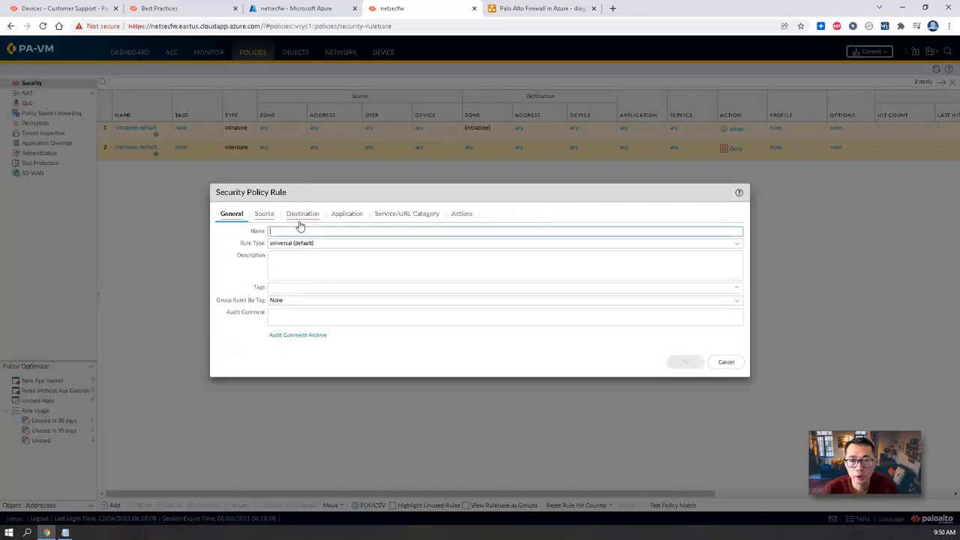
# - Name the new security rule 'internet' and keep the universal rule type
pyautogui.write('internet')
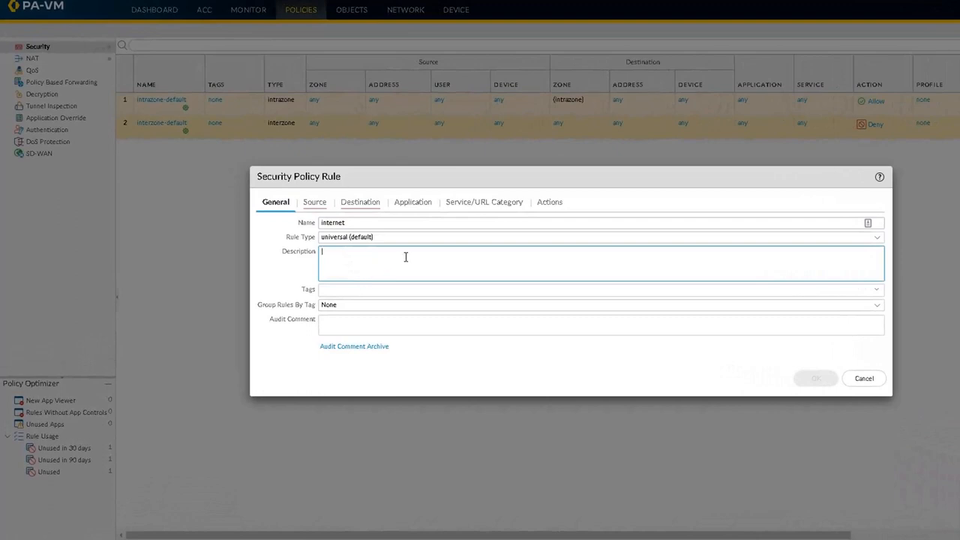
pyautogui.click(877, 237)
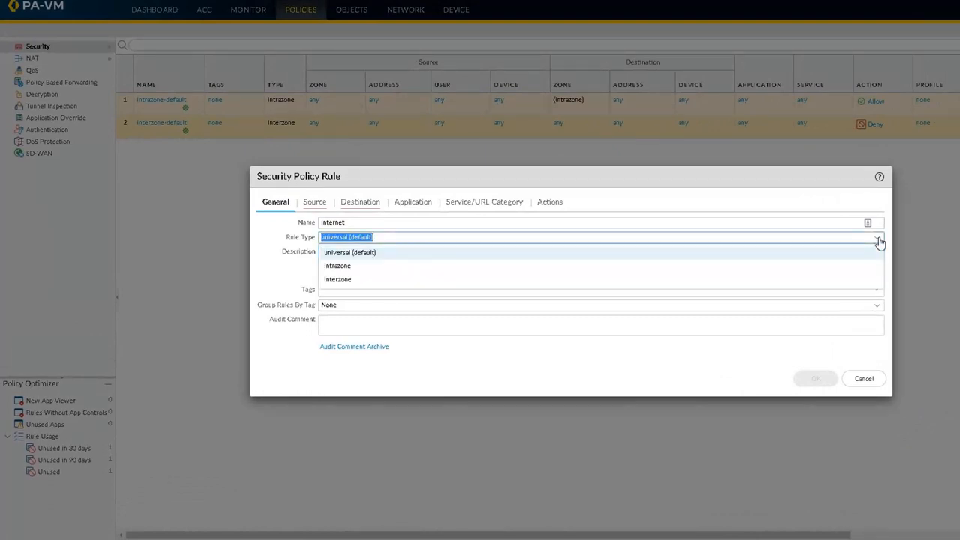
pyautogui.click(350, 252)
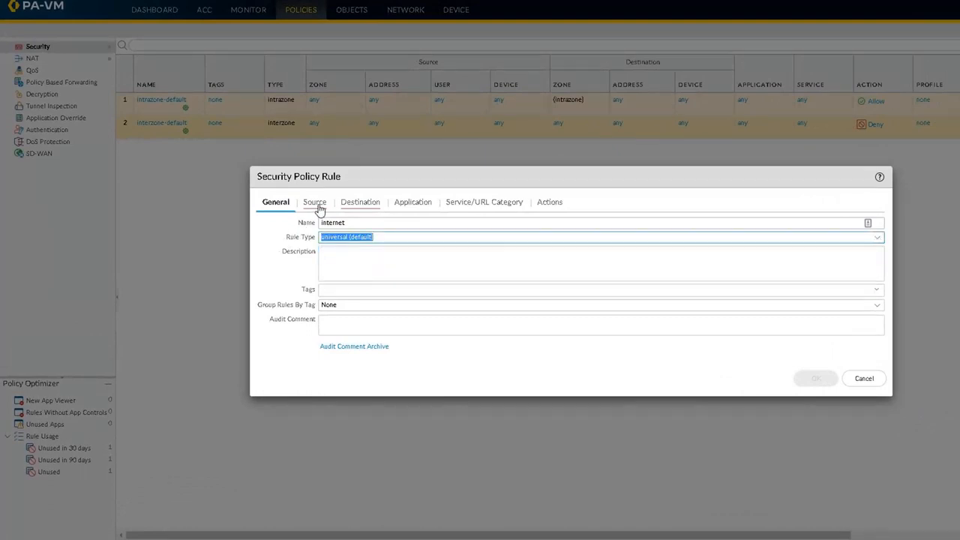
pyautogui.click(315, 202)
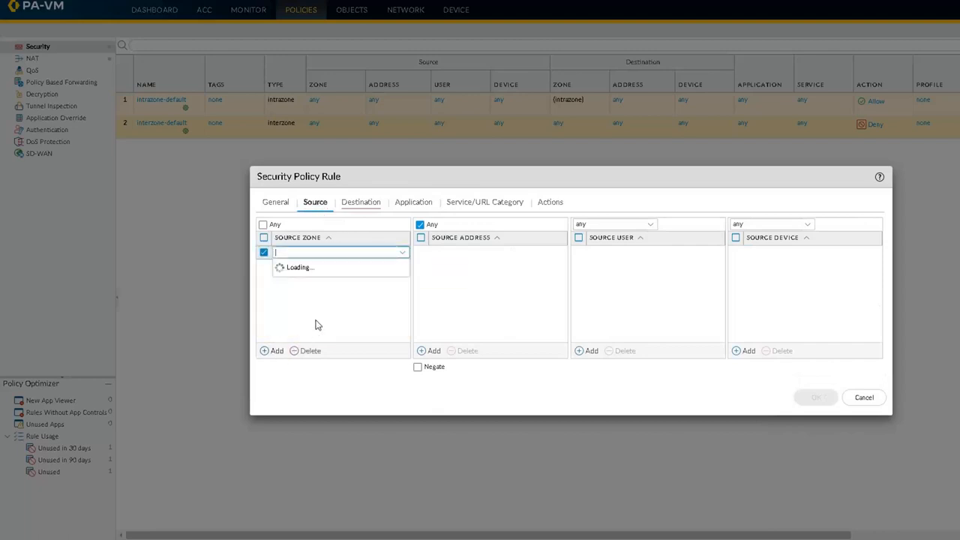
# - Set trusted-zone as source, keep action Allow with session logging, and save the rule
pyautogui.click(304, 253)
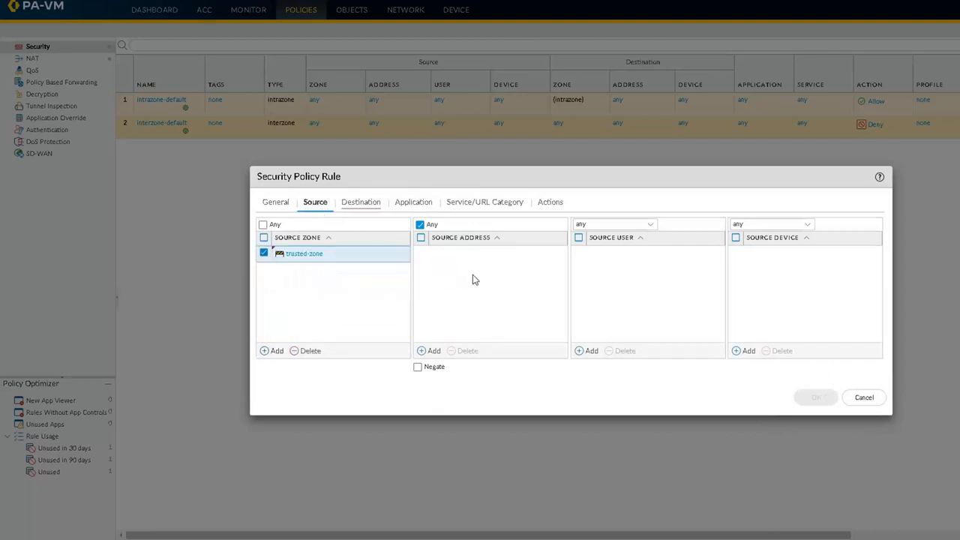
pyautogui.moveTo(516, 279)
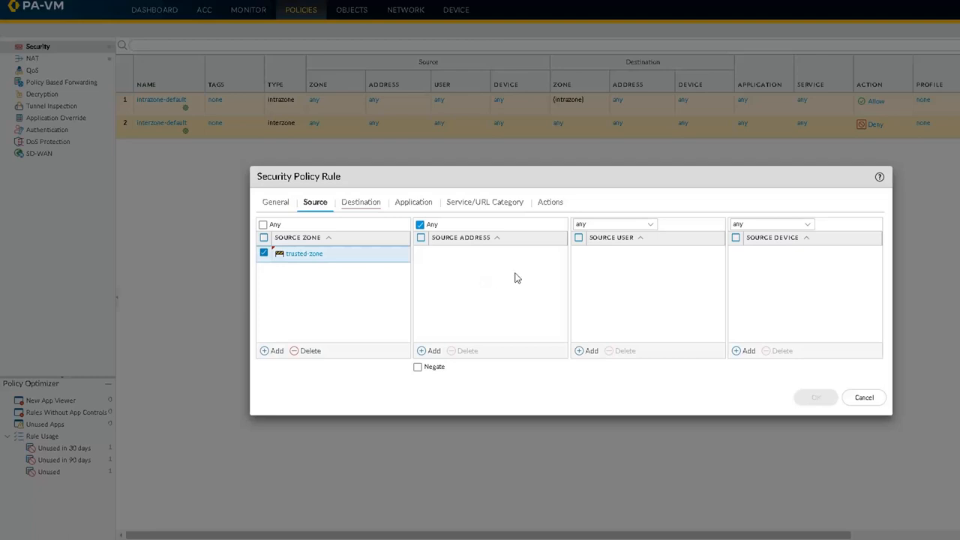
pyautogui.moveTo(633, 353)
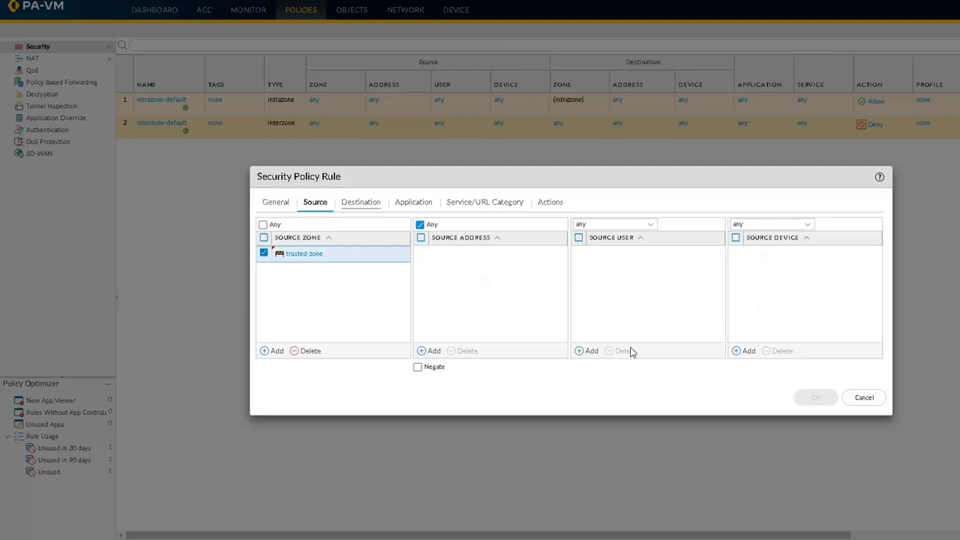
pyautogui.moveTo(430, 247)
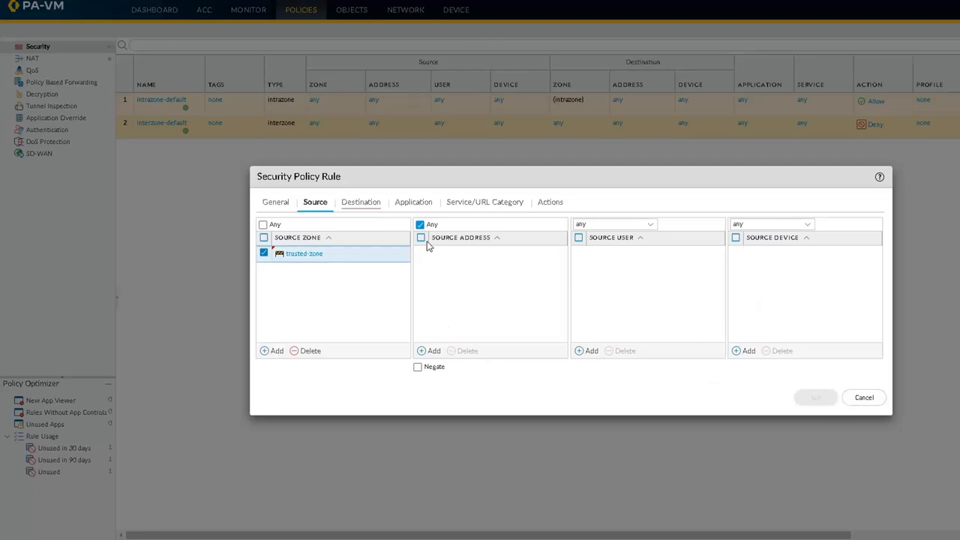
pyautogui.click(361, 202)
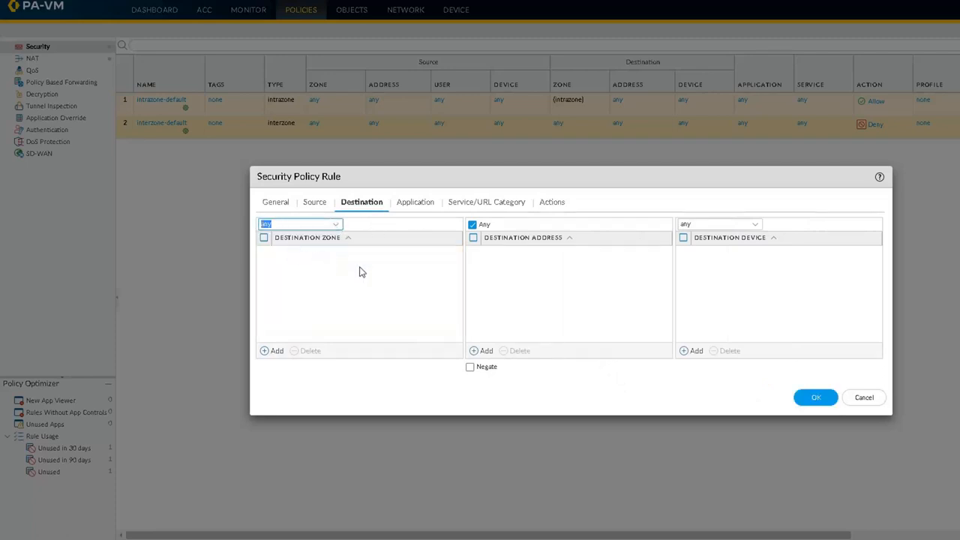
pyautogui.click(413, 201)
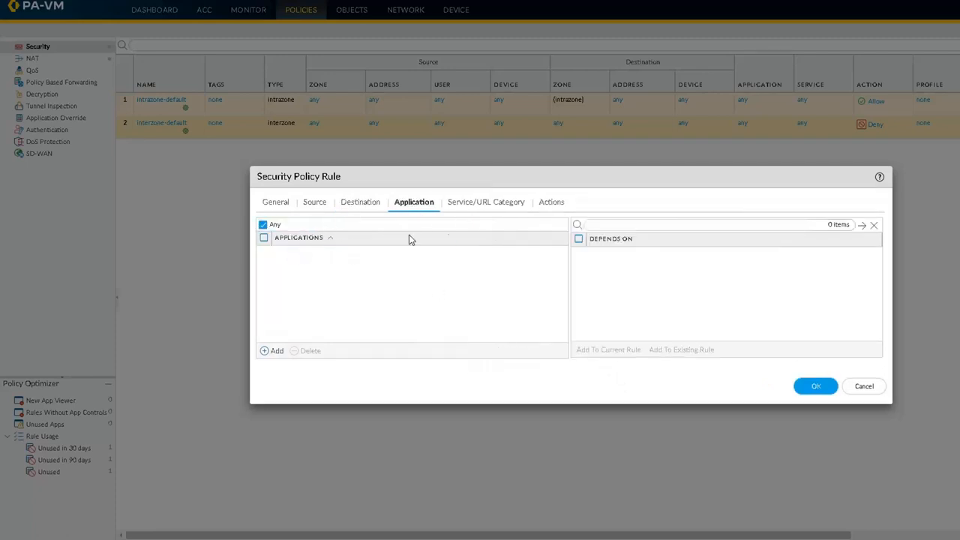
pyautogui.moveTo(478, 212)
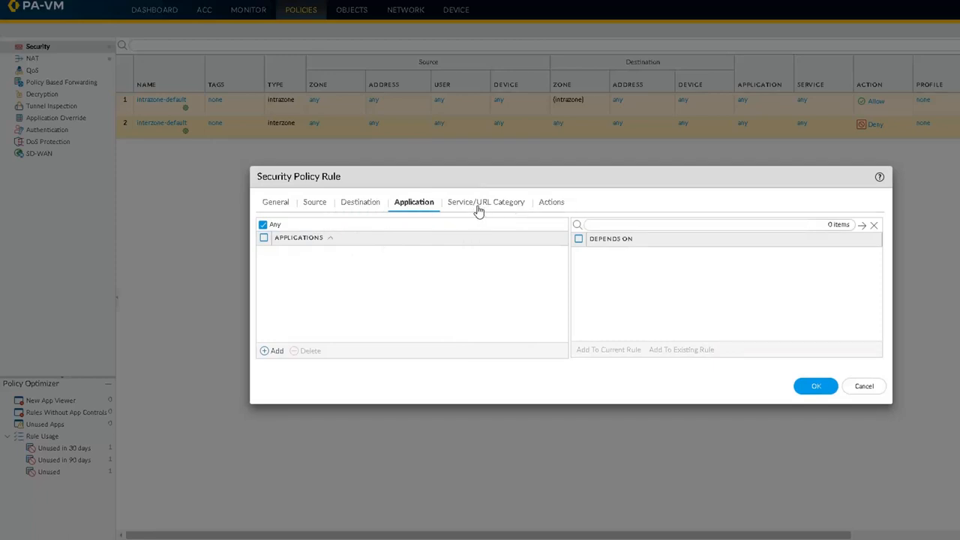
pyautogui.click(551, 202)
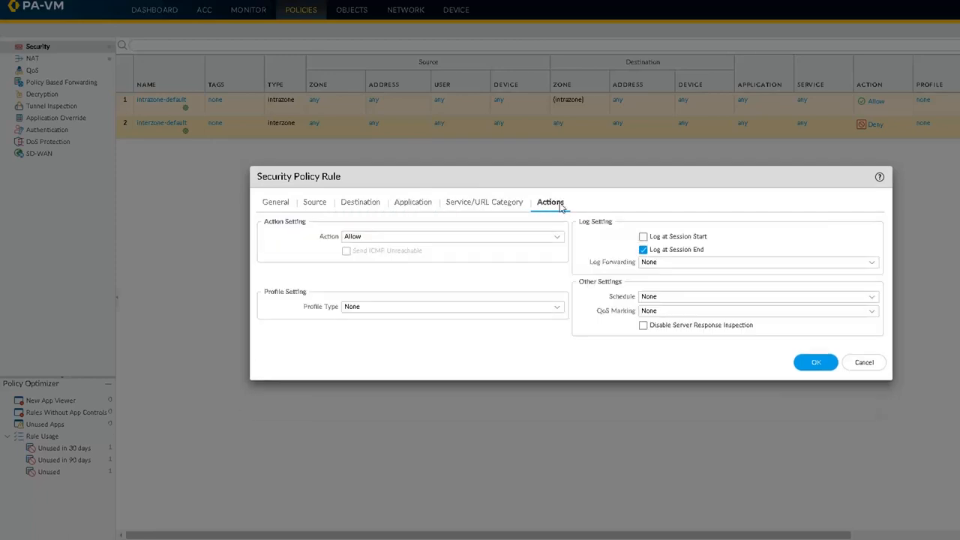
pyautogui.click(485, 202)
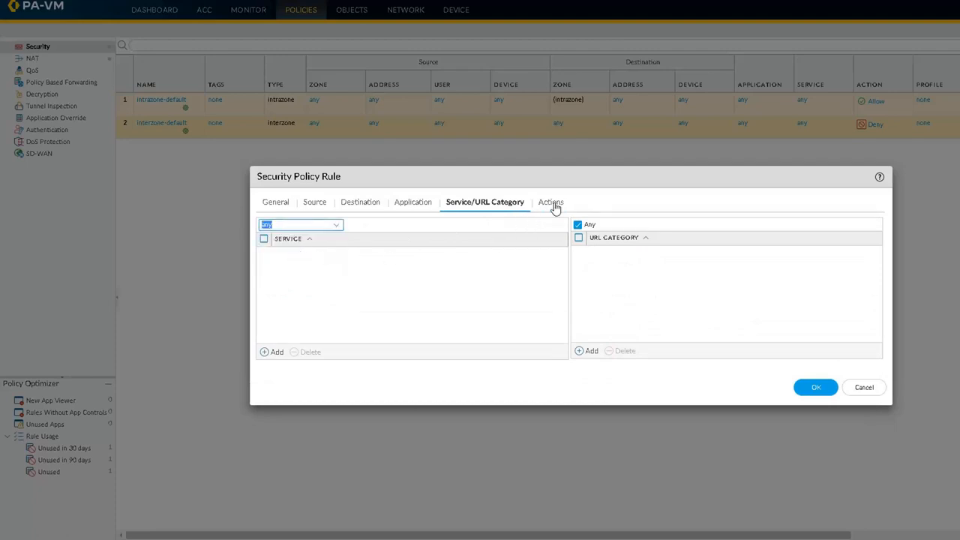
pyautogui.click(550, 202)
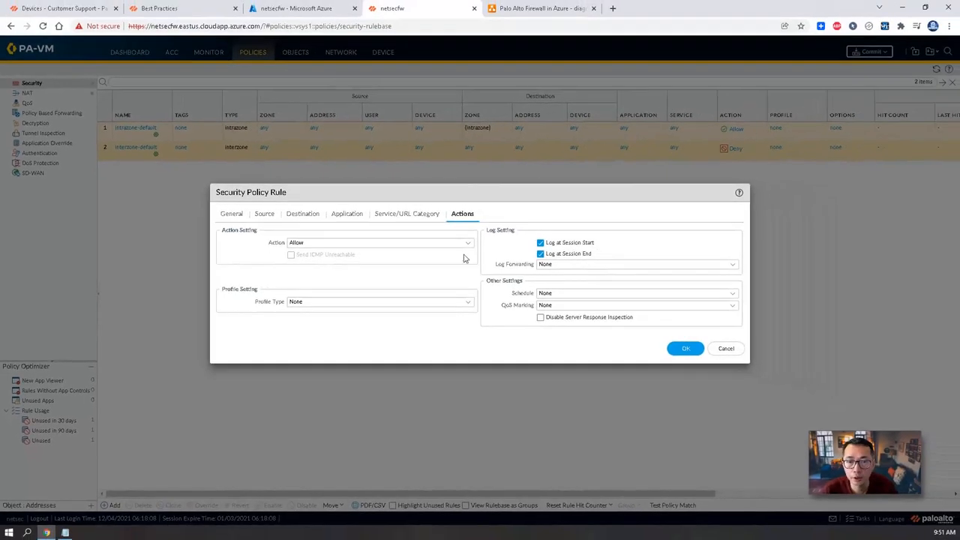
pyautogui.click(231, 214)
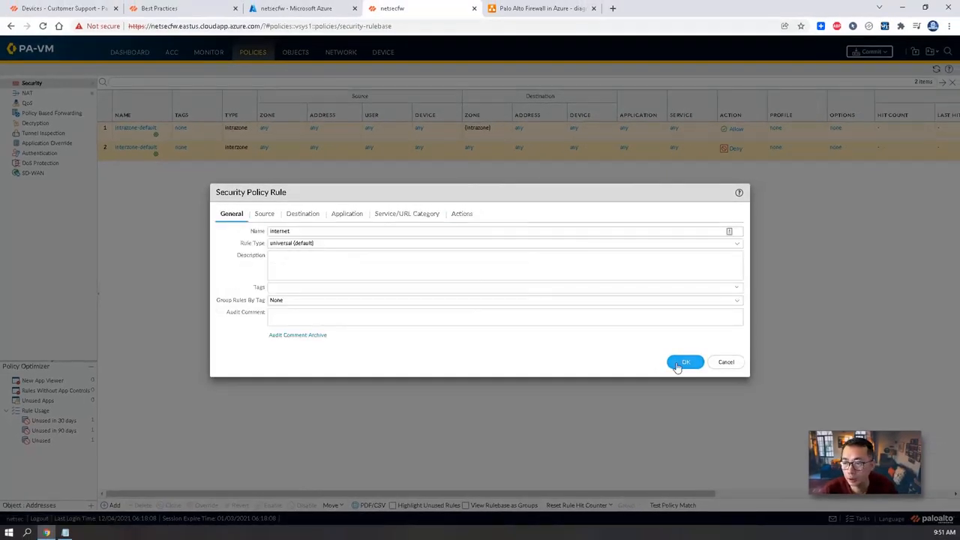
pyautogui.click(685, 363)
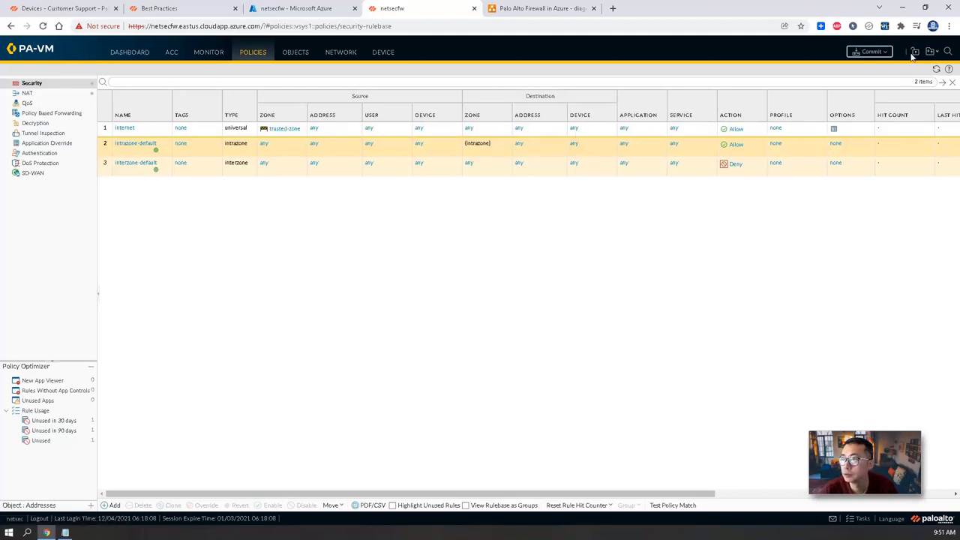
# - Commit the 'internet' rule and wait for Commit Status to show Successful
pyautogui.click(870, 51)
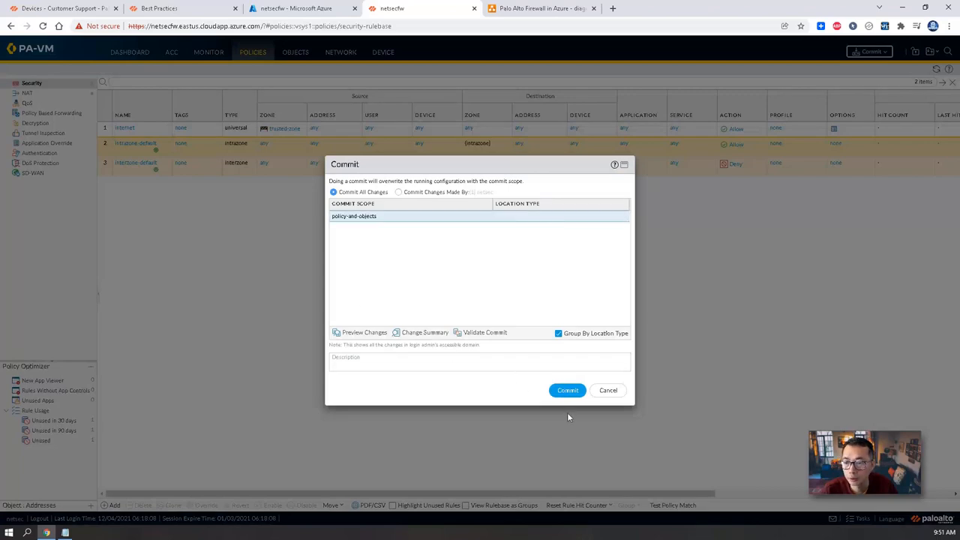
pyautogui.click(567, 390)
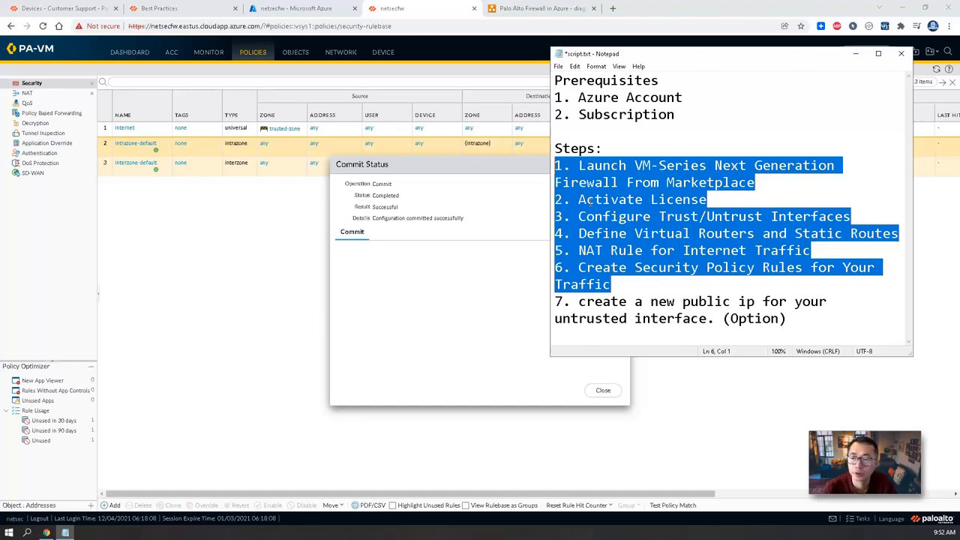
pyautogui.click(788, 318)
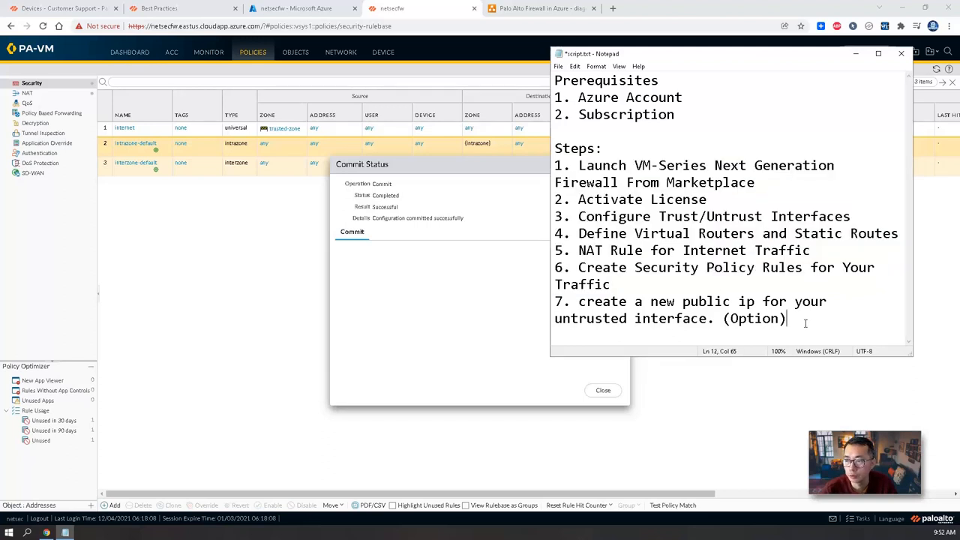